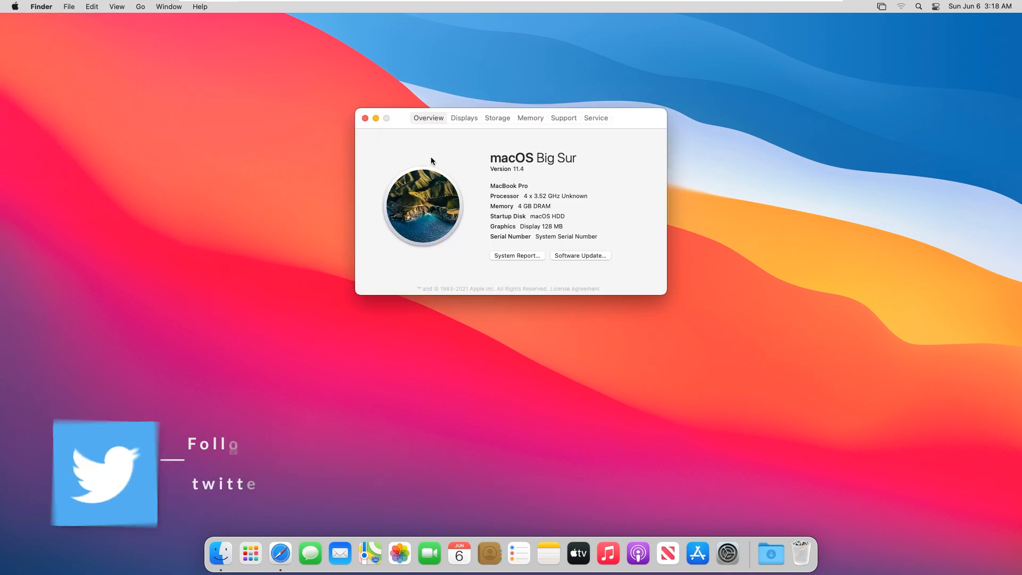
Close About This Mac, exit the macOS guest and return to the Windows desktop's Big Sur archive
click(365, 118)
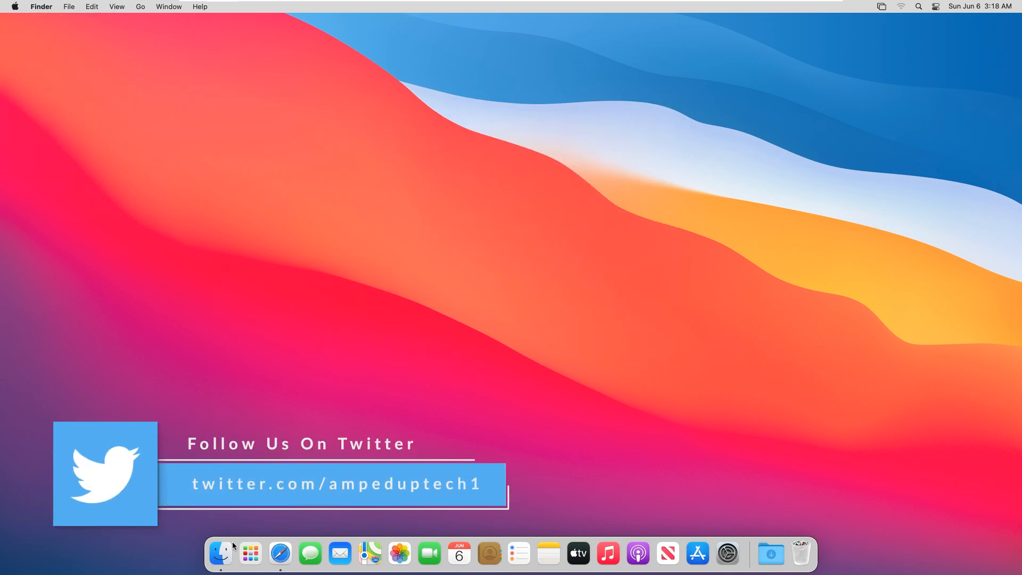
click(220, 553)
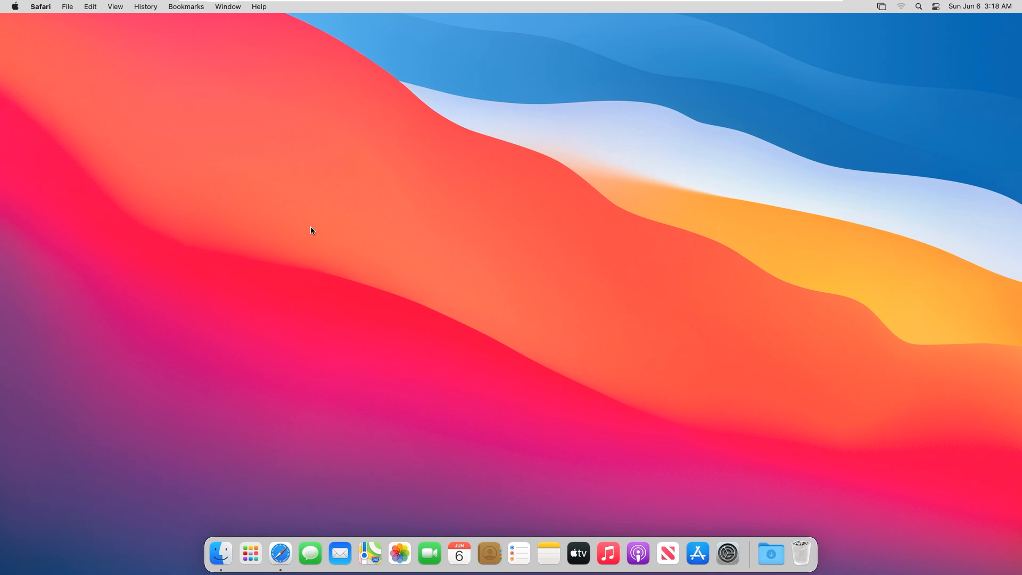
click(250, 553)
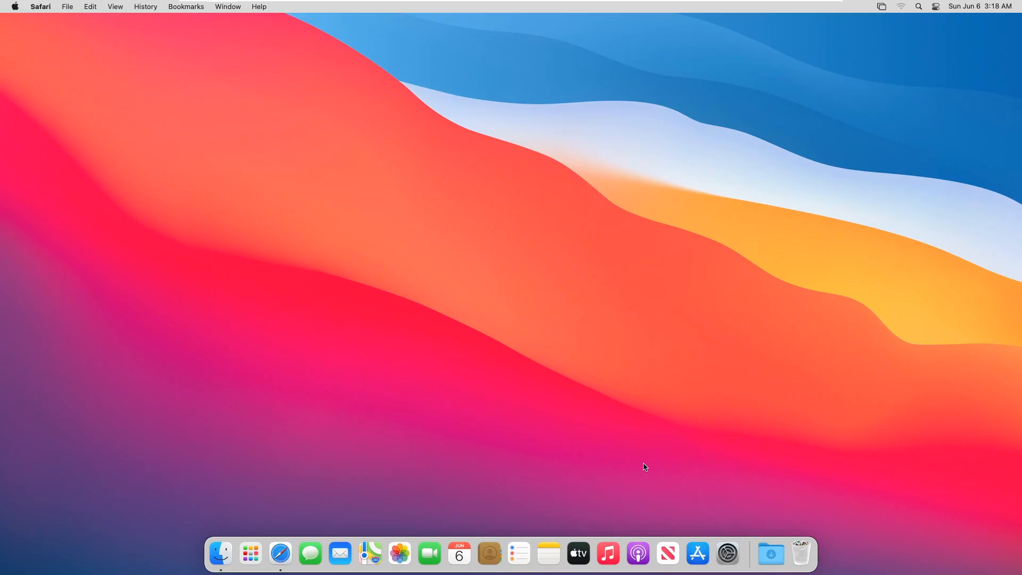
click(696, 558)
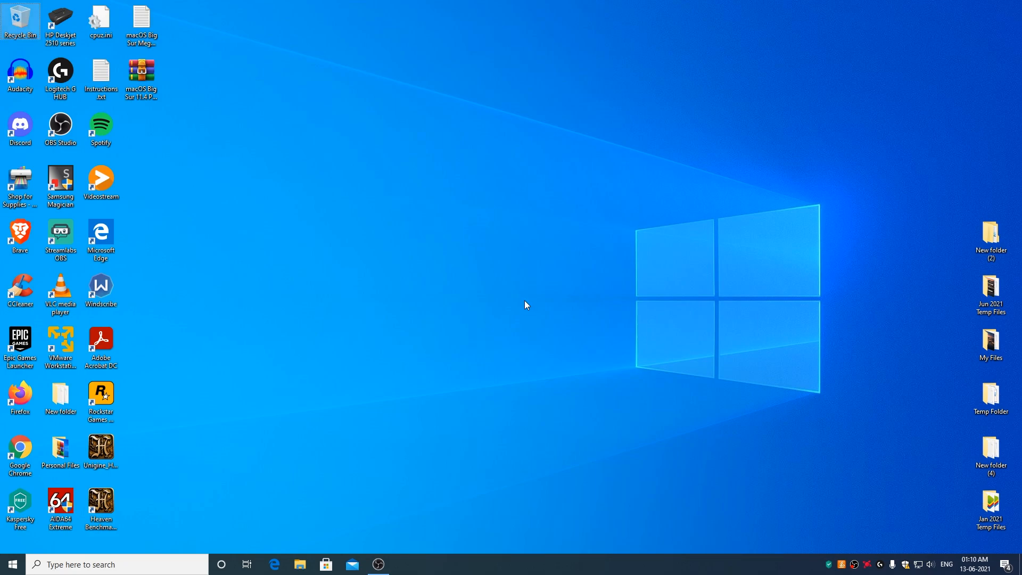
mouse_move(522, 304)
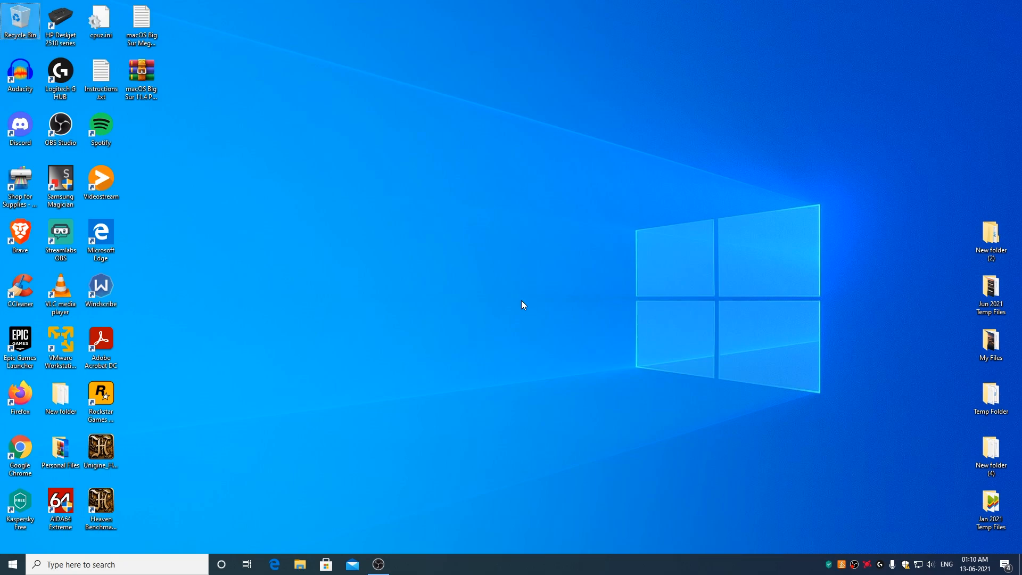
mouse_move(140, 74)
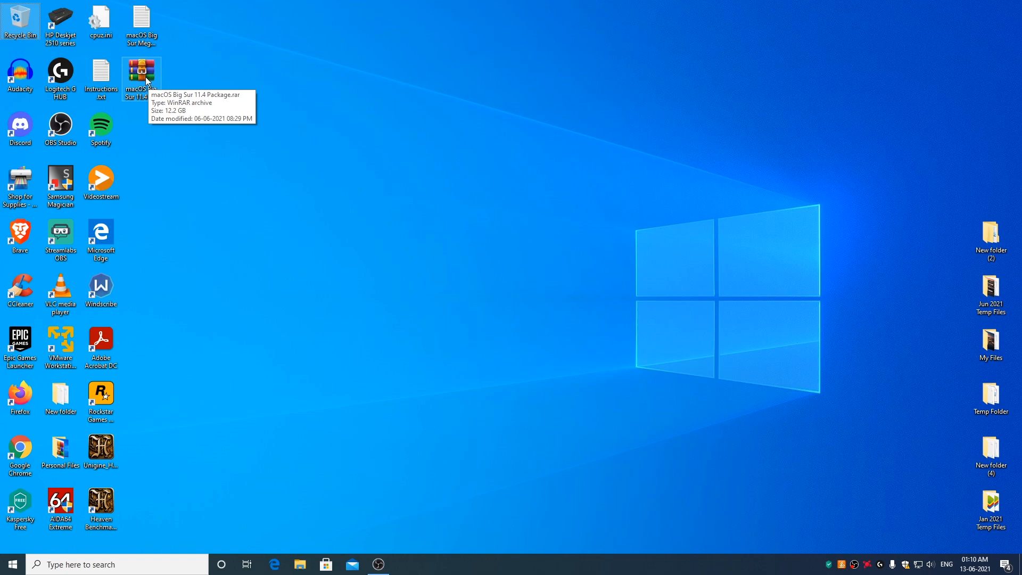
Extract the macOS Big Sur 11.4 Package folder from the .rar to the Desktop and close WinRAR
double_click(141, 73)
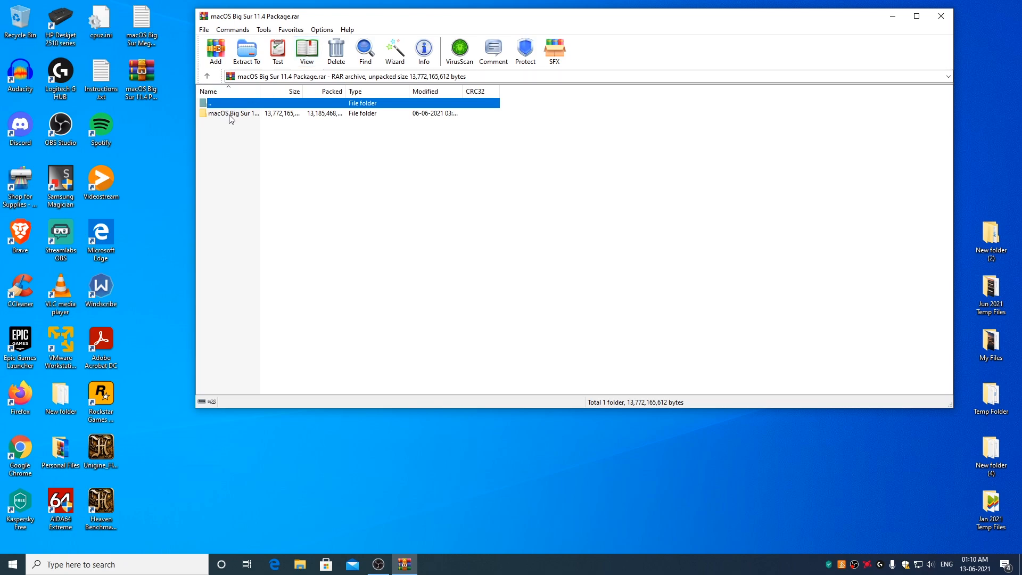
click(246, 51)
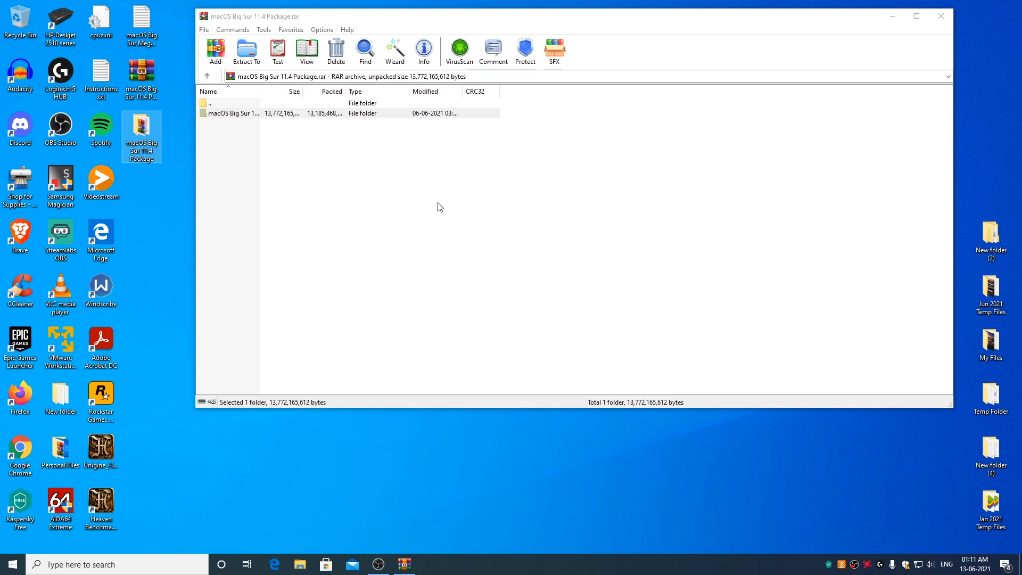
mouse_move(940, 15)
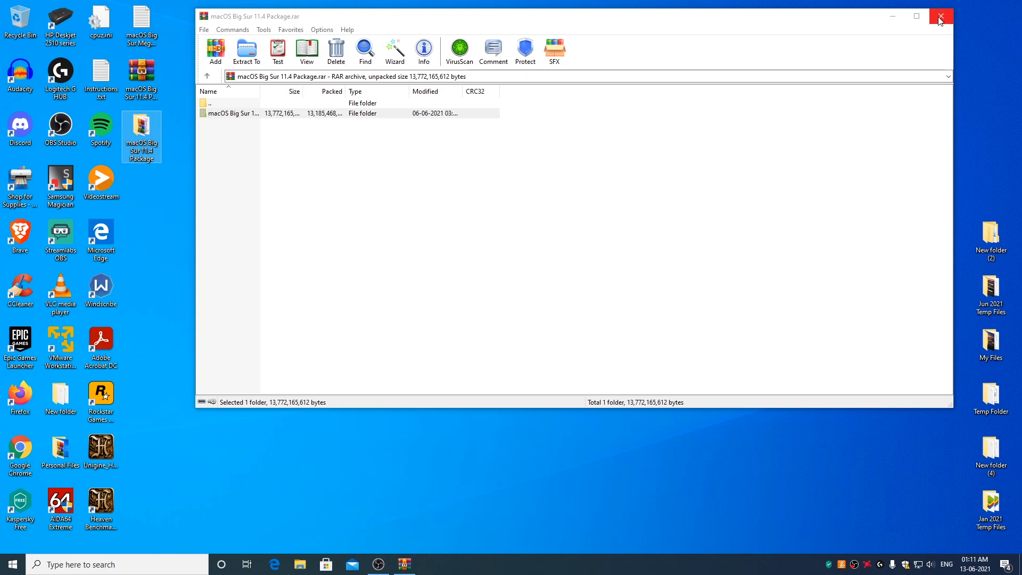
click(940, 16)
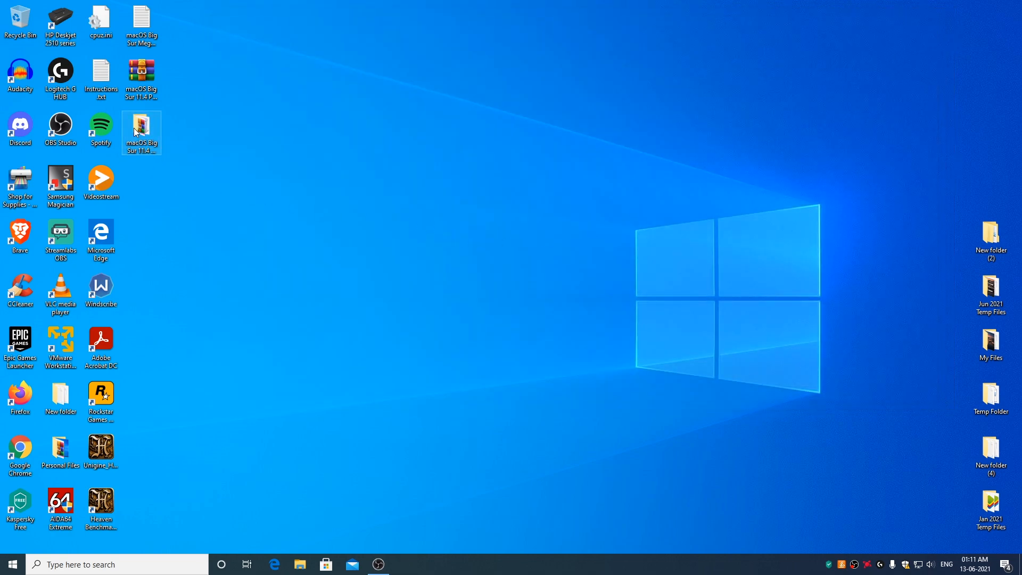
Extract unlocker303.zip into an unlocker303 folder inside the package folder
double_click(141, 128)
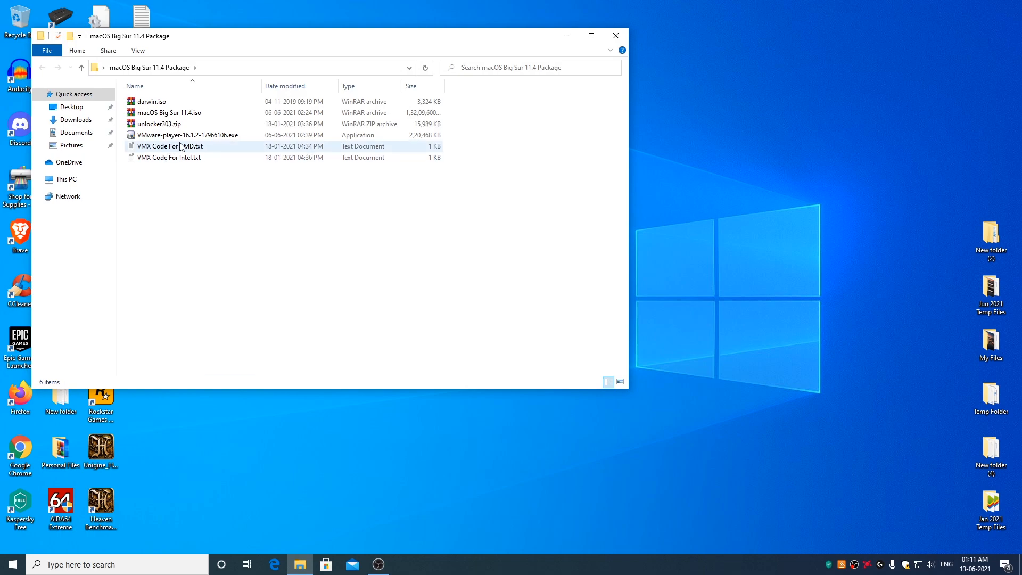
mouse_move(189, 135)
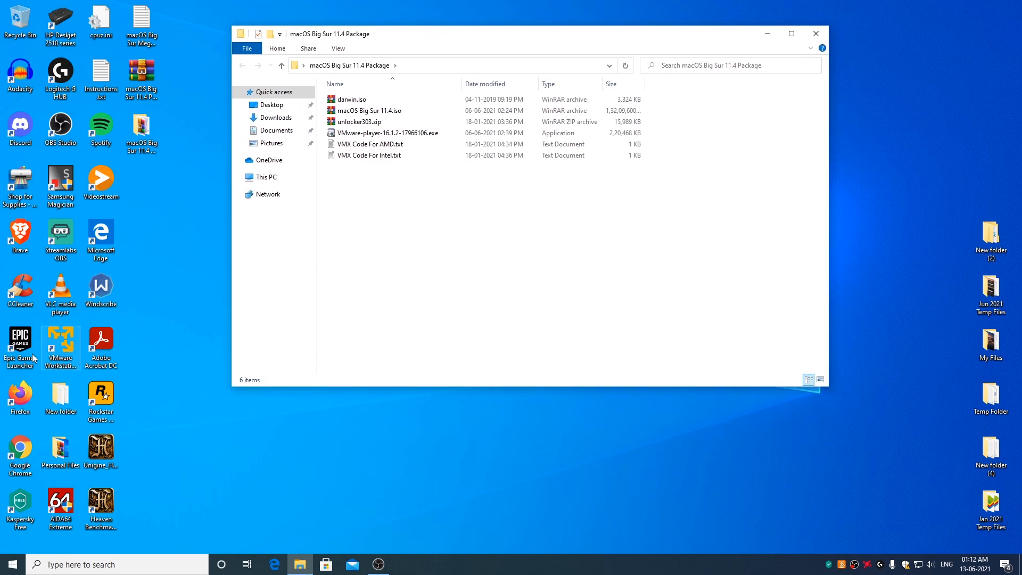
mouse_move(72, 343)
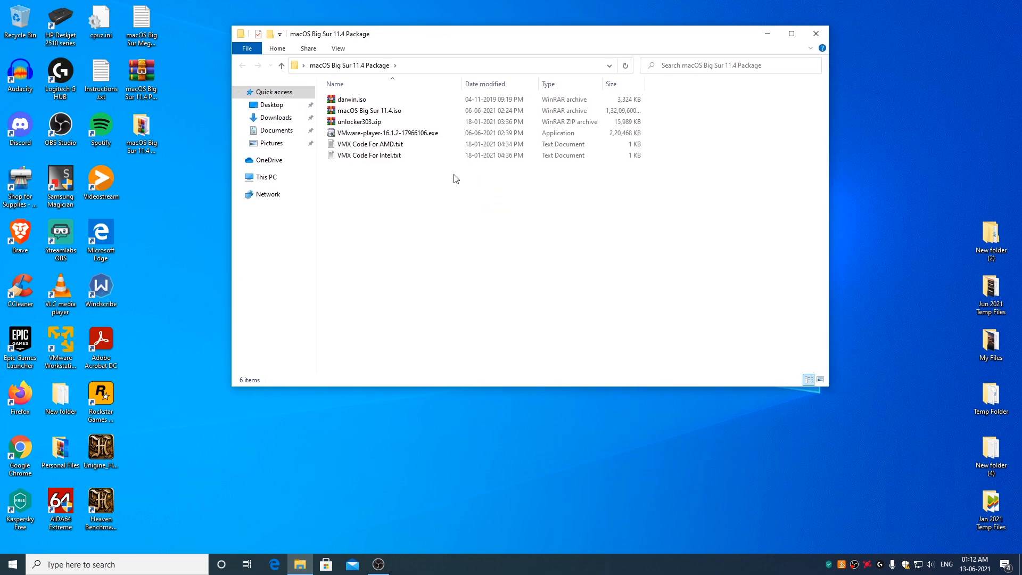
right_click(358, 122)
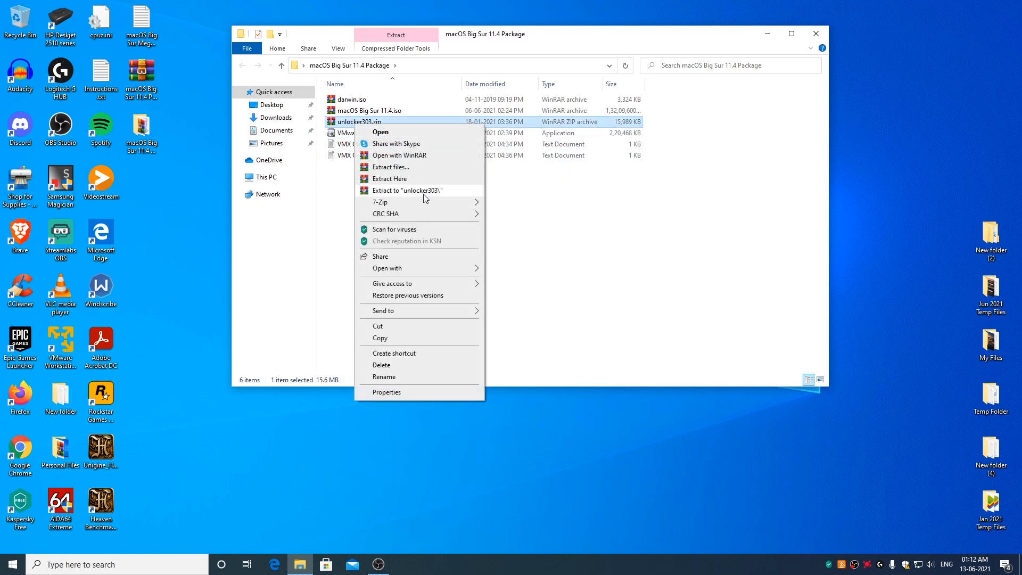
click(390, 178)
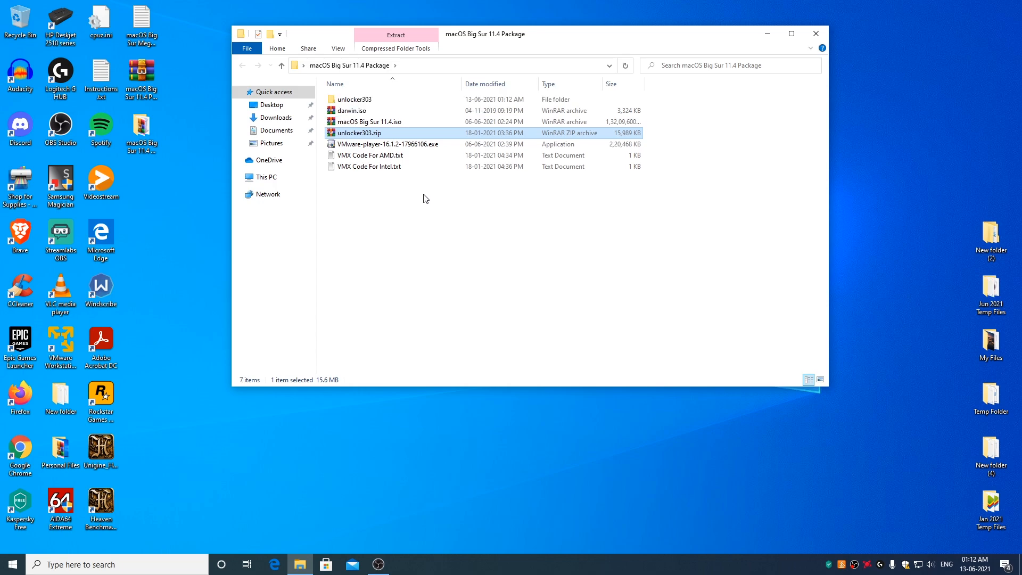
Run unlocker303's win-install.cmd as administrator, then close File Explorer
double_click(354, 99)
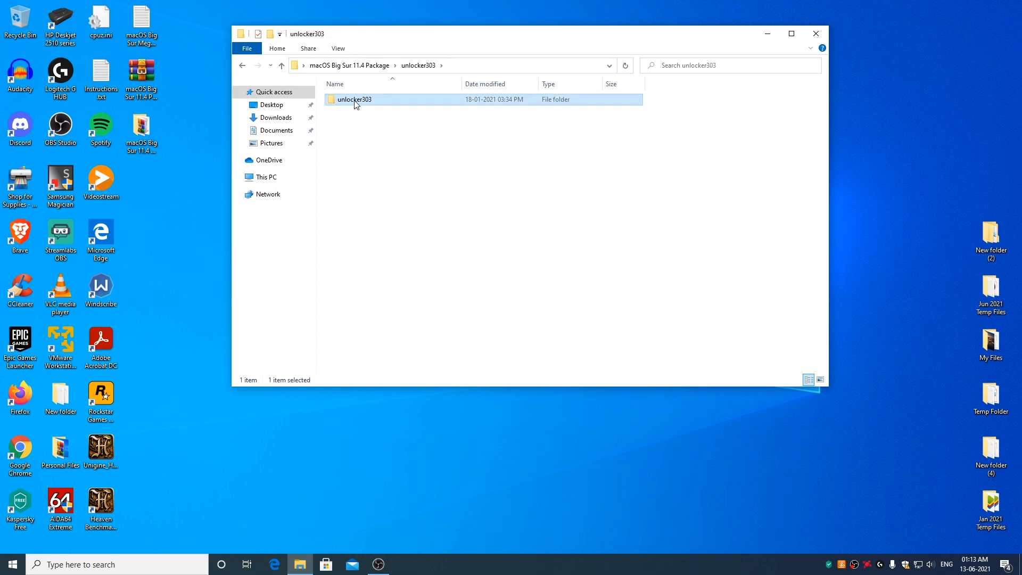
double_click(354, 99)
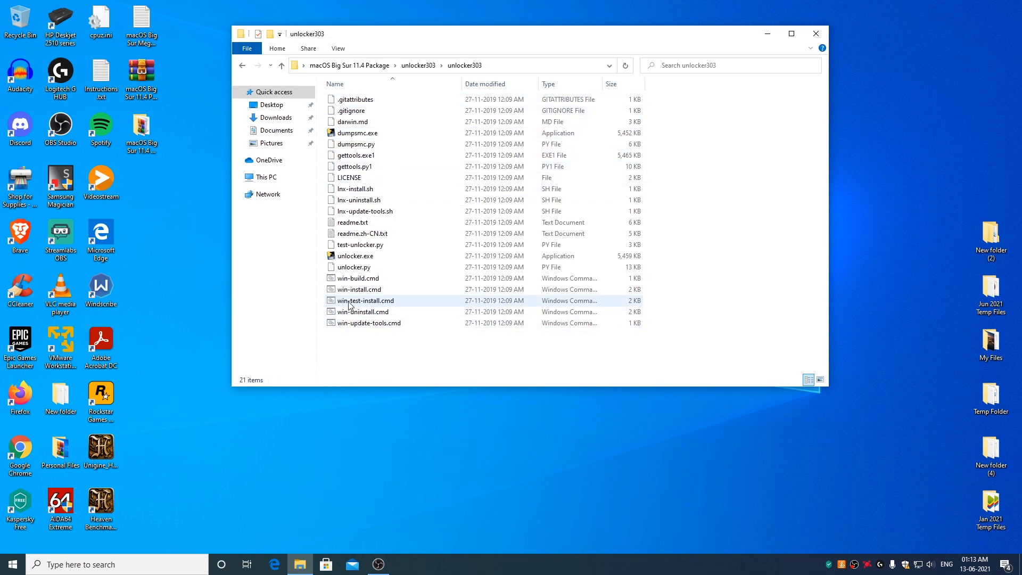
right_click(359, 290)
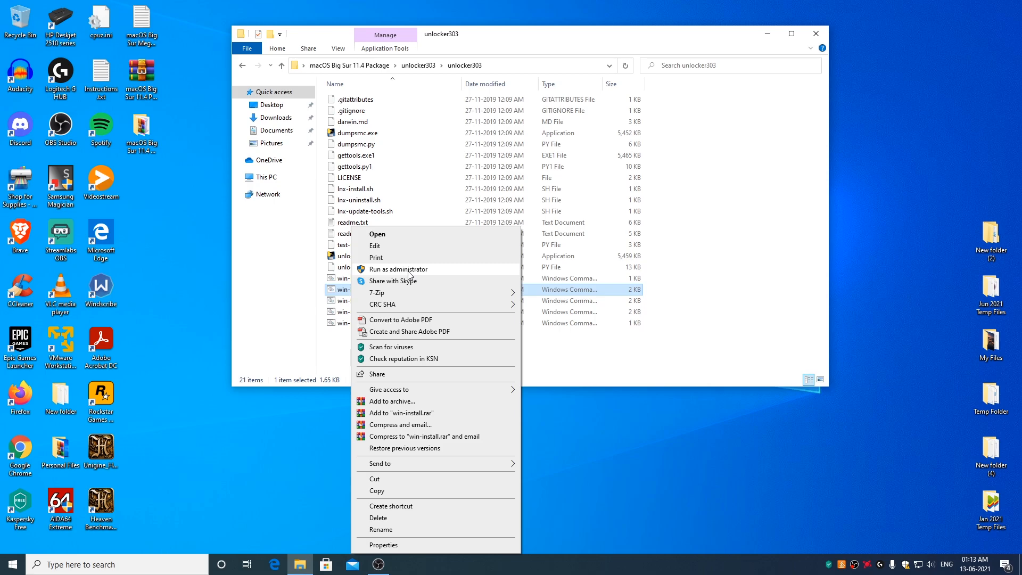
click(396, 269)
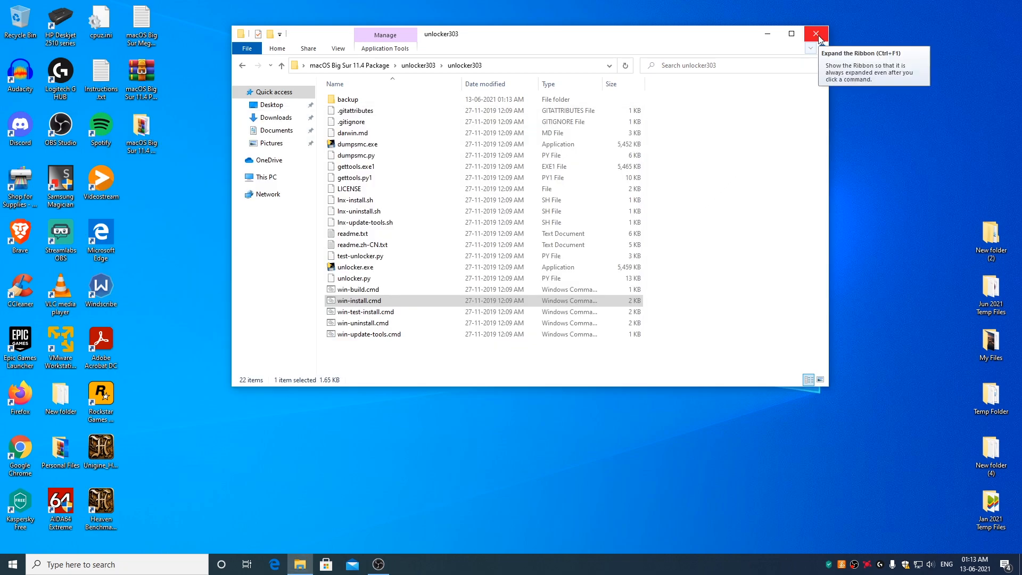
click(816, 33)
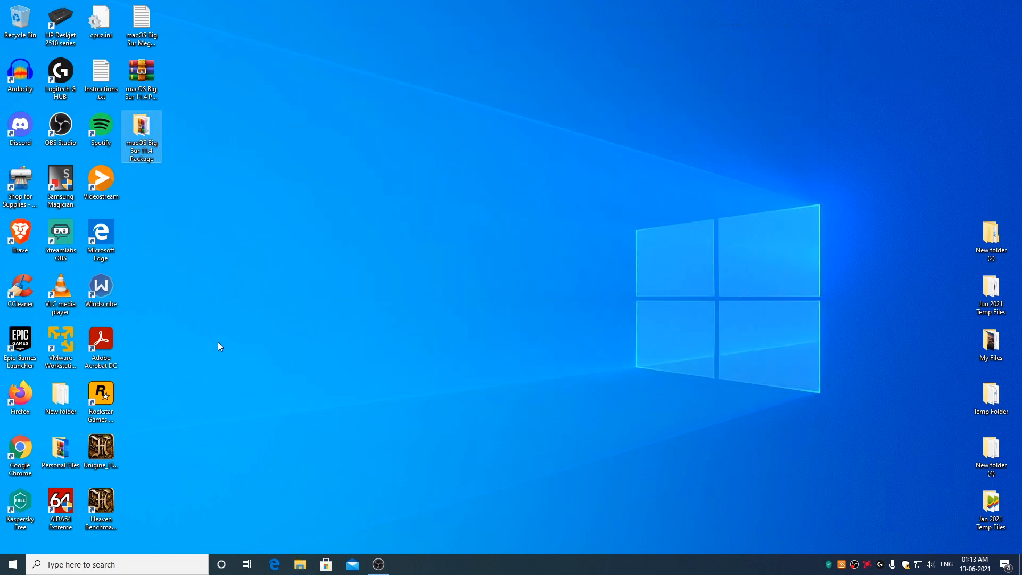
Launch VMware Player and start a new macOS 11.1 virtual machine named macOS 11.4, installing the OS later
click(60, 342)
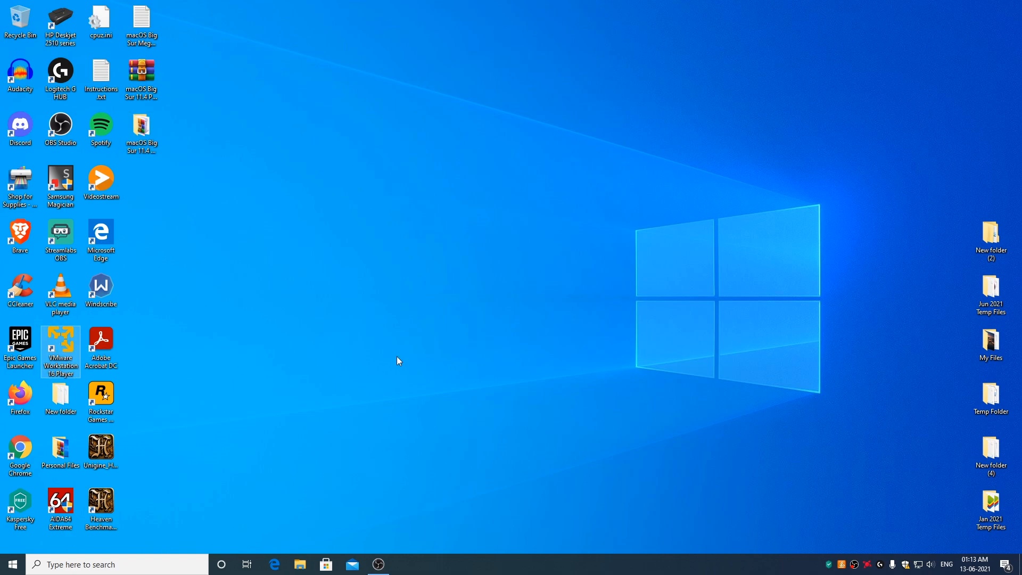
double_click(60, 348)
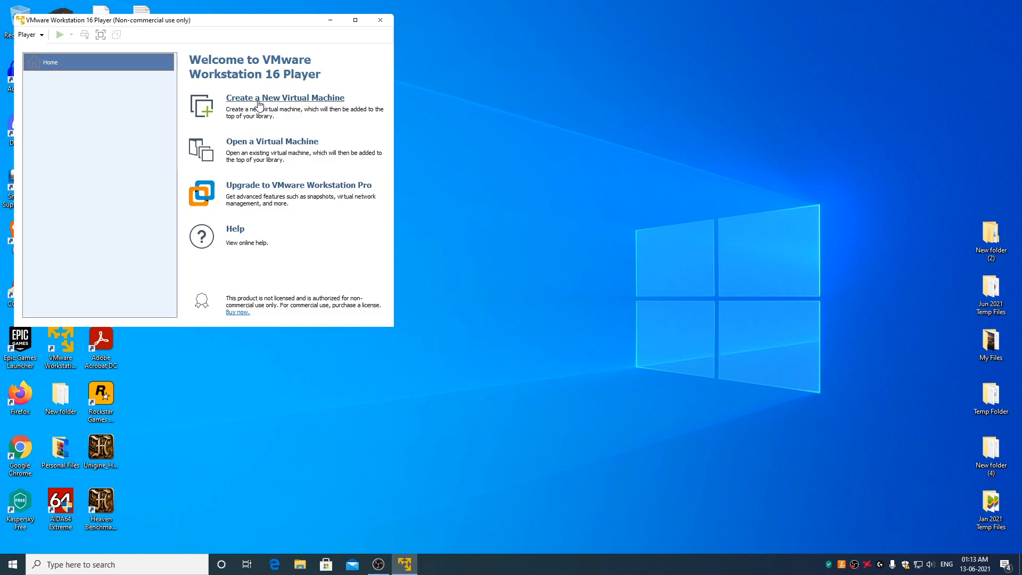
click(284, 98)
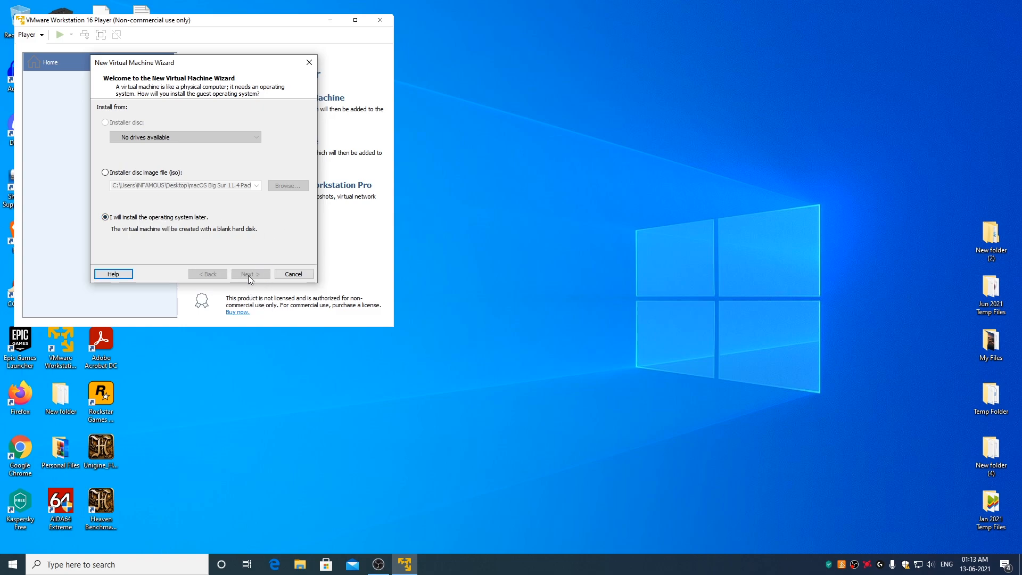
click(250, 273)
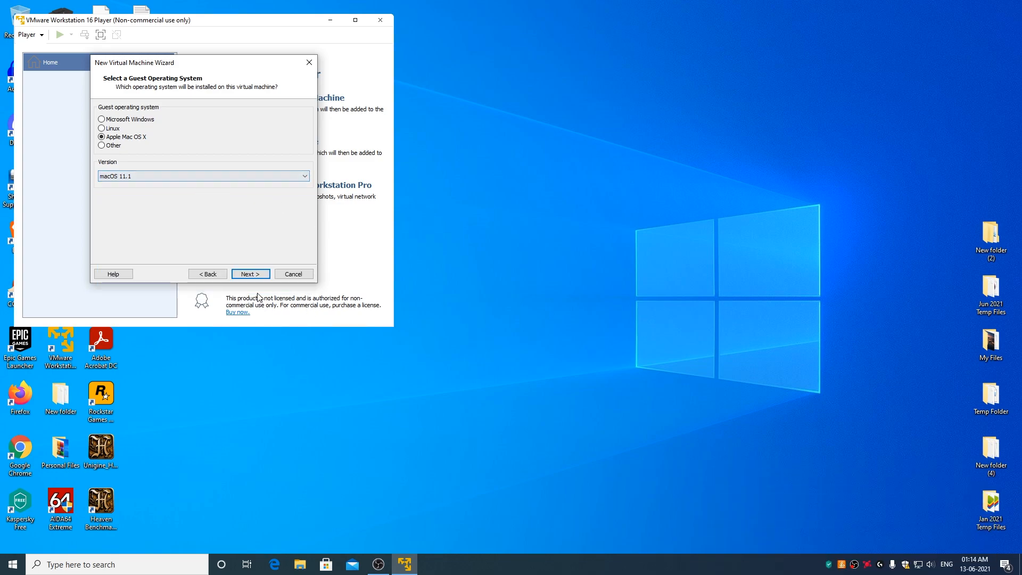
click(250, 273)
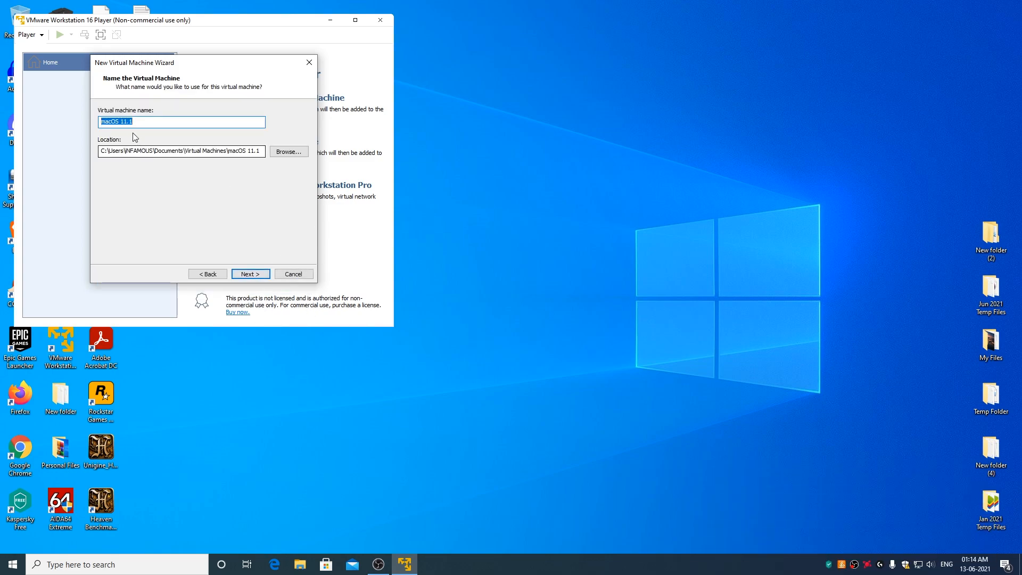
click(181, 122)
text(4)
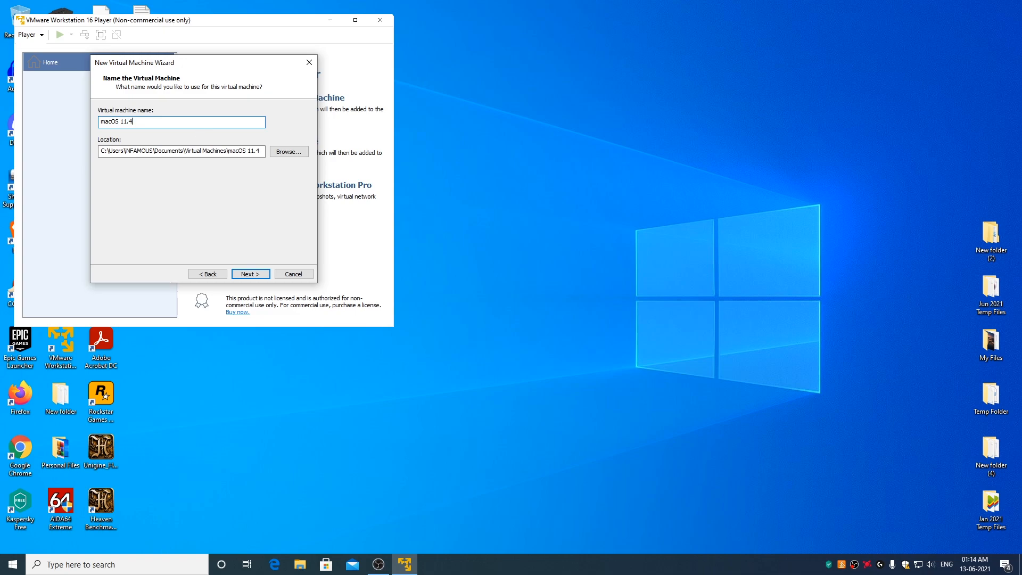
click(250, 273)
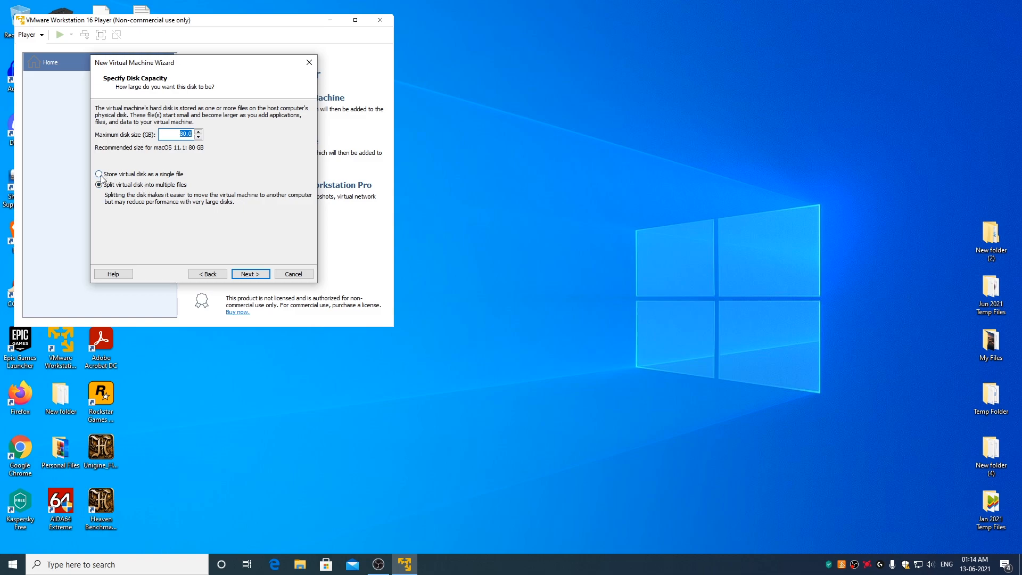
Give the virtual disk a 160 GB maximum size stored as a single file
click(98, 173)
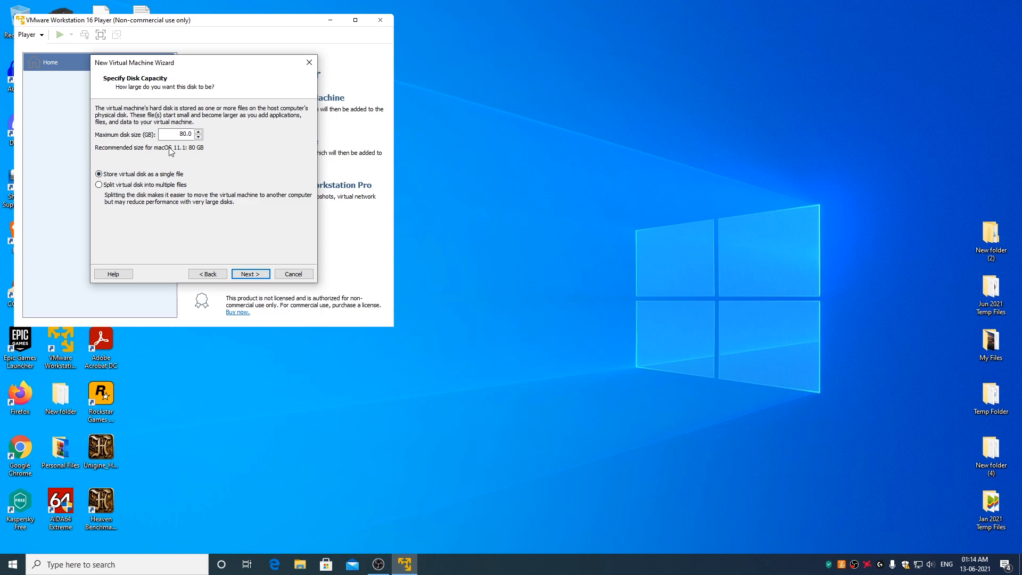
click(176, 135)
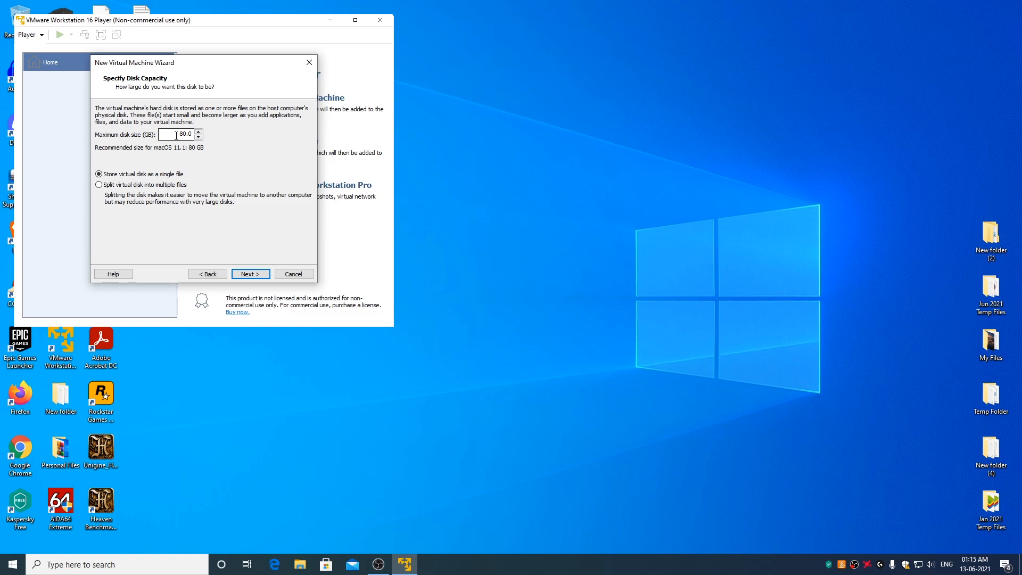
text(160)
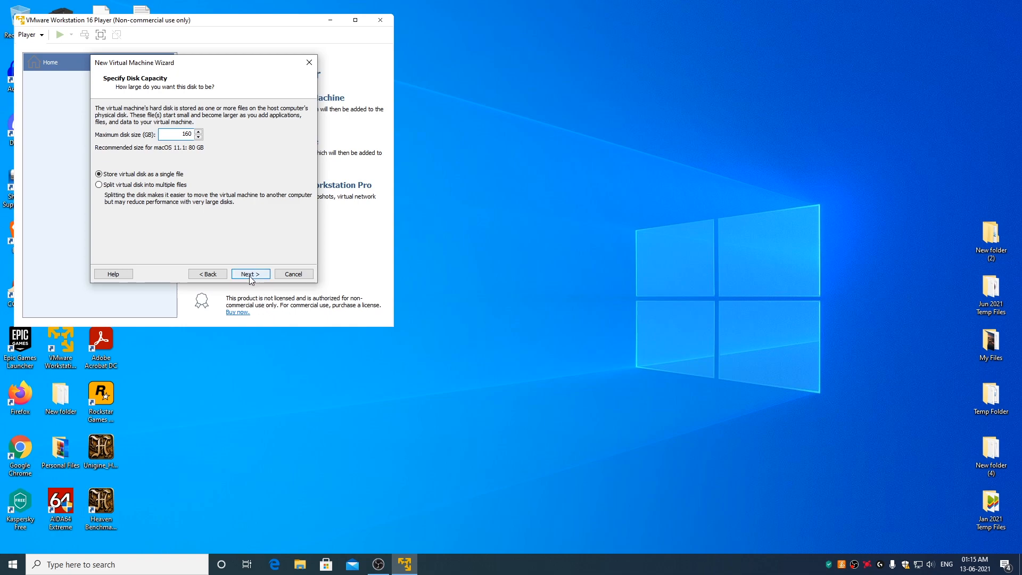
click(250, 273)
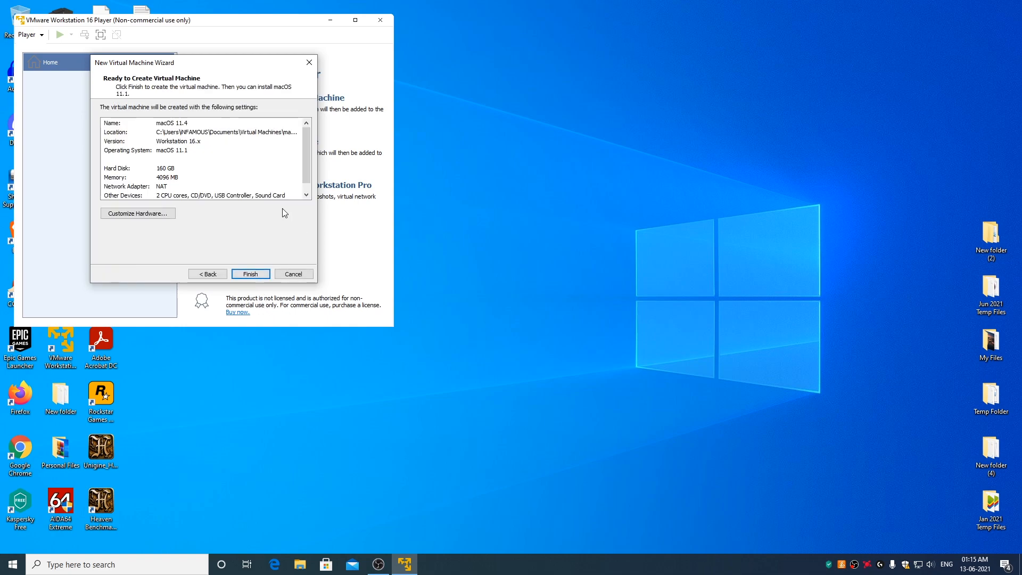
Customize hardware to use 4 processor cores with Virtualize Intel VT-x/EPT enabled
click(138, 213)
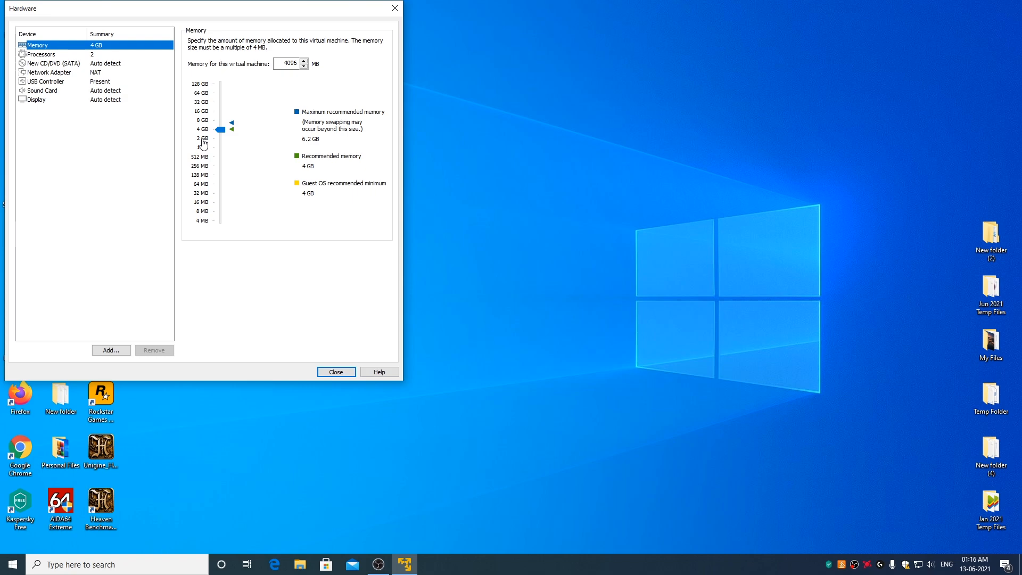
click(41, 54)
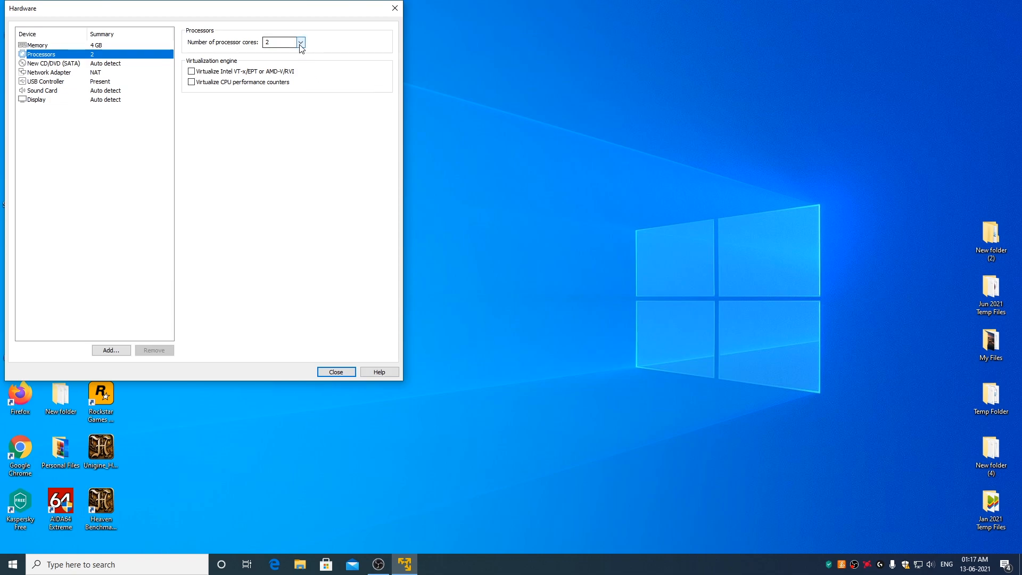
click(300, 41)
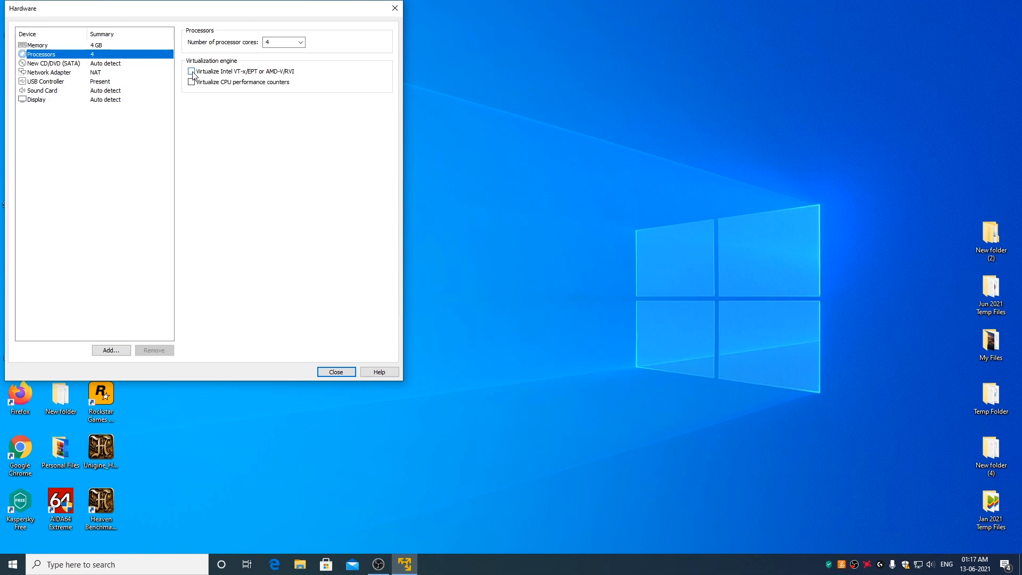
click(191, 70)
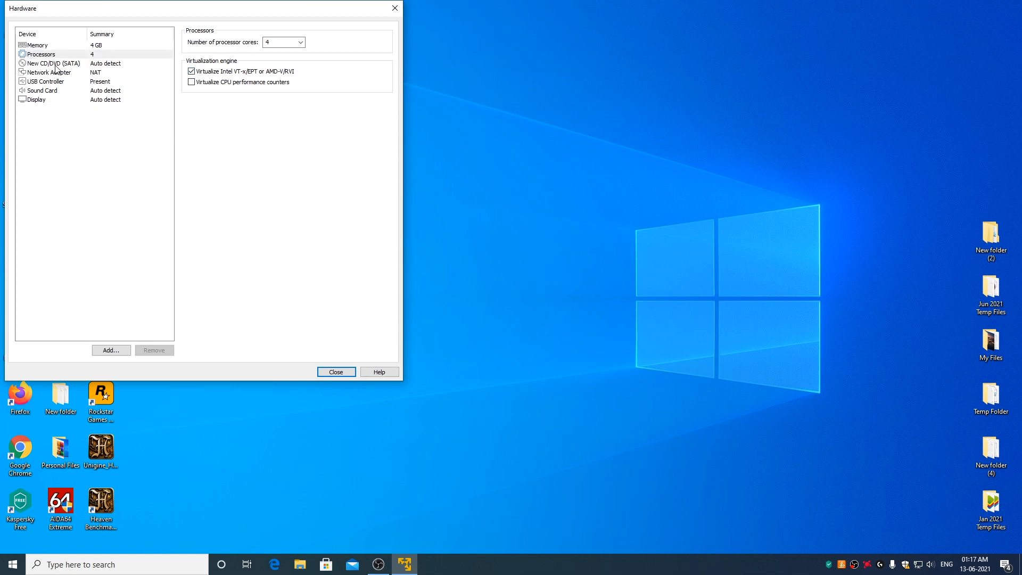
click(53, 63)
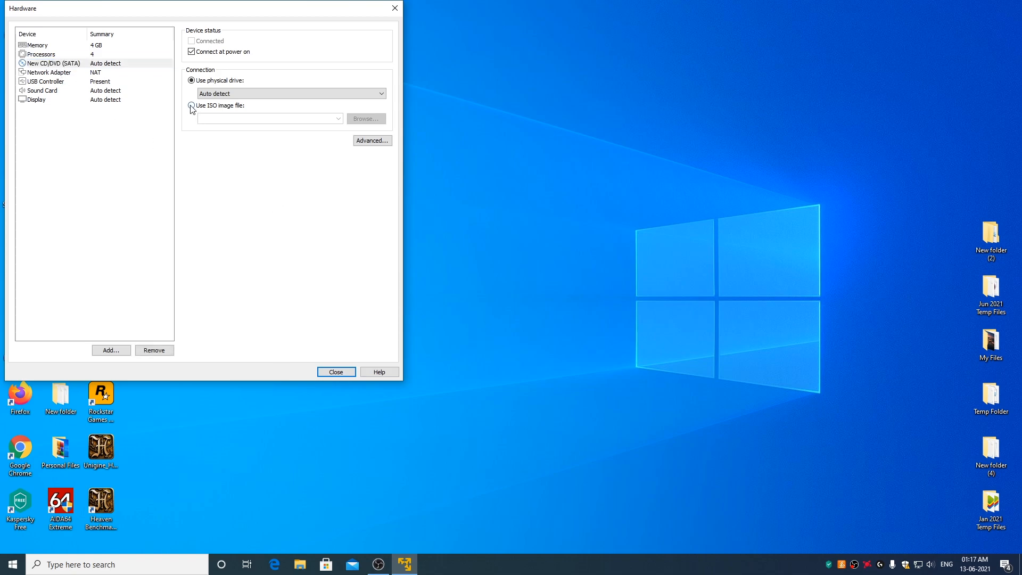
Attach macOS Big Sur 11.4.iso as the CD/DVD drive's ISO image
click(365, 119)
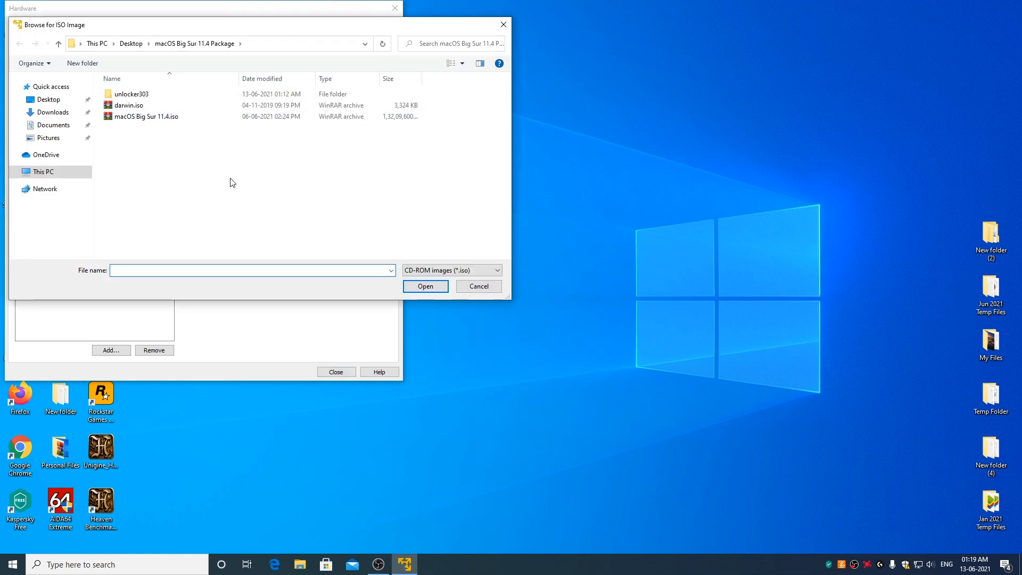
mouse_move(196, 147)
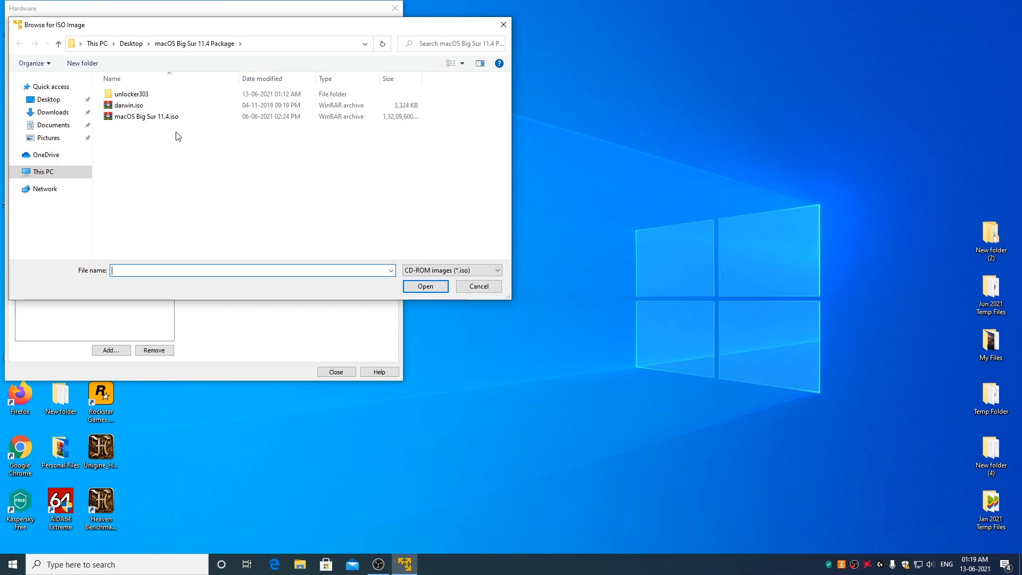
click(145, 116)
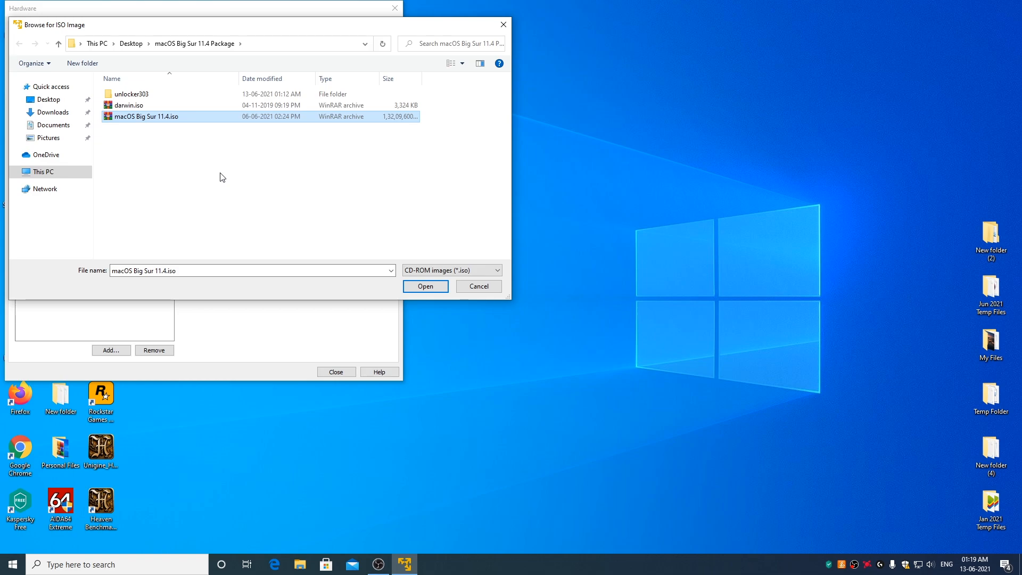
click(424, 287)
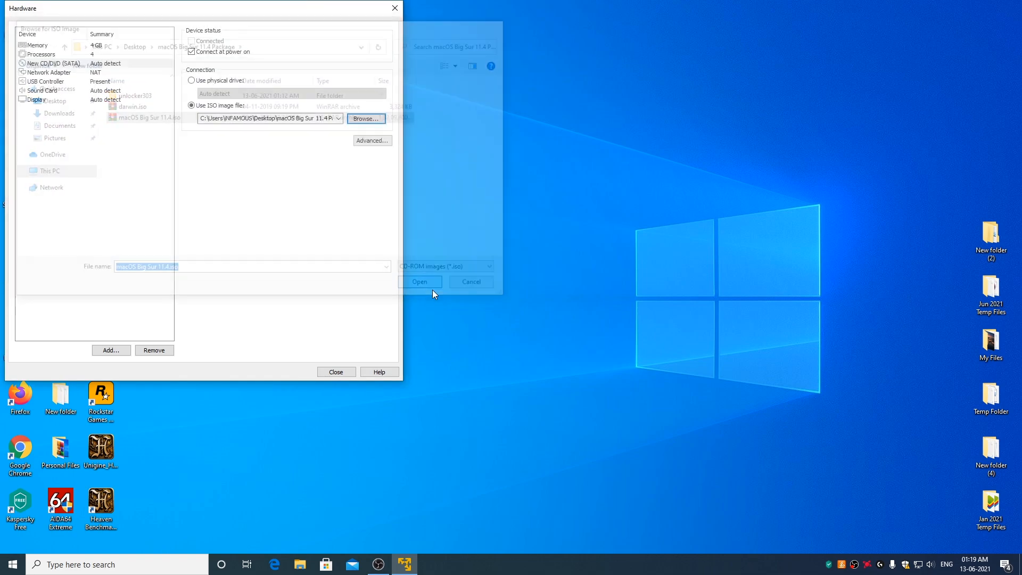
click(418, 282)
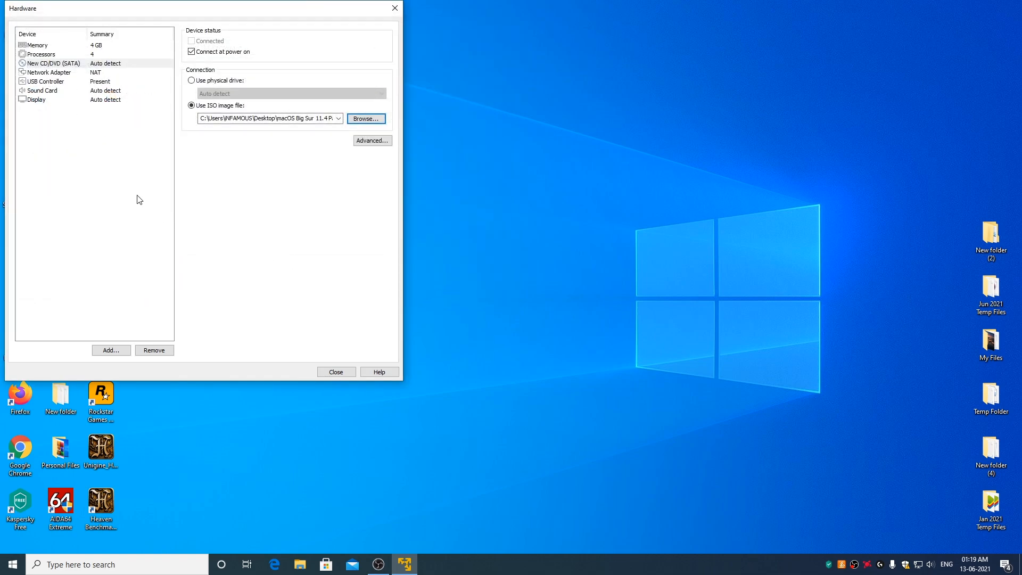
Set USB compatibility to USB 2.0 and show all USB input devices
click(46, 80)
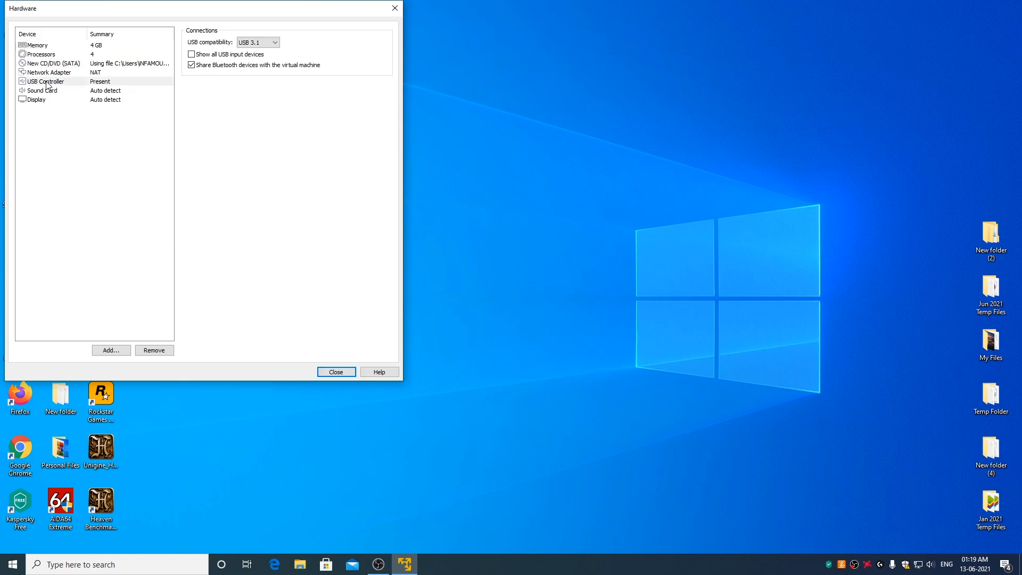
click(46, 81)
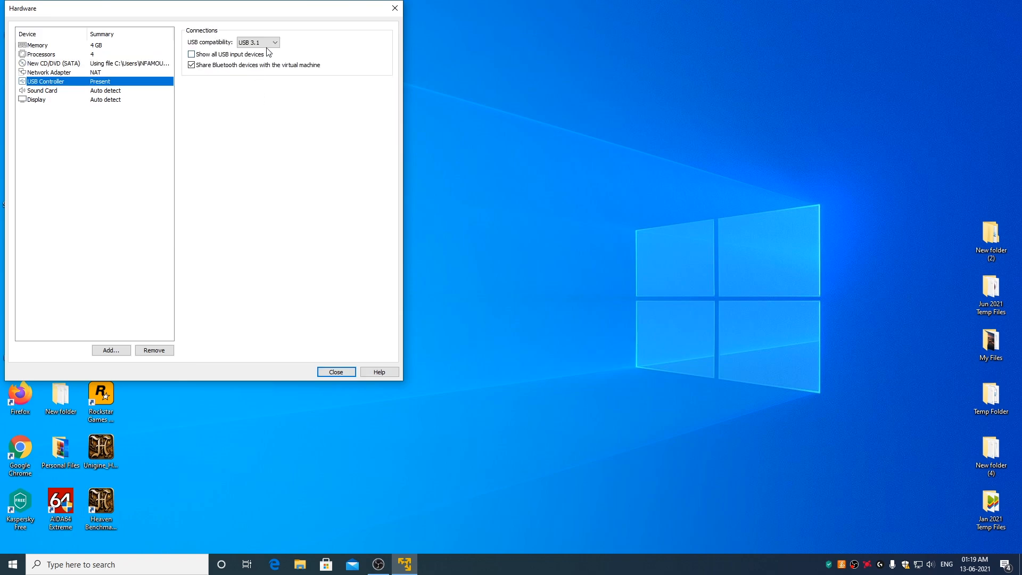
click(258, 42)
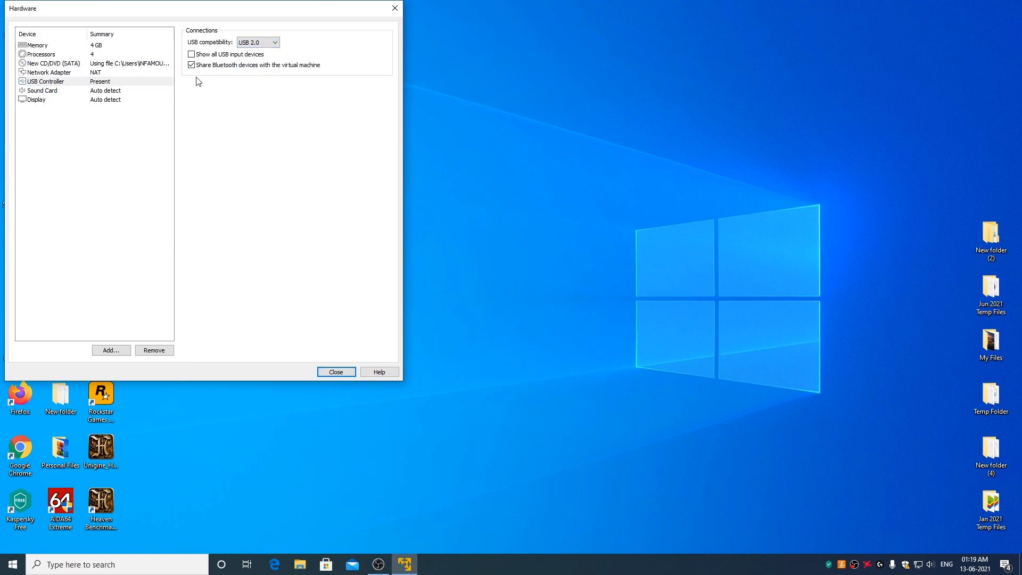
click(191, 64)
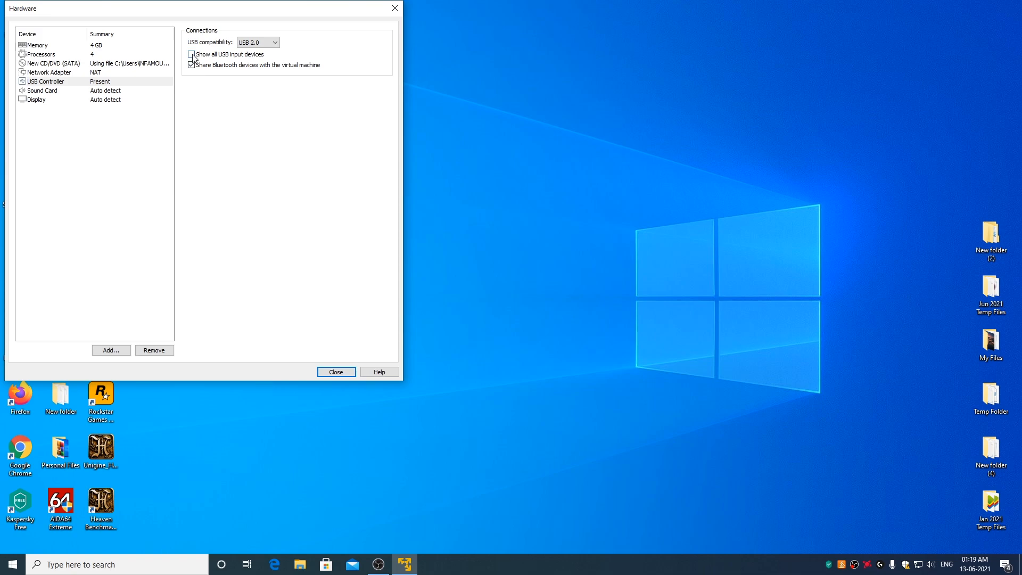
click(191, 54)
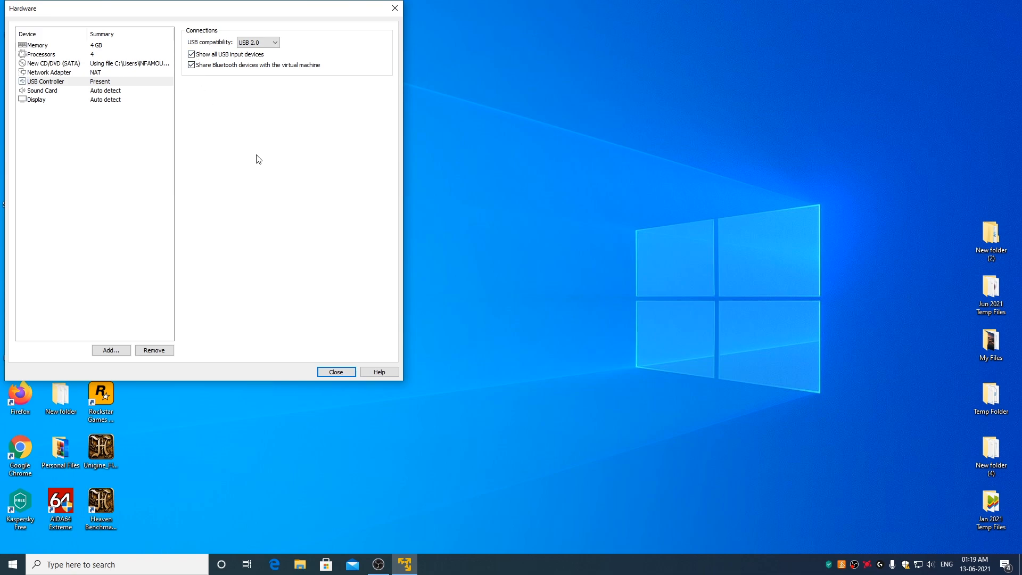
mouse_move(383, 319)
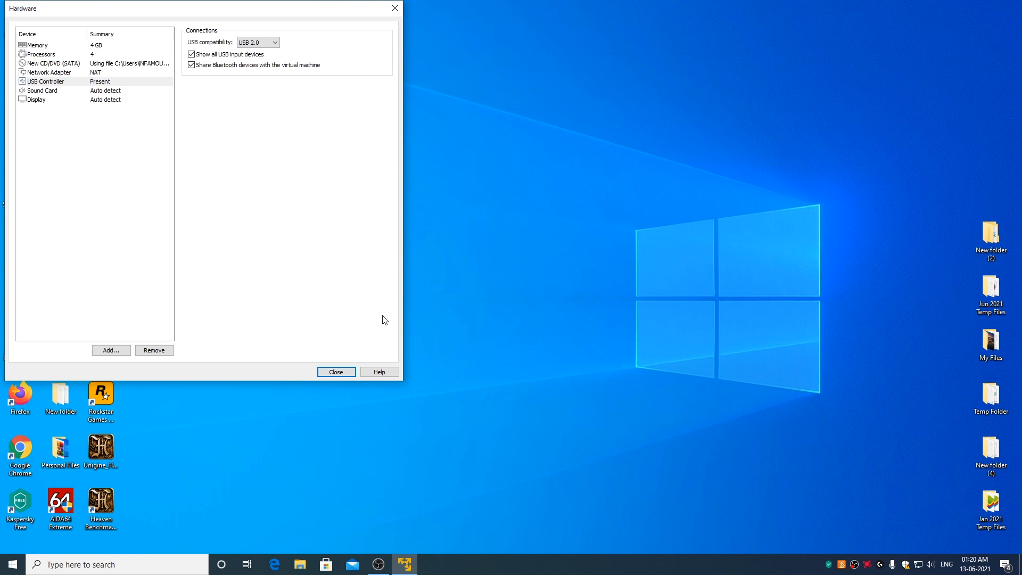
Finish the wizard to create the macOS 11.4 VM and exit VMware Player
click(336, 372)
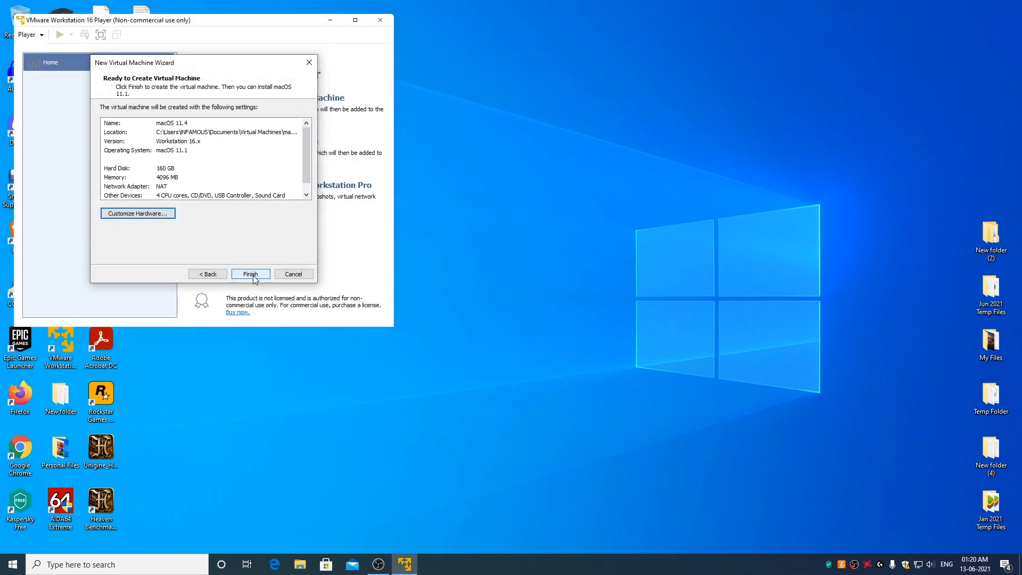
click(250, 273)
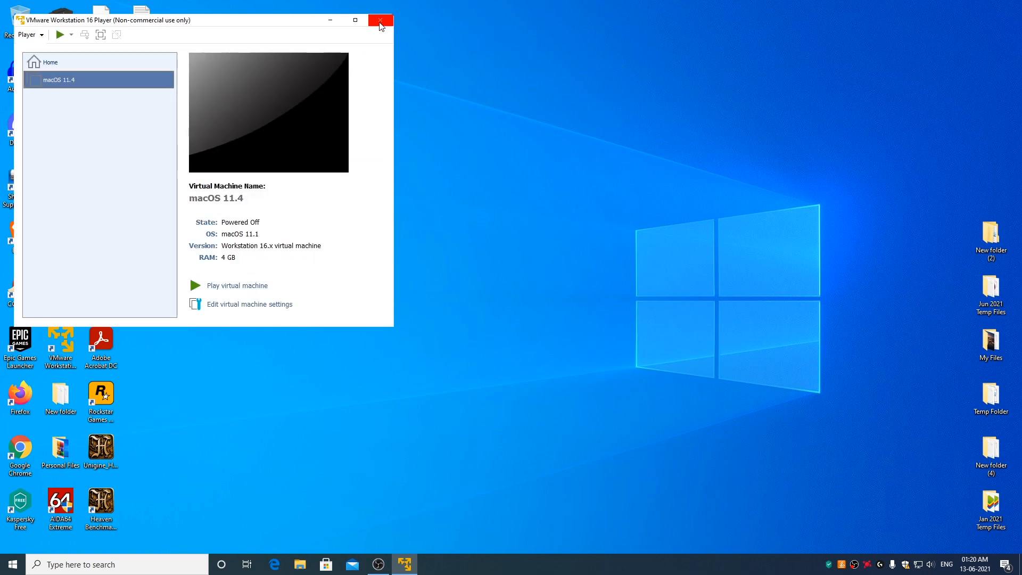
click(381, 20)
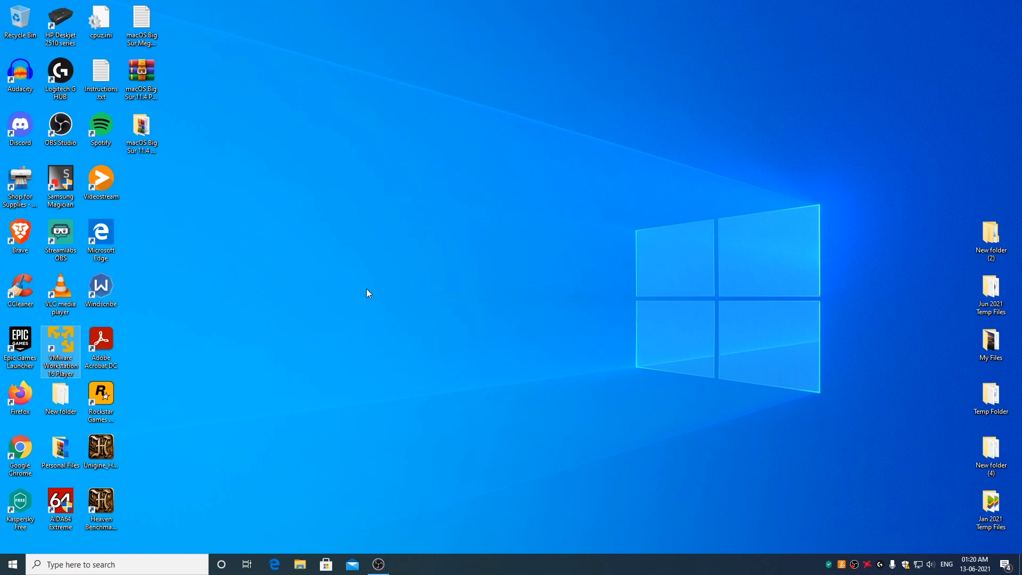
Open Documents > Virtual Machines > macOS 11.4, open macOS 11.4.vmx in Notepad, then minimize it
click(299, 564)
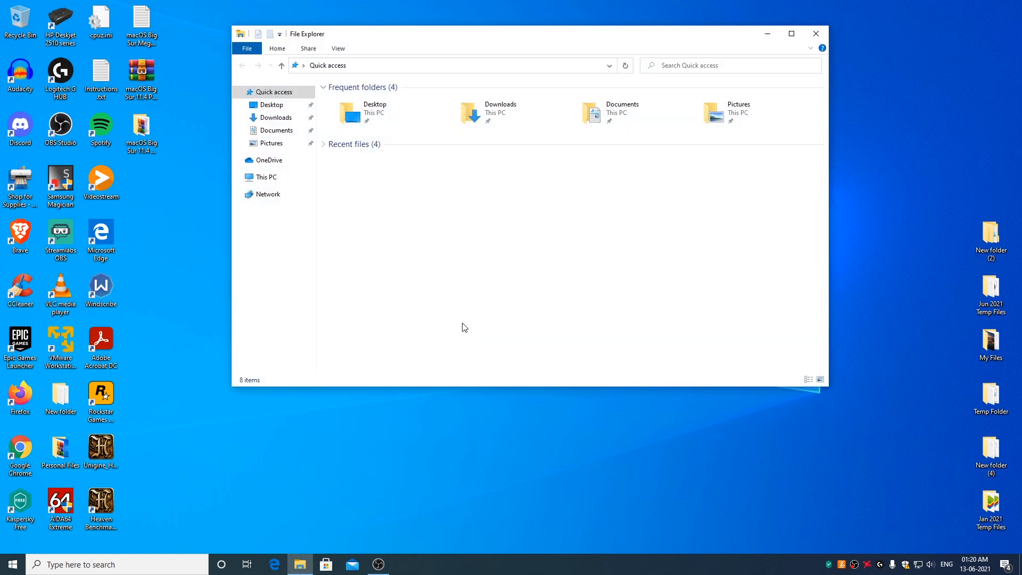
click(622, 108)
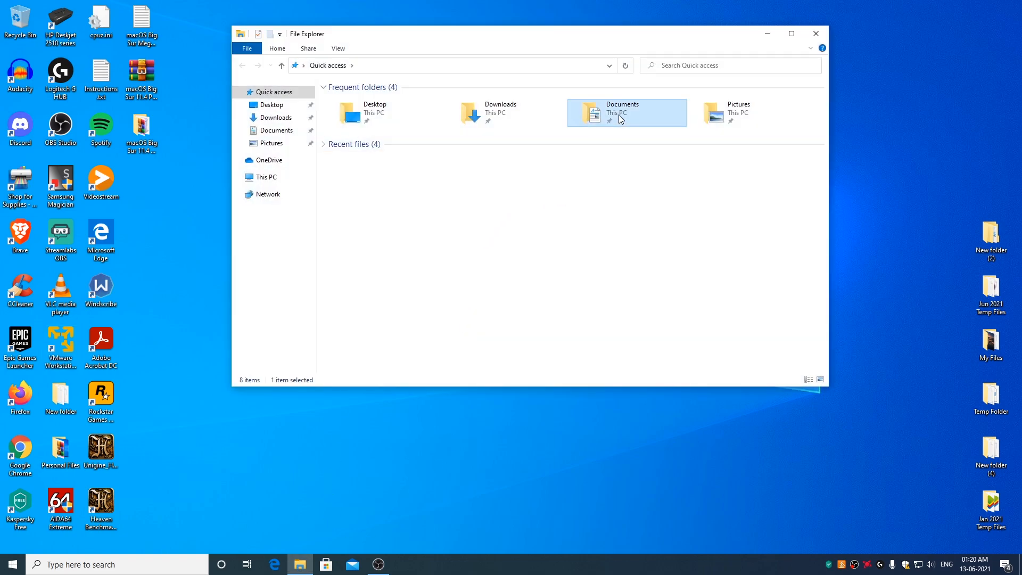
double_click(626, 112)
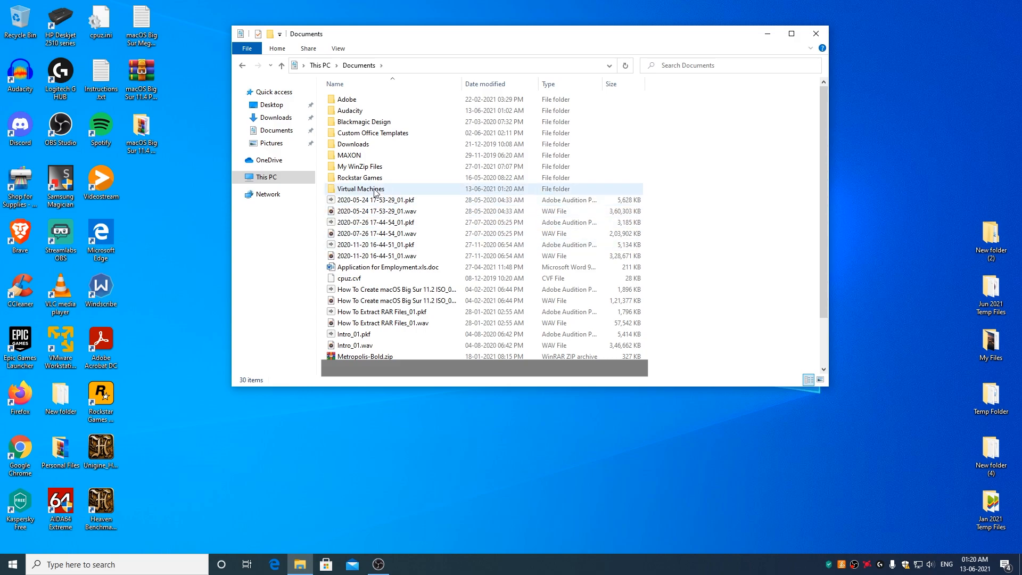
double_click(362, 188)
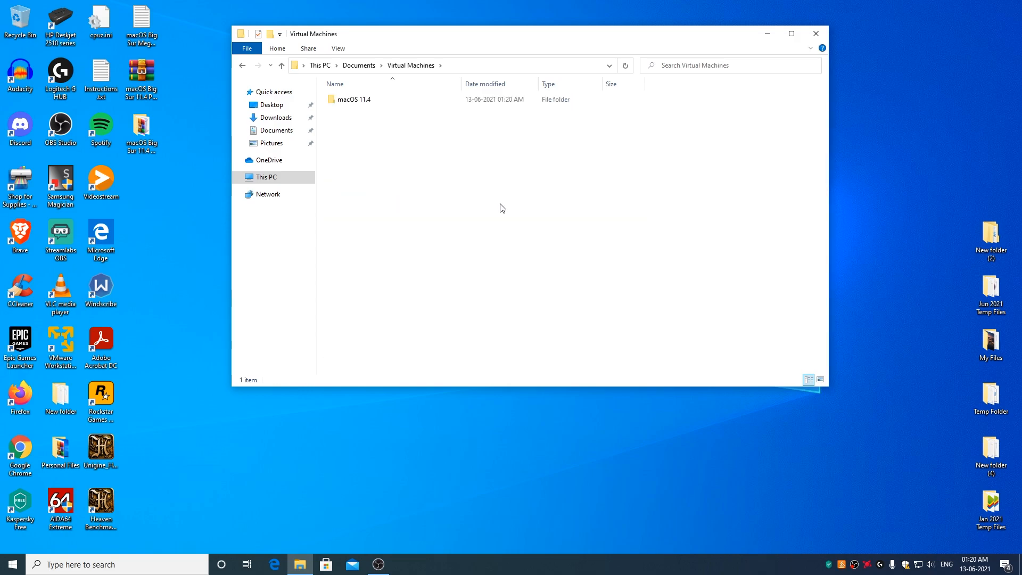
click(353, 99)
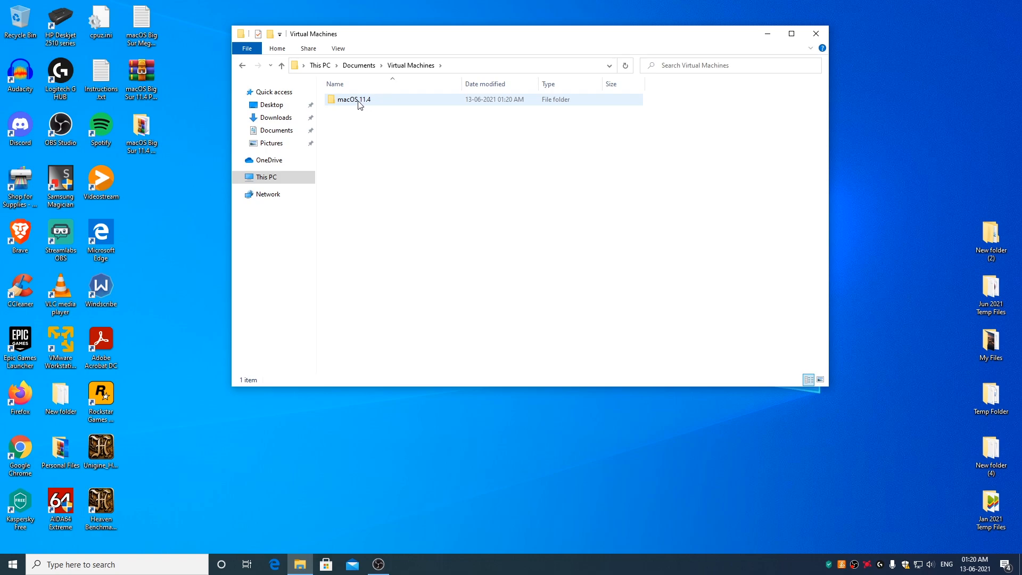
double_click(354, 99)
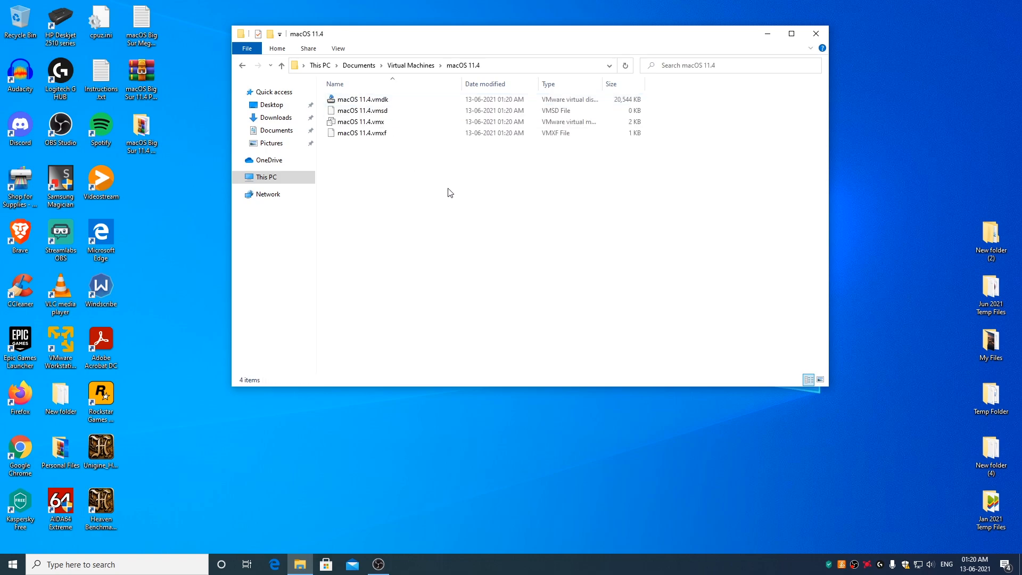
right_click(361, 122)
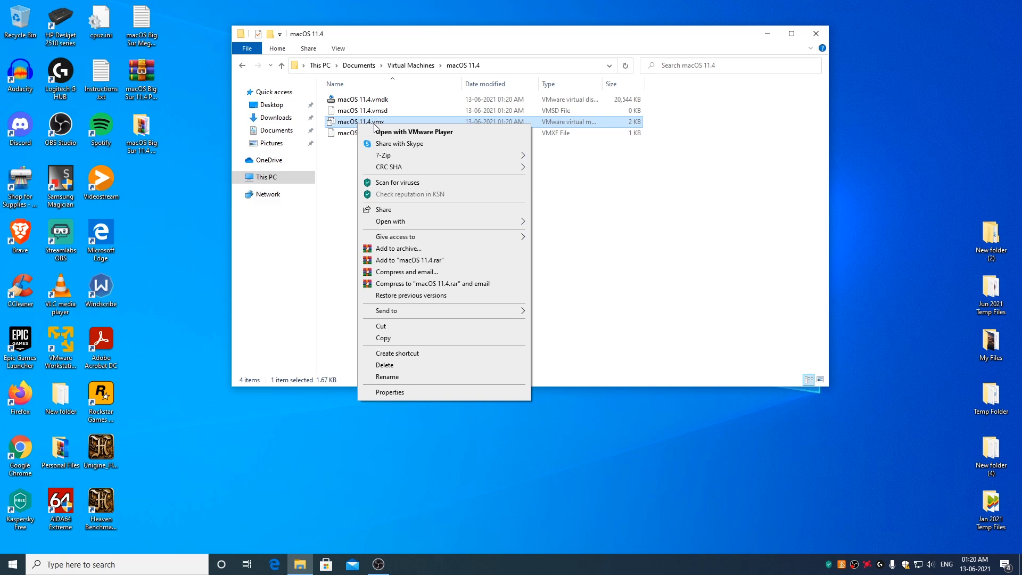
mouse_move(465, 235)
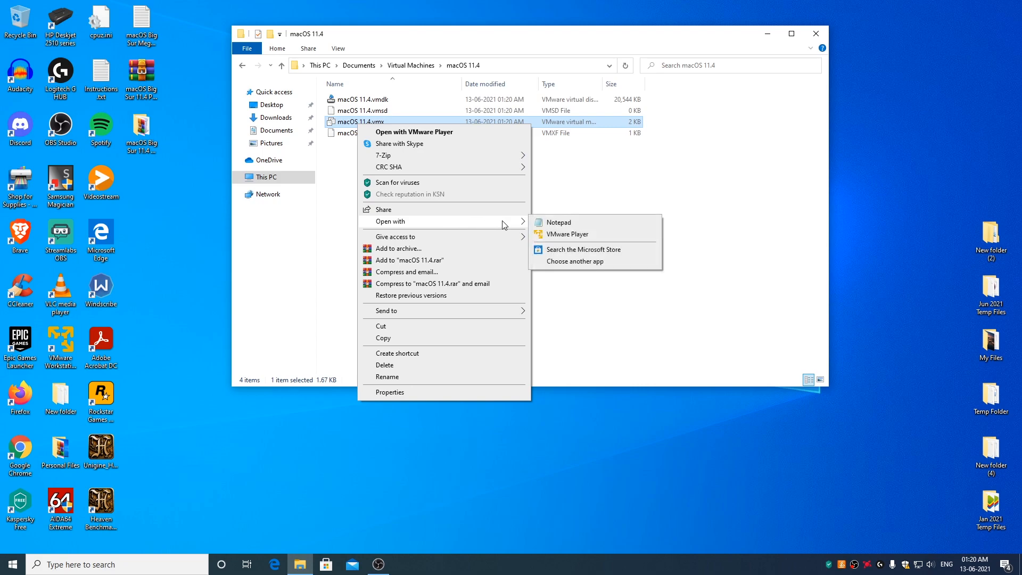
click(558, 222)
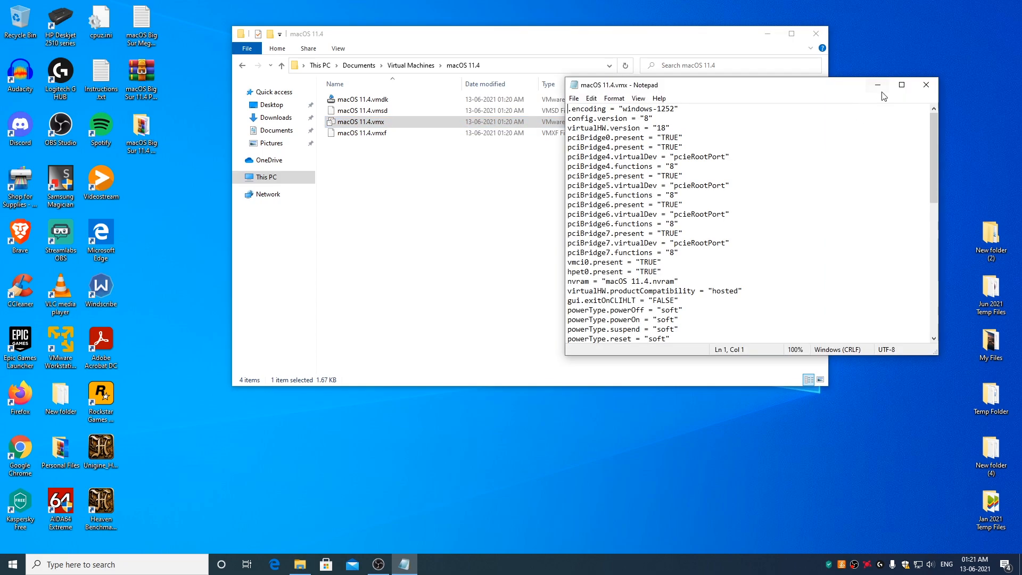
click(925, 84)
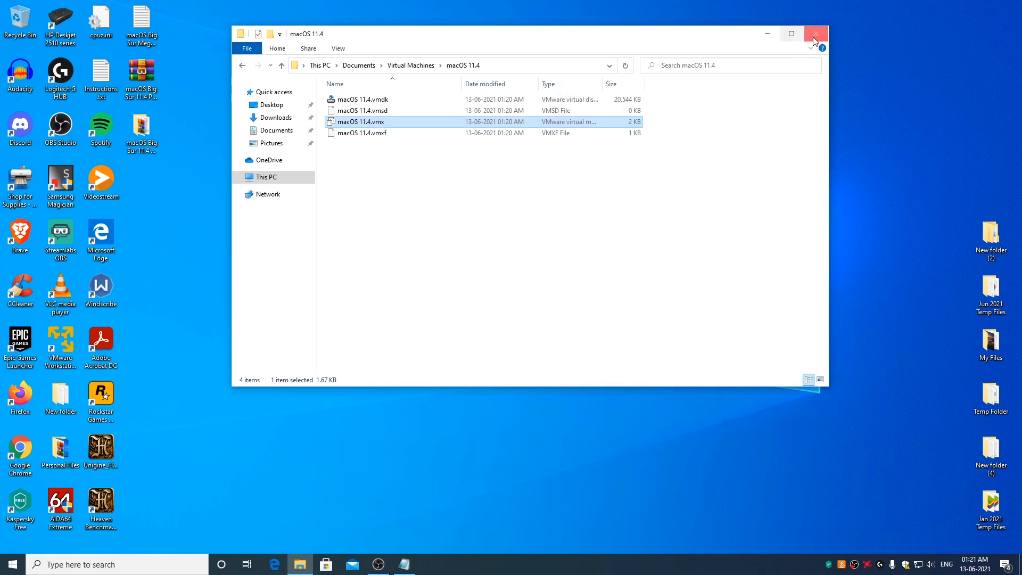
Close the macOS 11.4 virtual machine folder window
click(815, 33)
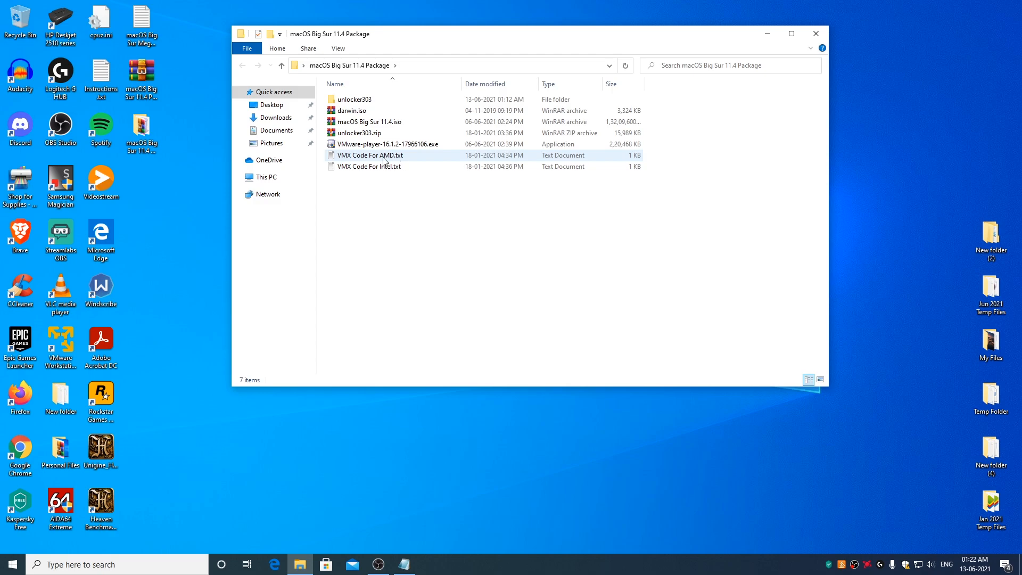
mouse_move(371, 155)
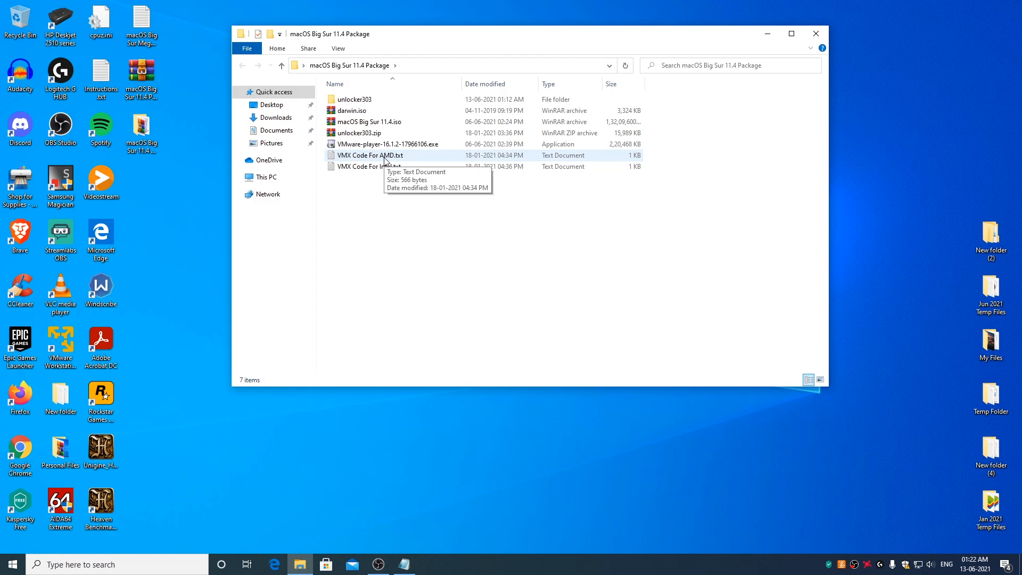
mouse_move(384, 188)
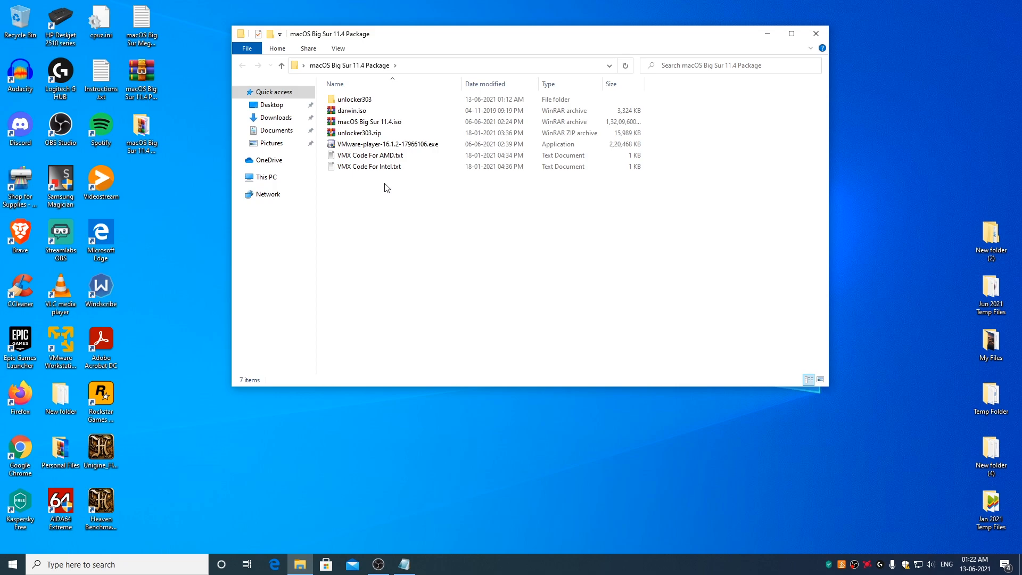
mouse_move(376, 201)
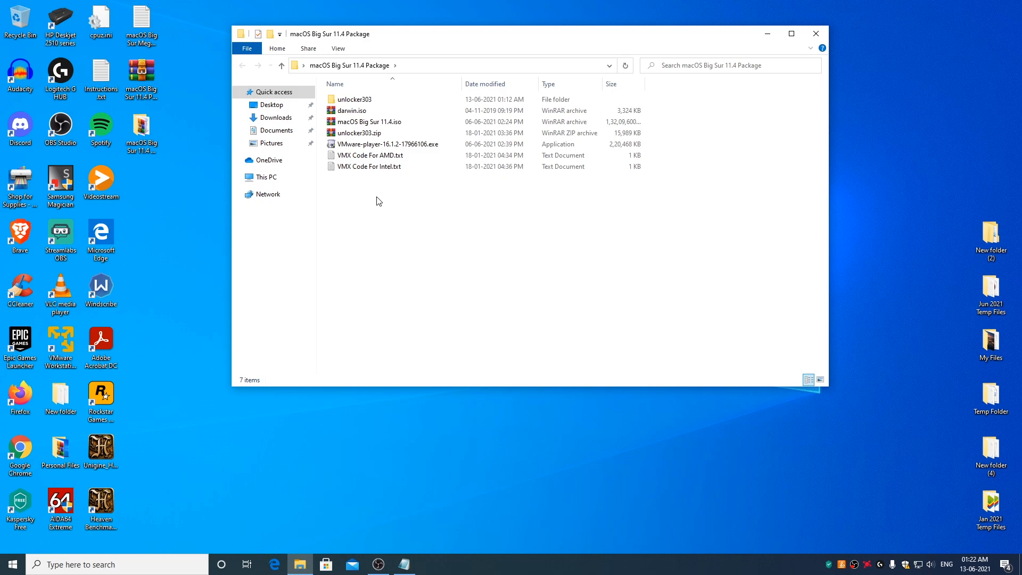
mouse_move(383, 200)
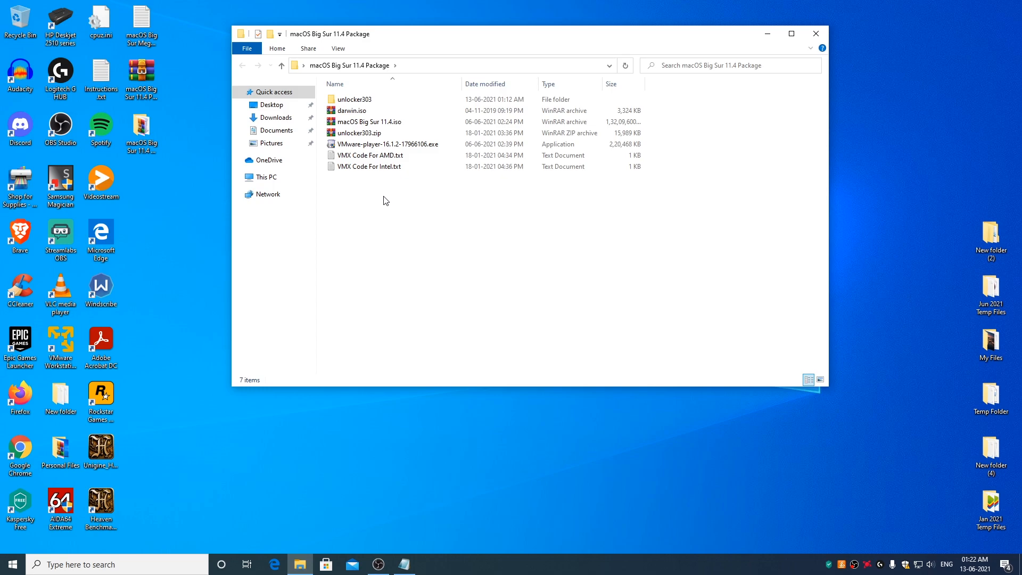
Paste the VMX Code For AMD.txt lines at the end of macOS 11.4.vmx and save it
double_click(369, 154)
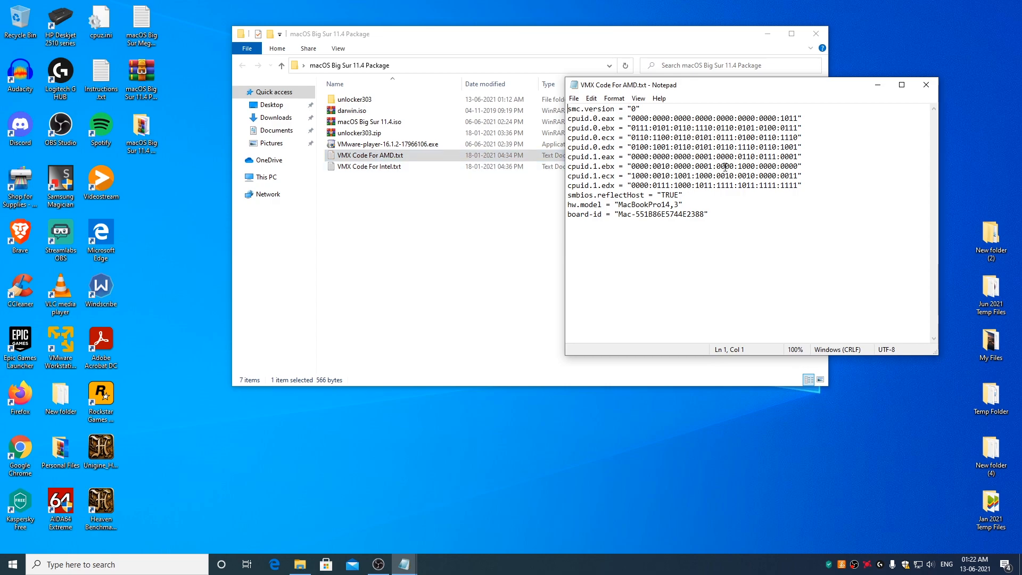
mouse_move(815, 33)
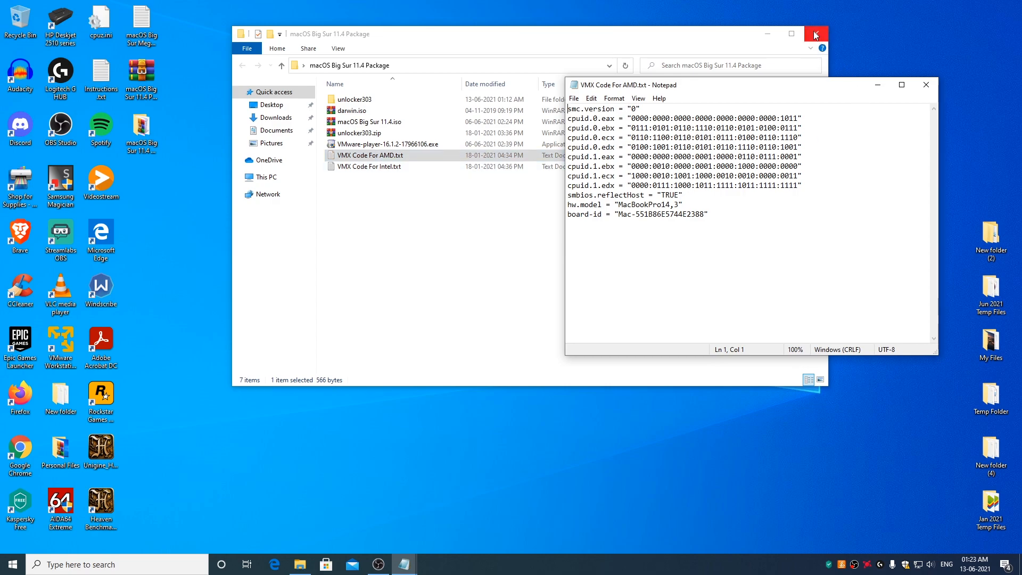
click(814, 33)
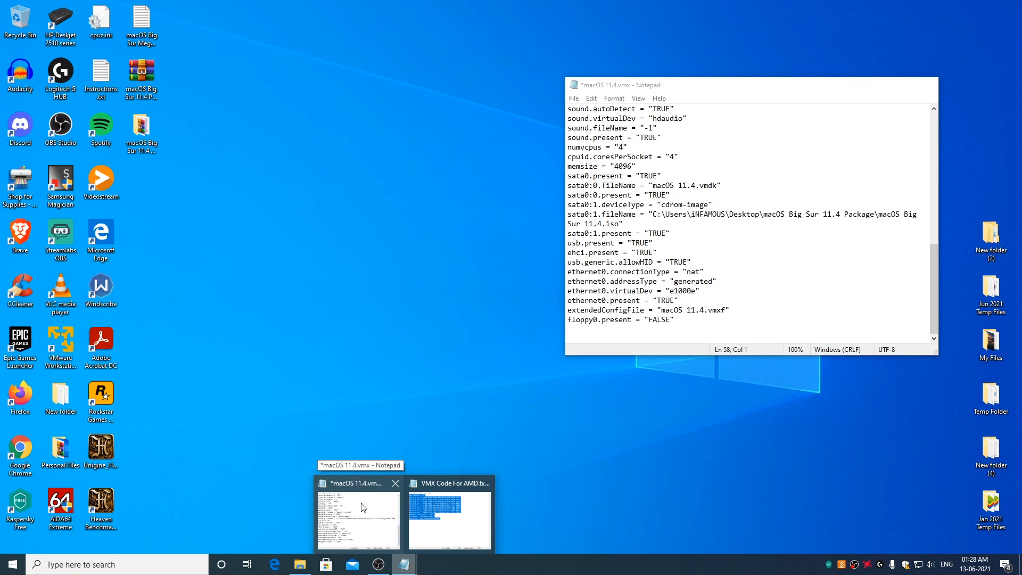
mouse_move(364, 520)
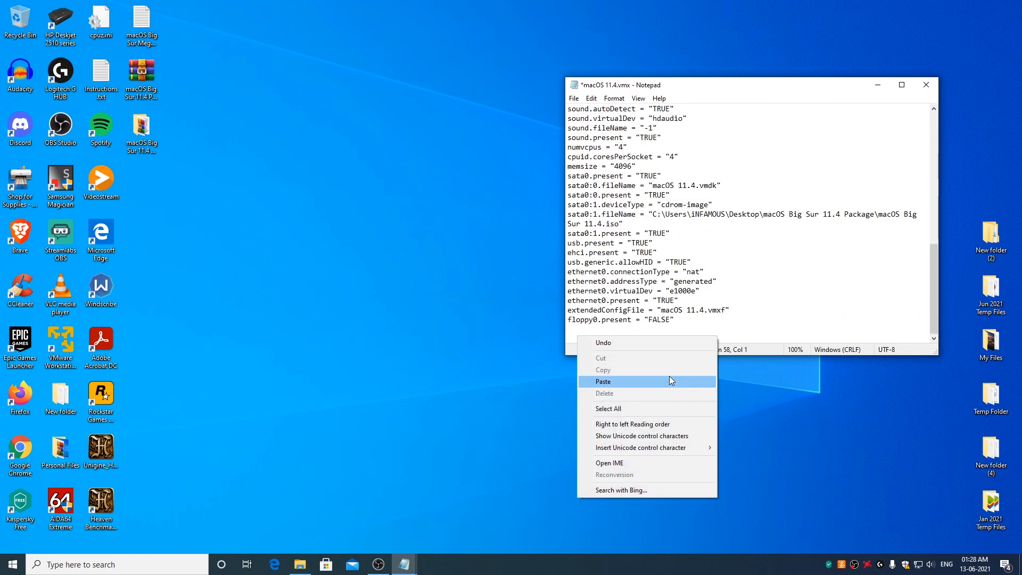
click(602, 381)
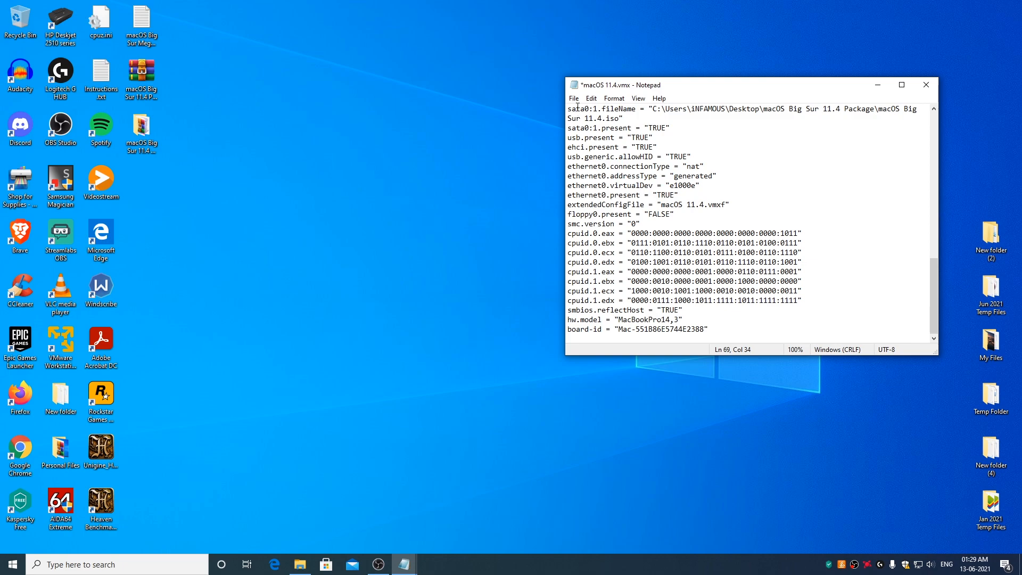
click(572, 98)
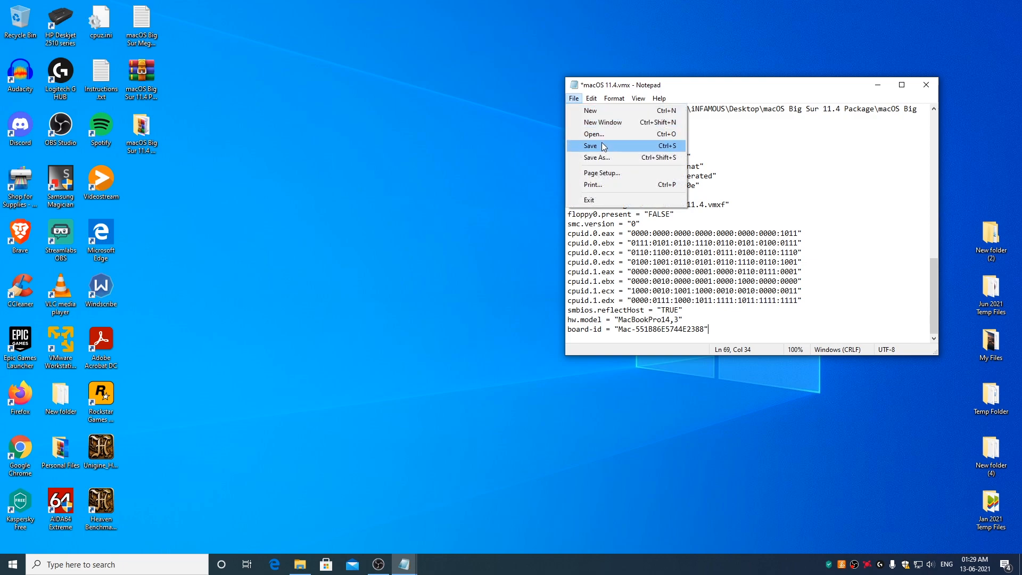
click(590, 145)
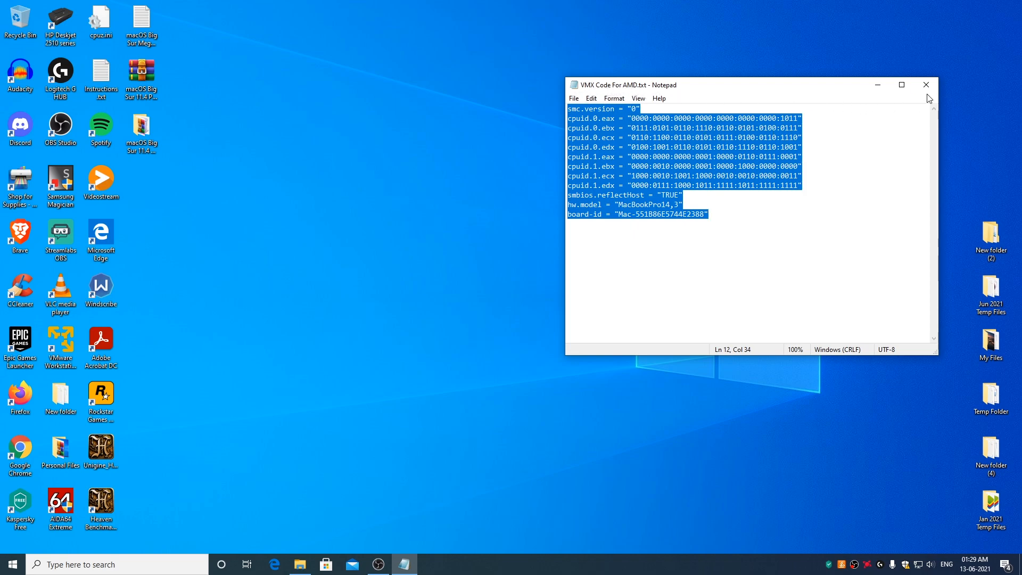
Close the AMD code Notepad, relaunch VMware Player and select the macOS 11.4 VM
click(925, 85)
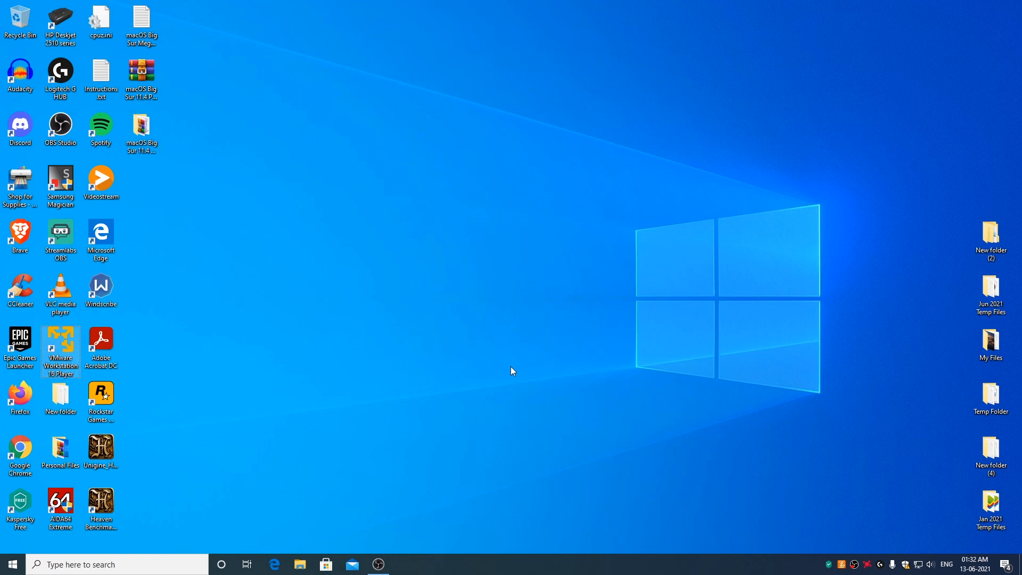
double_click(60, 348)
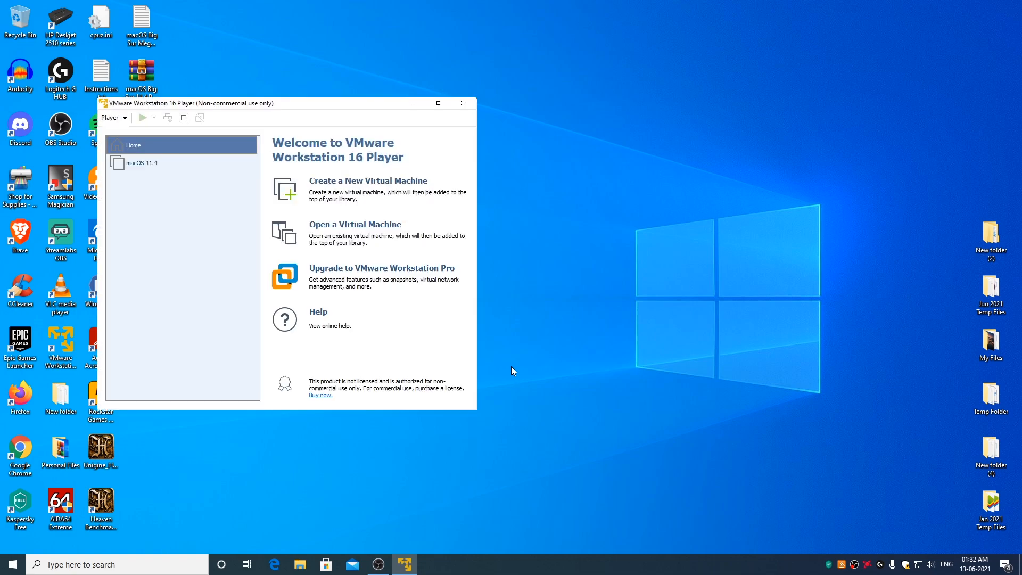
mouse_move(147, 172)
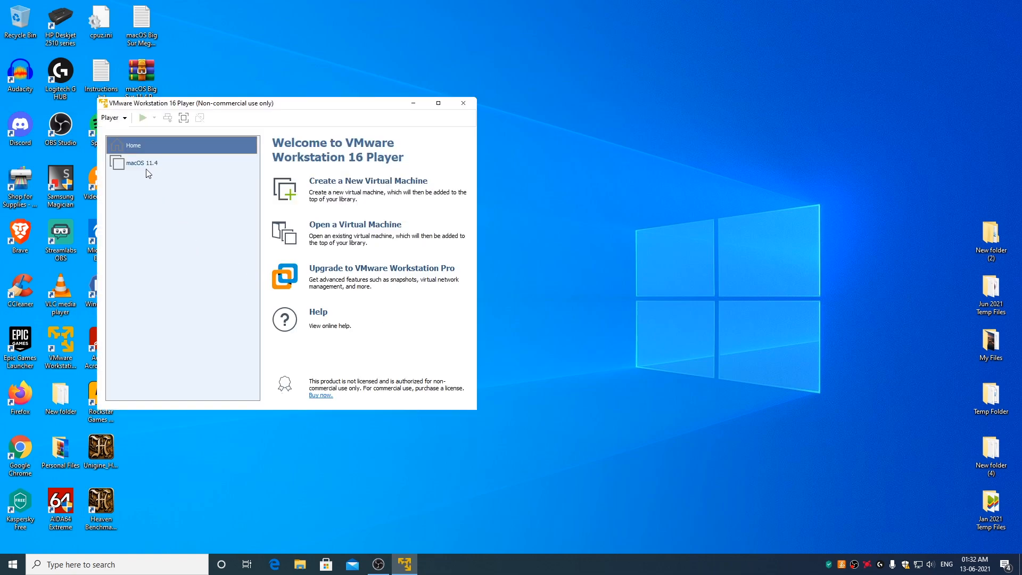
click(140, 162)
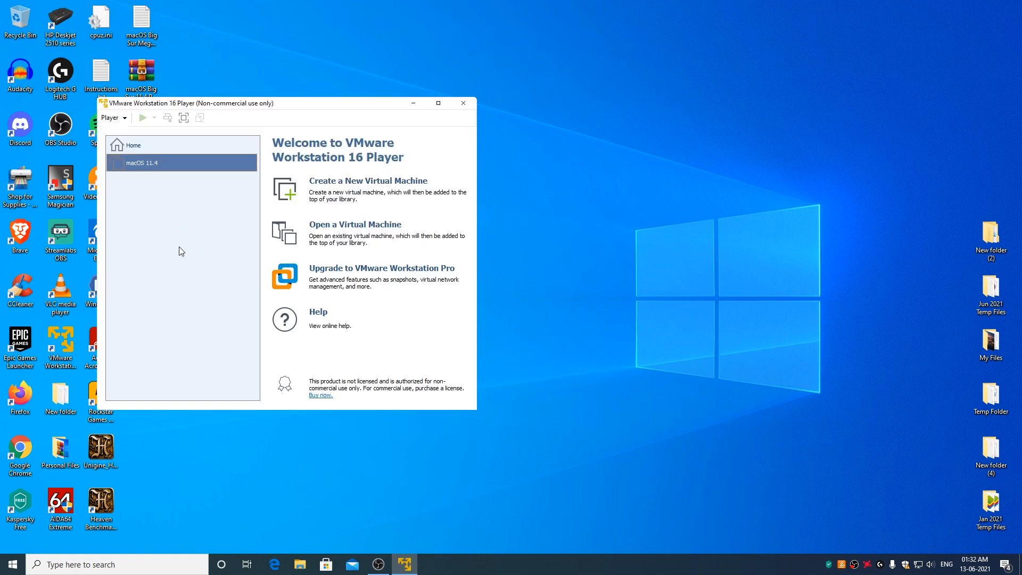
click(141, 163)
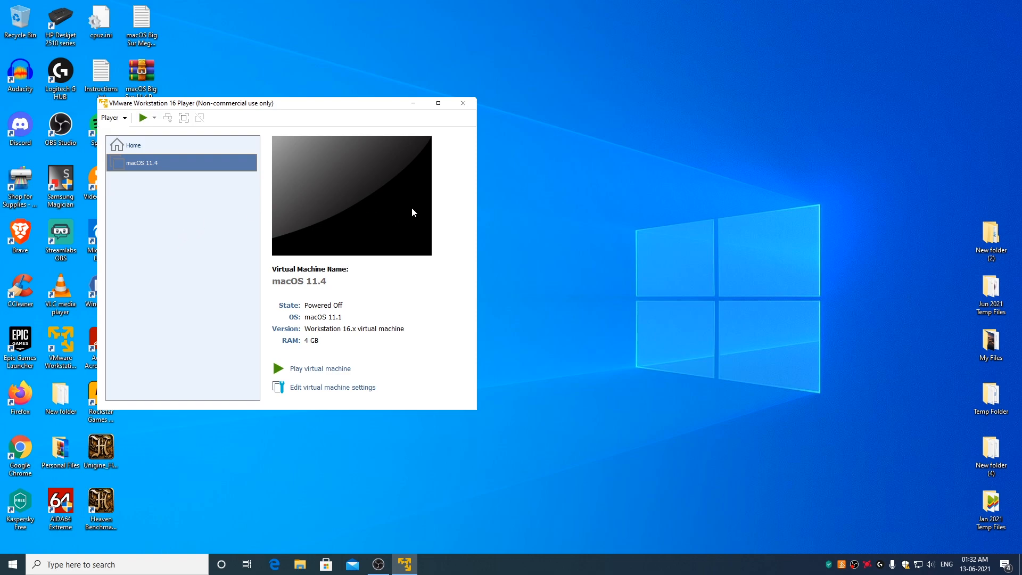
mouse_move(319, 374)
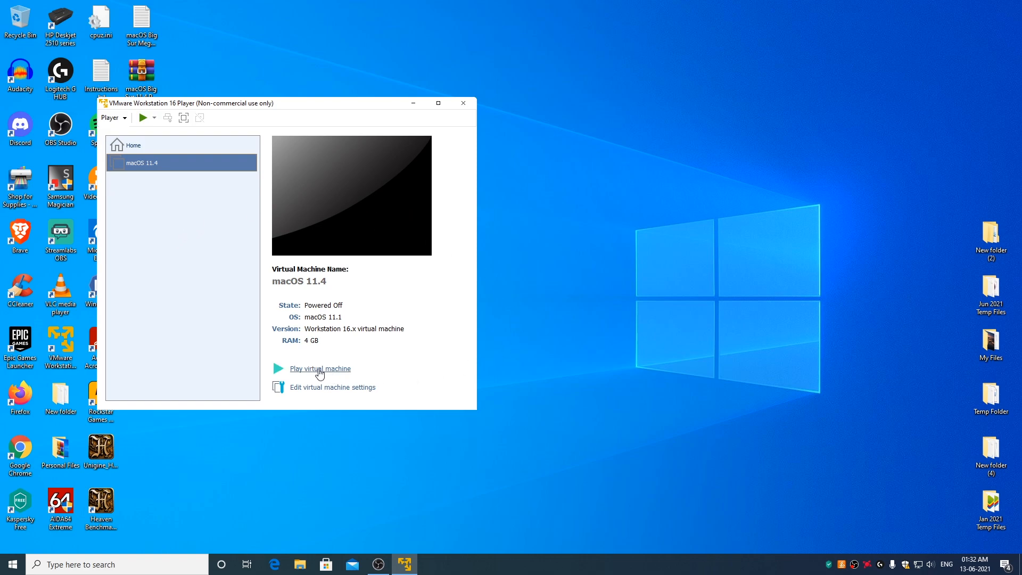
Power on the macOS 11.4 VM and continue past the Language screen with English
click(319, 368)
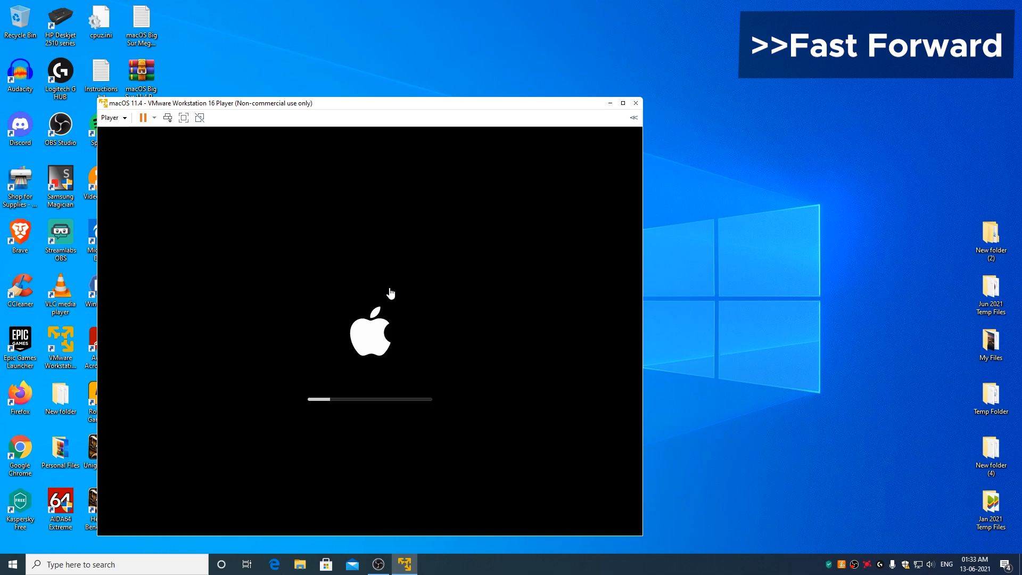
mouse_move(102, 135)
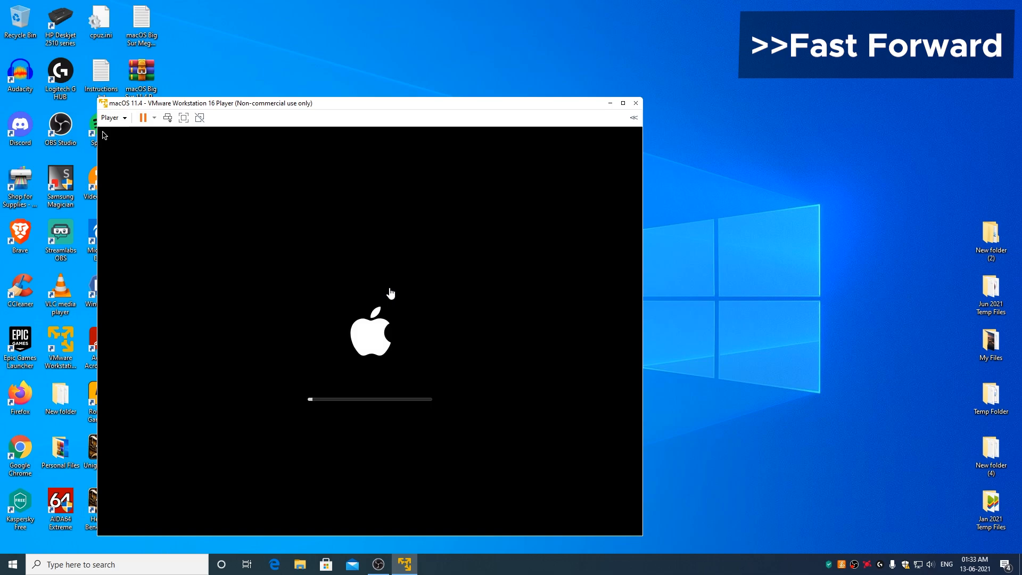
mouse_move(381, 226)
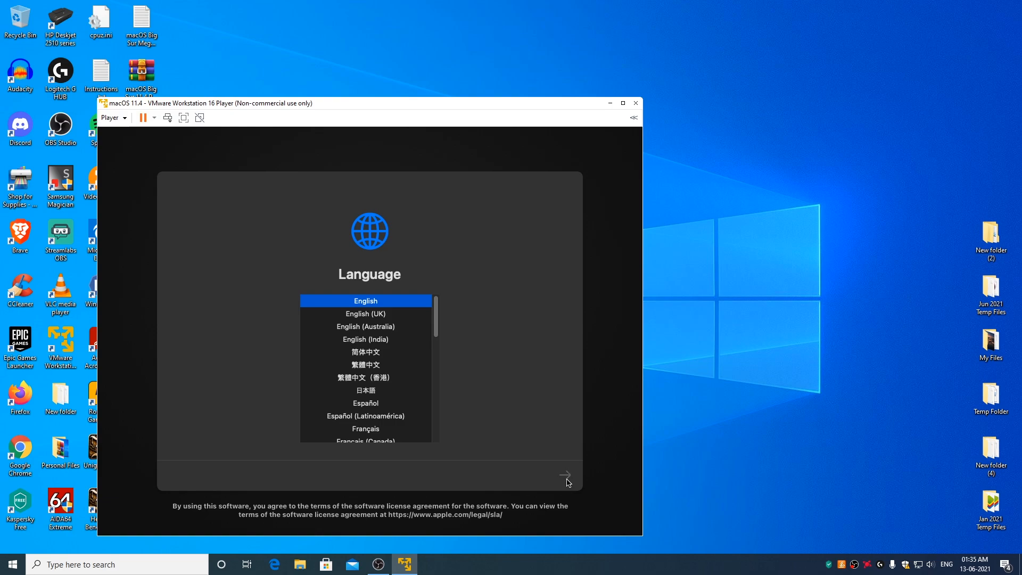
click(564, 476)
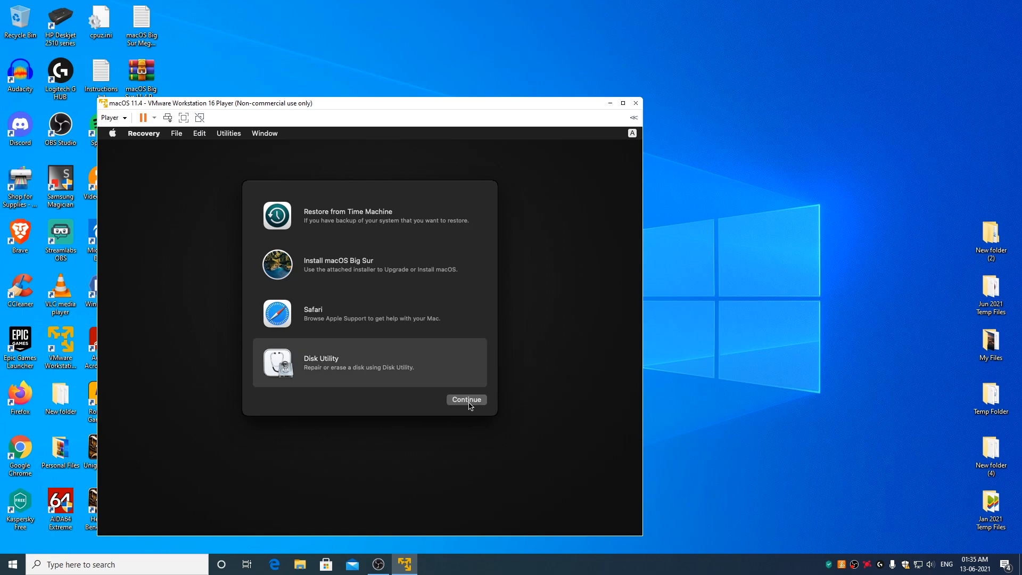
Open Disk Utility and start erasing the VMware Virtual SATA Hard Drive Media disk
click(466, 399)
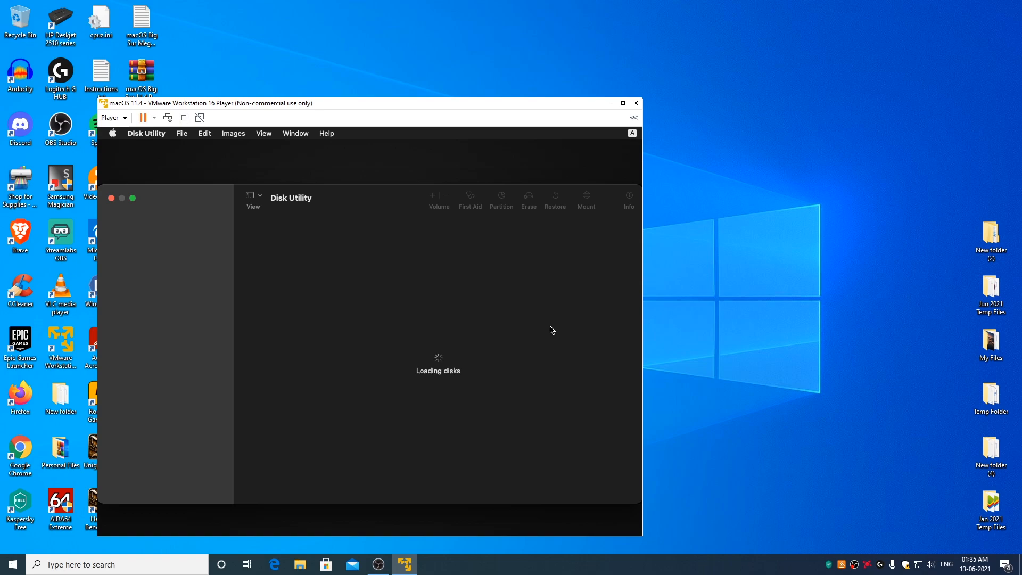
click(162, 291)
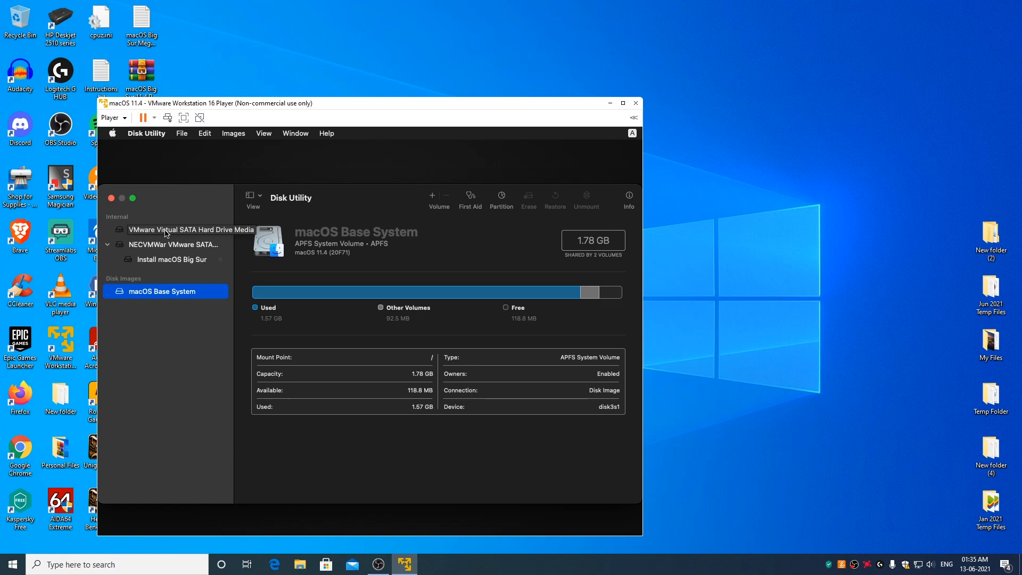
click(191, 229)
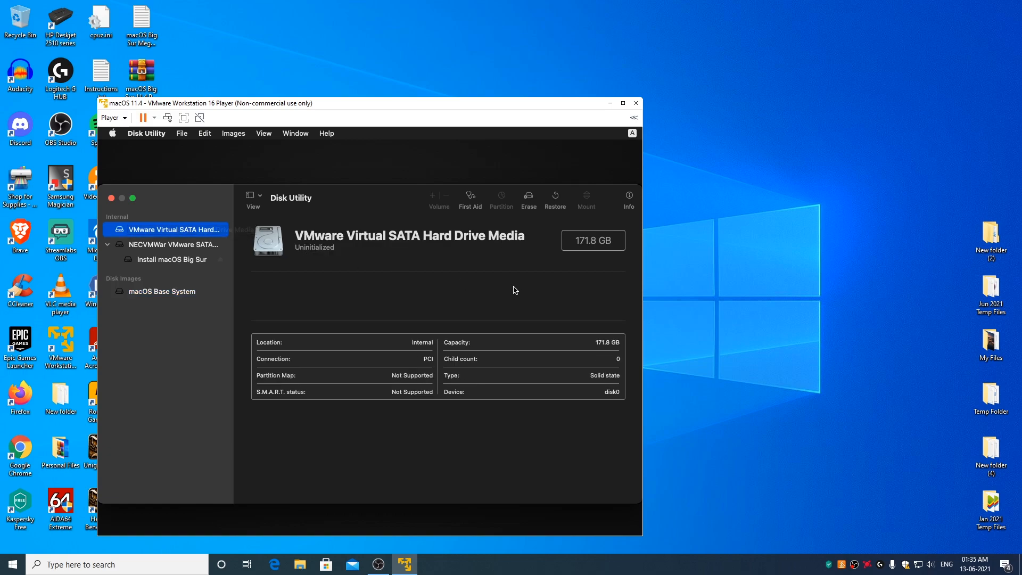
click(529, 196)
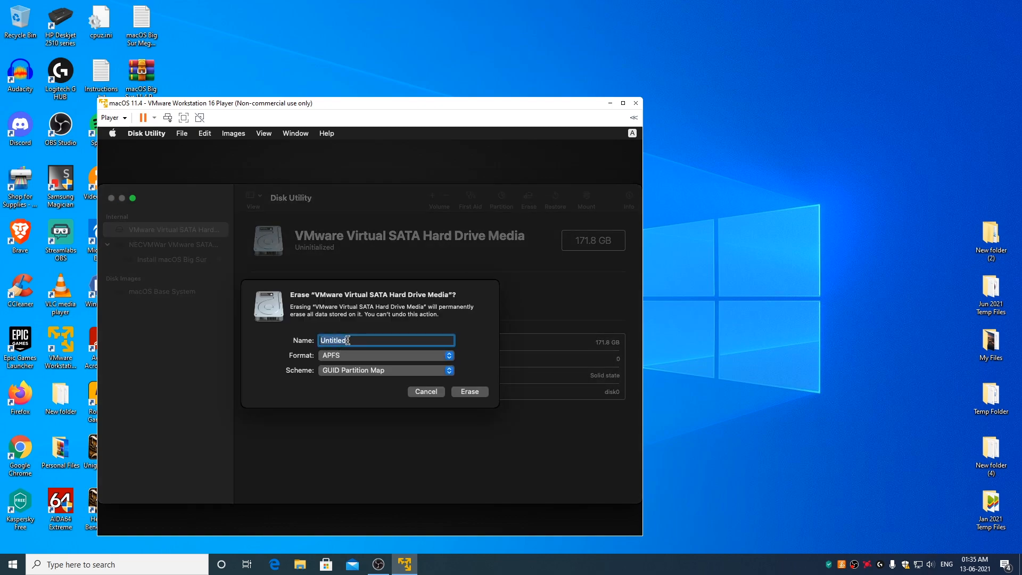
Name the volume 'macOS HDD', erase it and dismiss the report
key(Backspace)
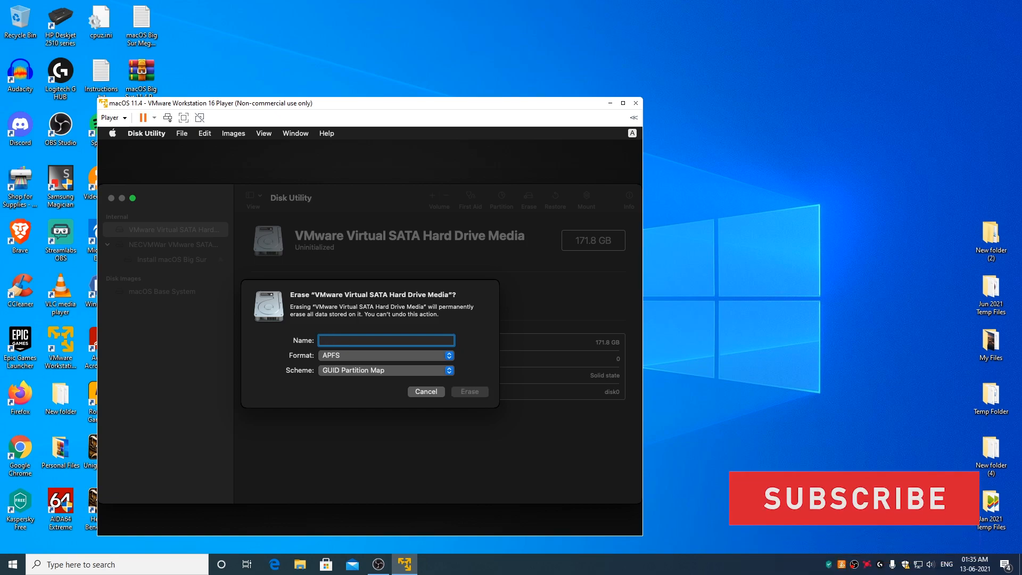
text(macOS)
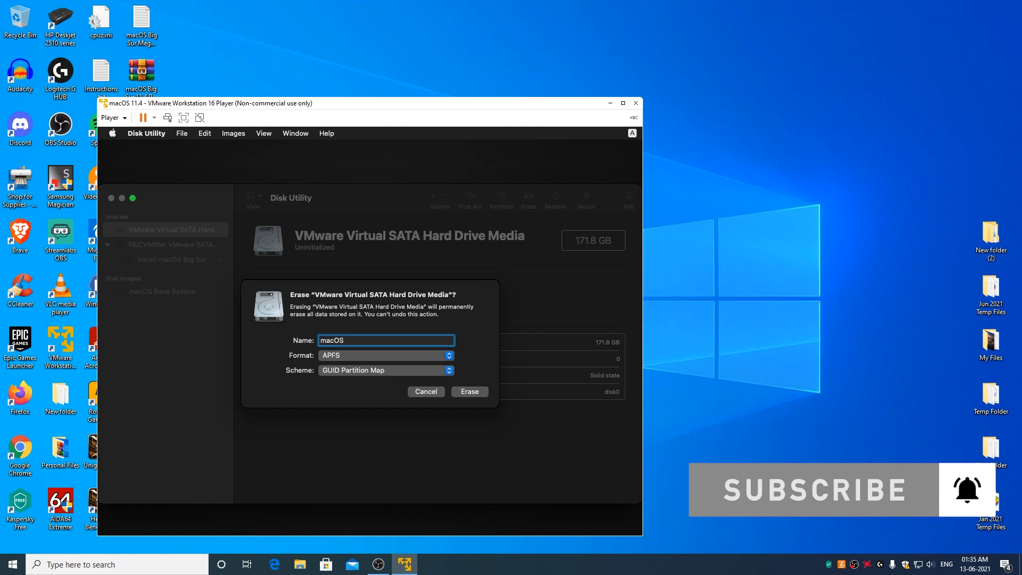
text(HDD)
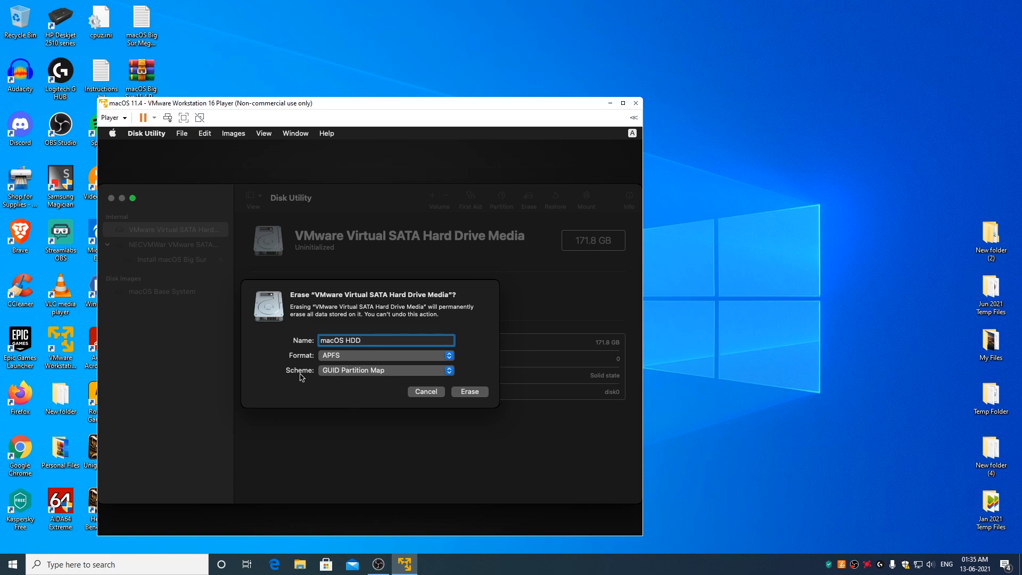
mouse_move(351, 381)
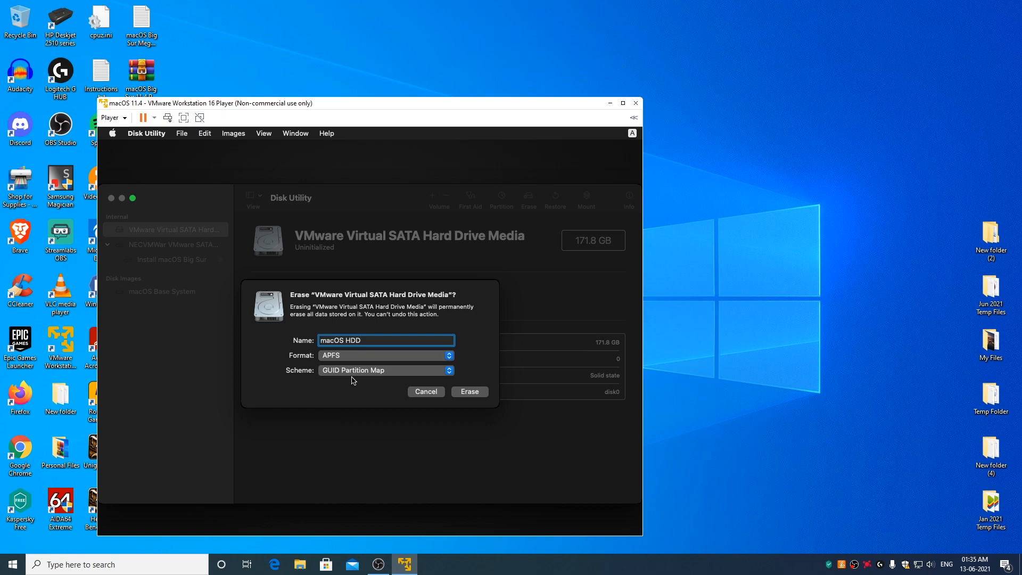
mouse_move(485, 403)
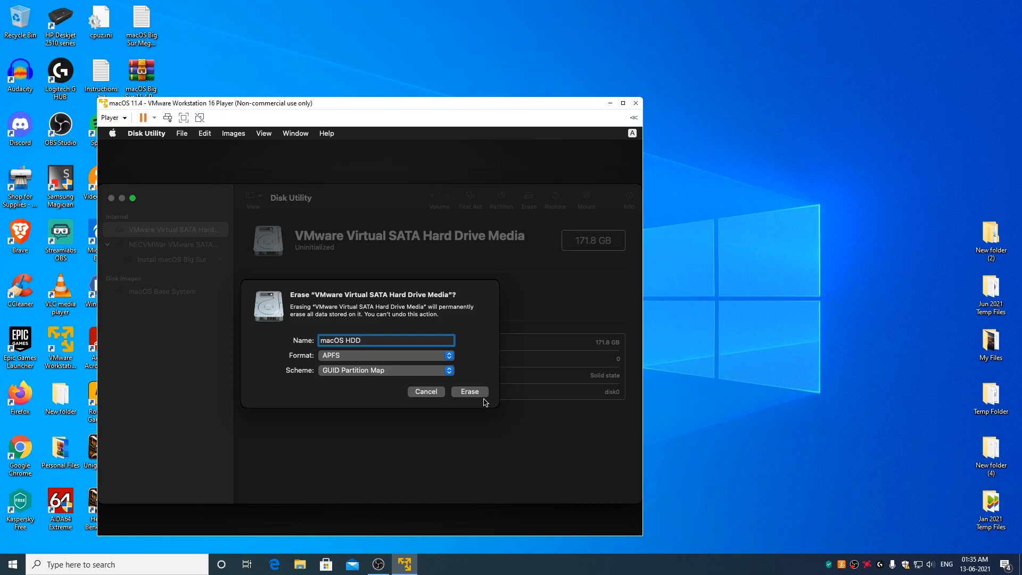
mouse_move(475, 396)
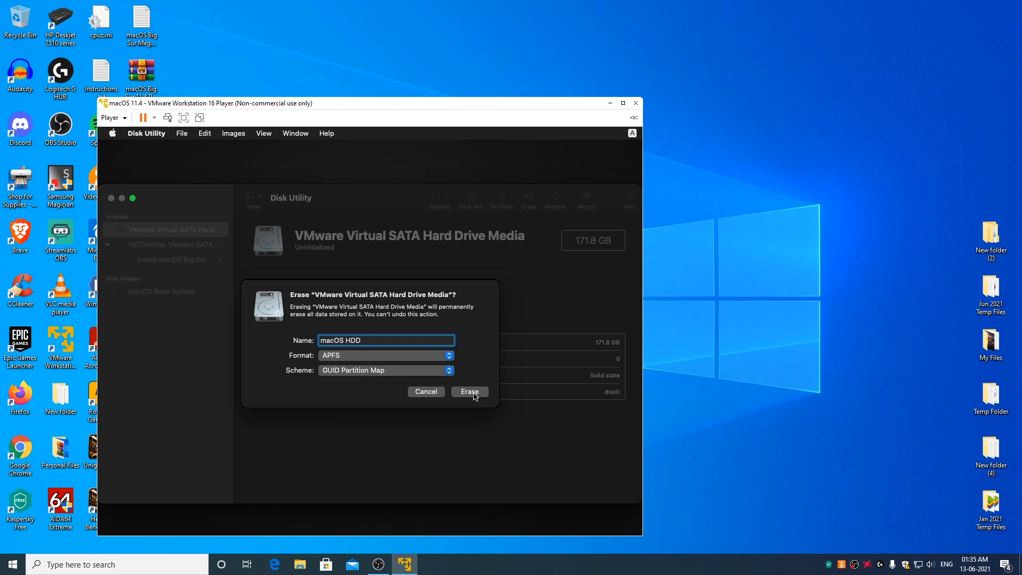
click(469, 391)
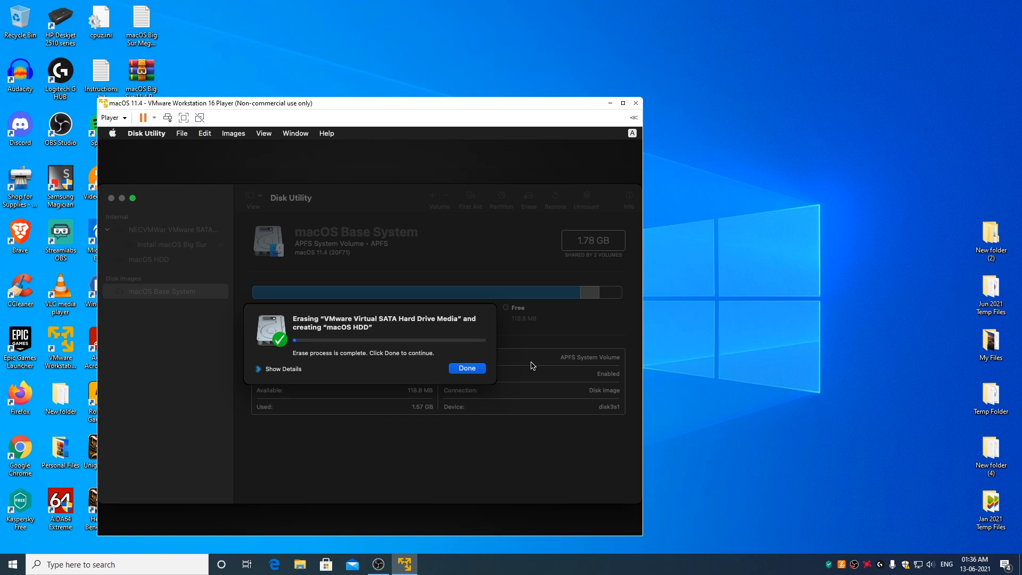
click(466, 368)
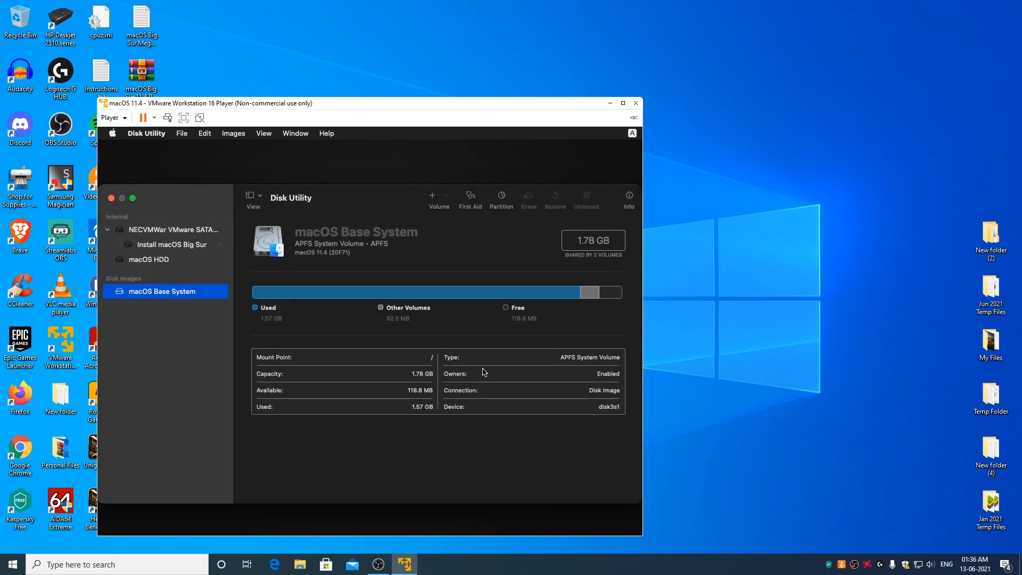
mouse_move(111, 198)
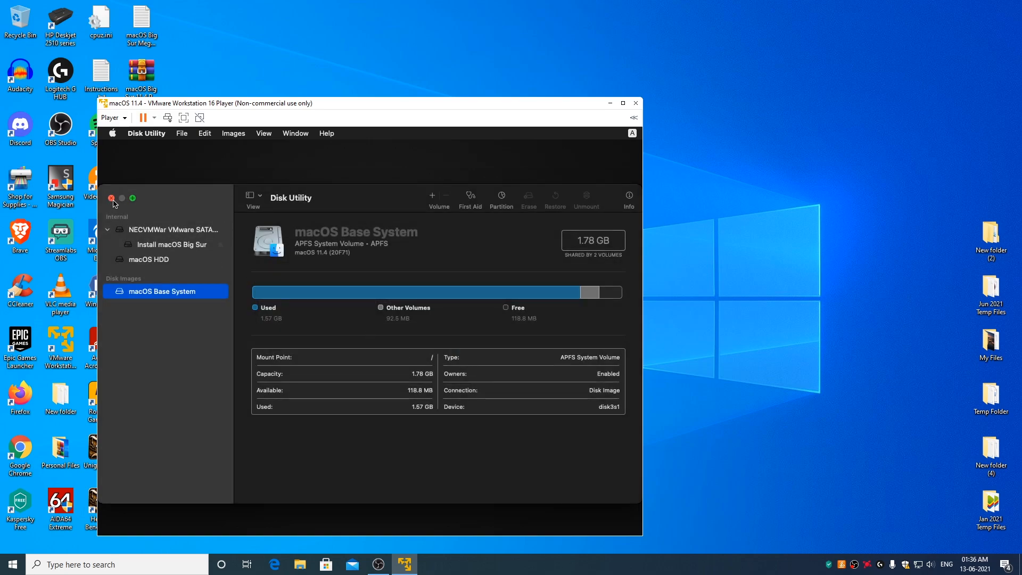
Quit Disk Utility, launch Install macOS Big Sur, agree to the licence, and target macOS HDD
click(112, 198)
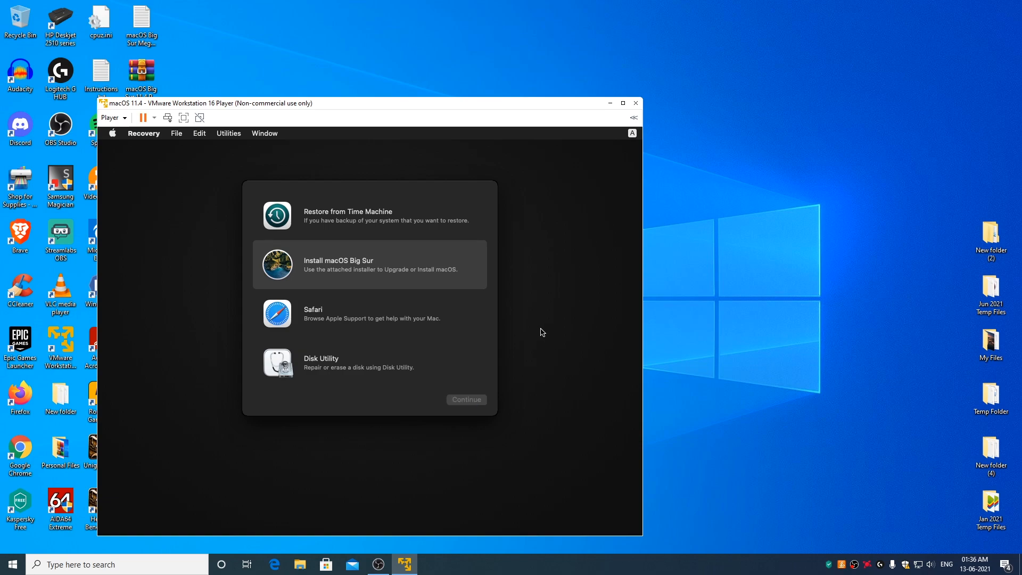
click(369, 264)
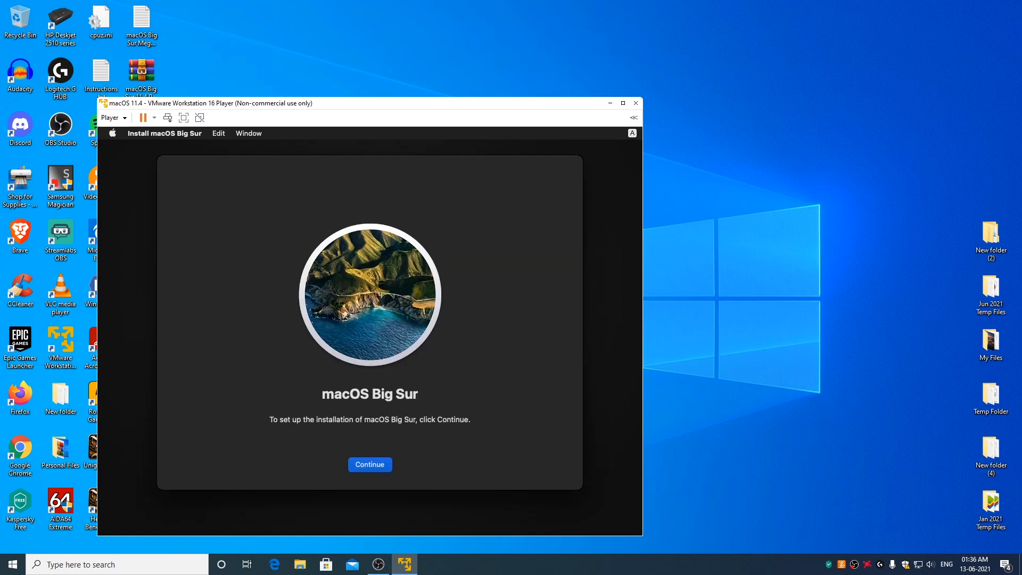
click(368, 464)
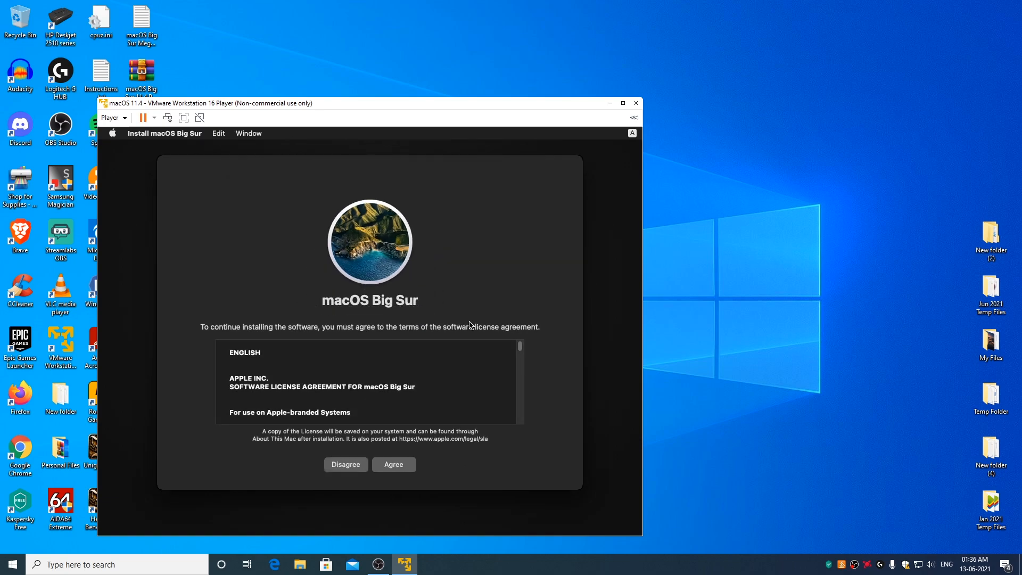
click(393, 464)
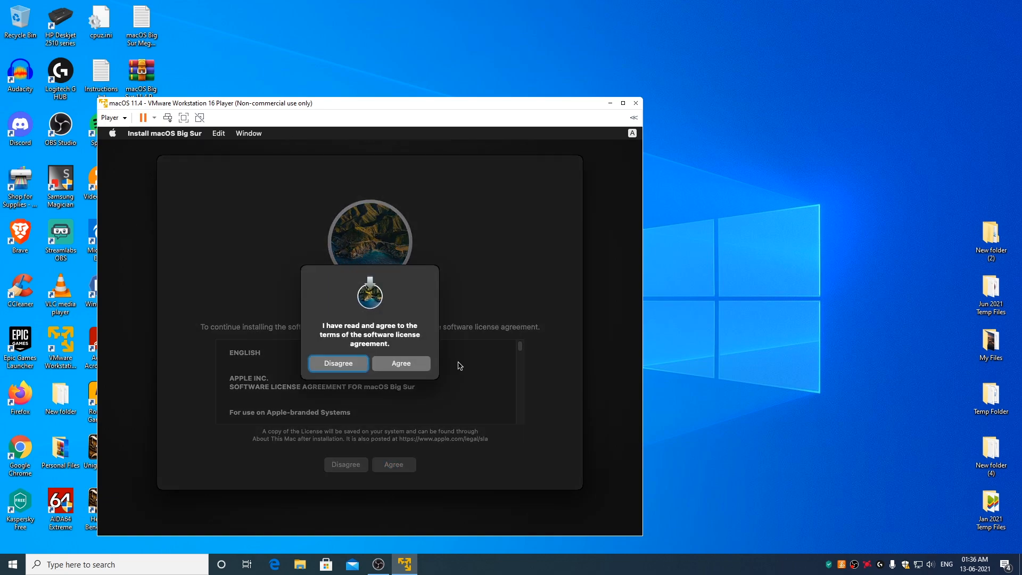
click(401, 363)
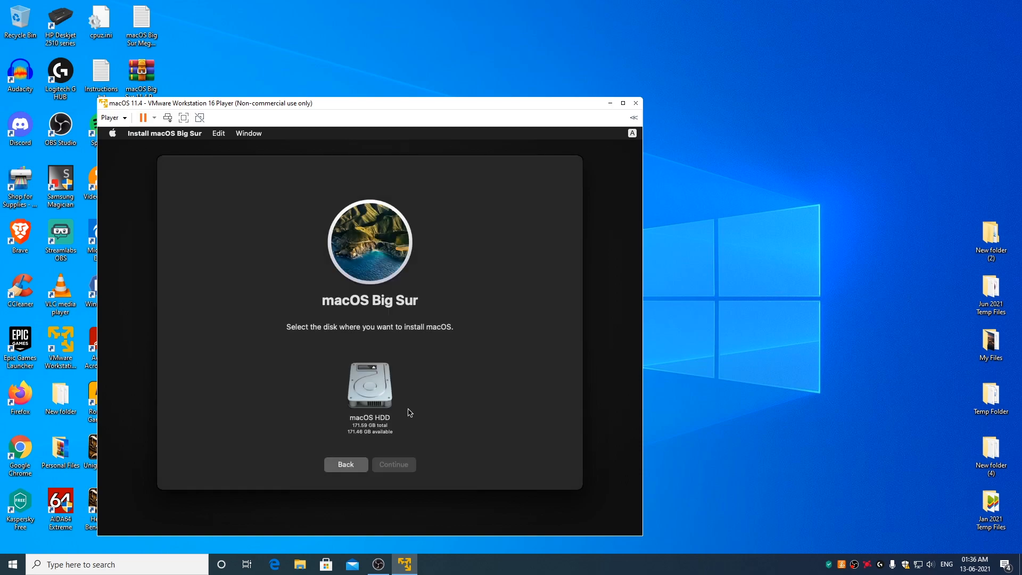
click(369, 387)
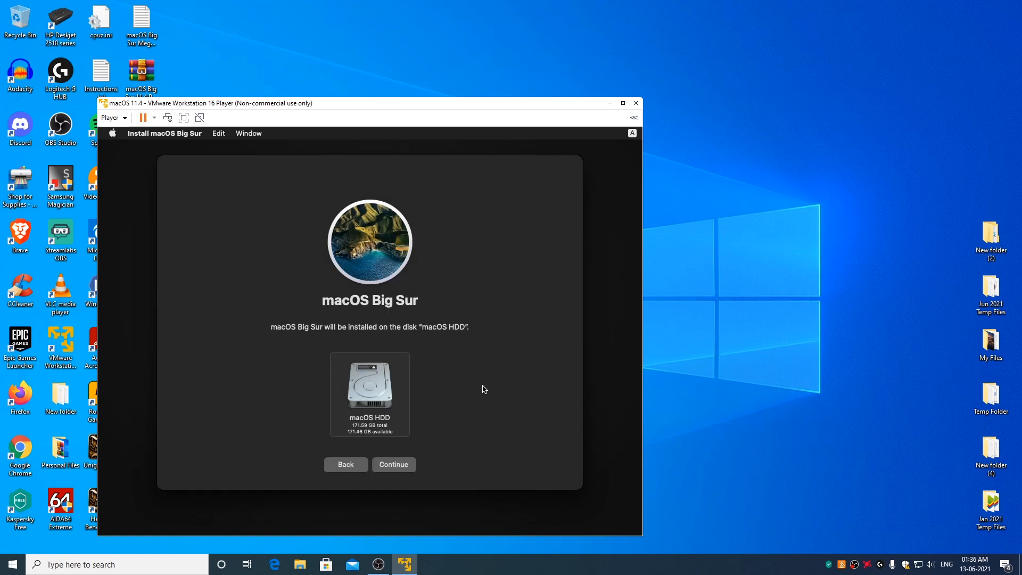
mouse_move(410, 512)
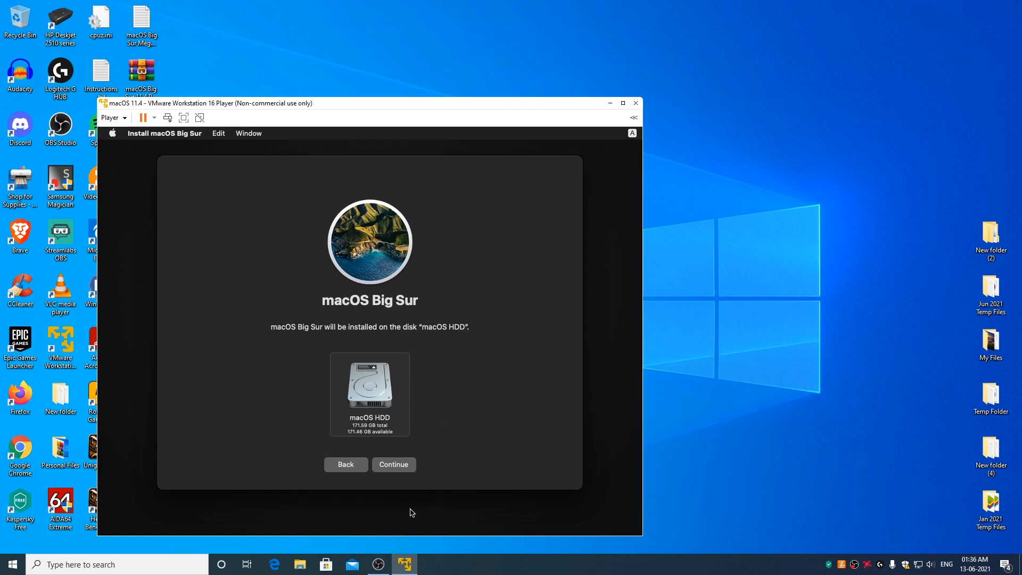
mouse_move(472, 460)
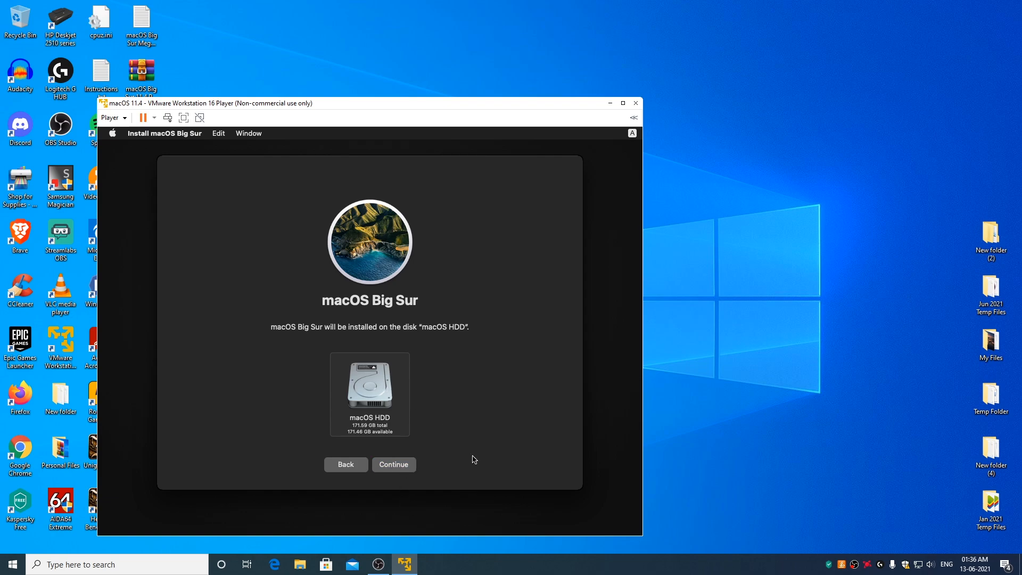
click(393, 464)
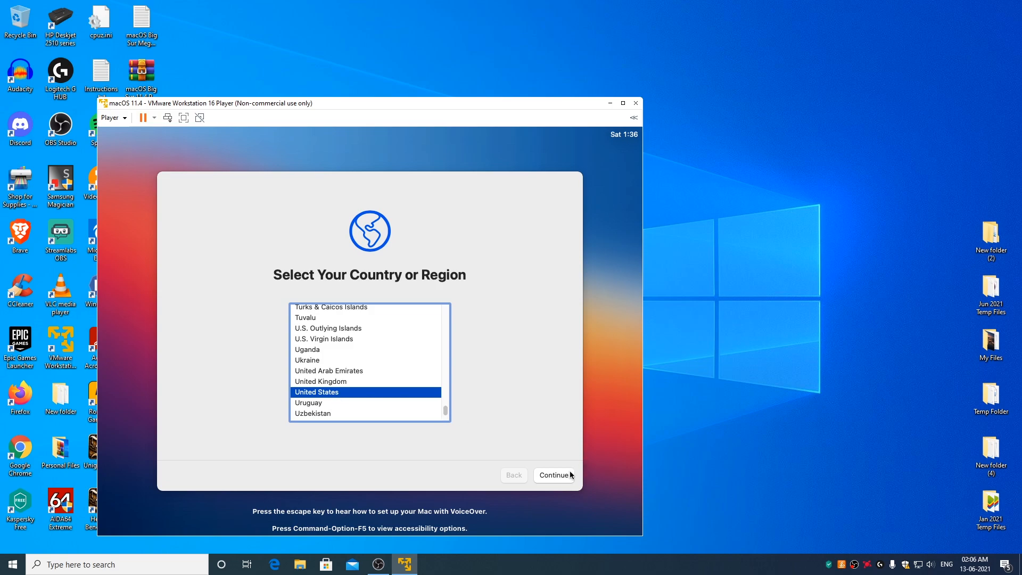
Keep United States region and default languages, skipping Accessibility and Migration Assistant
click(552, 474)
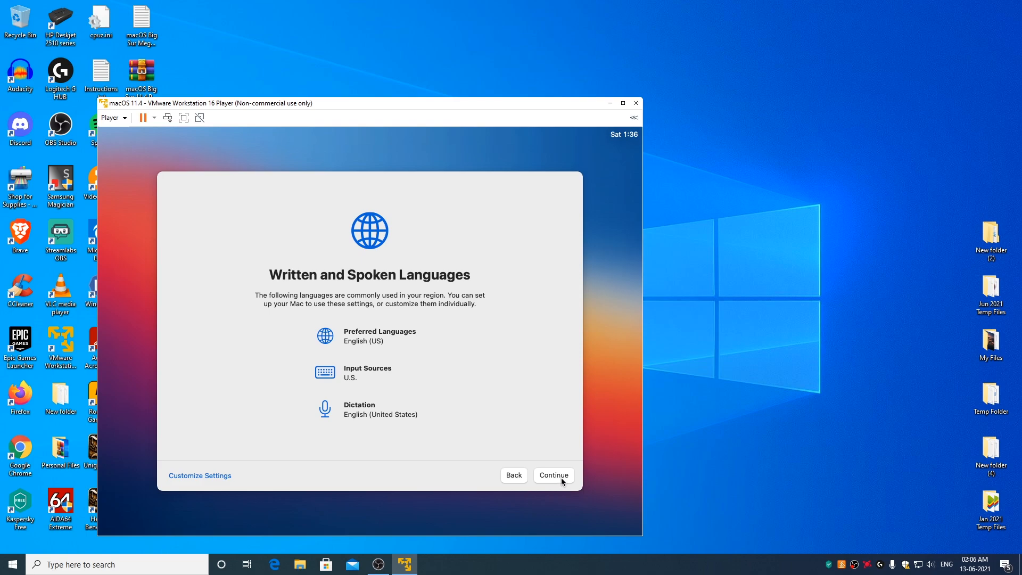
click(553, 474)
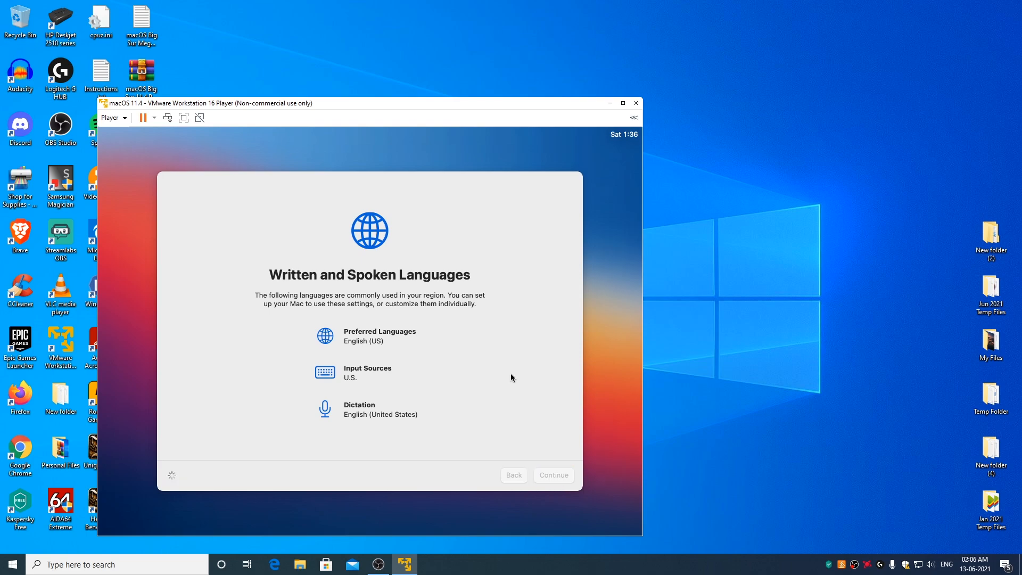
click(551, 474)
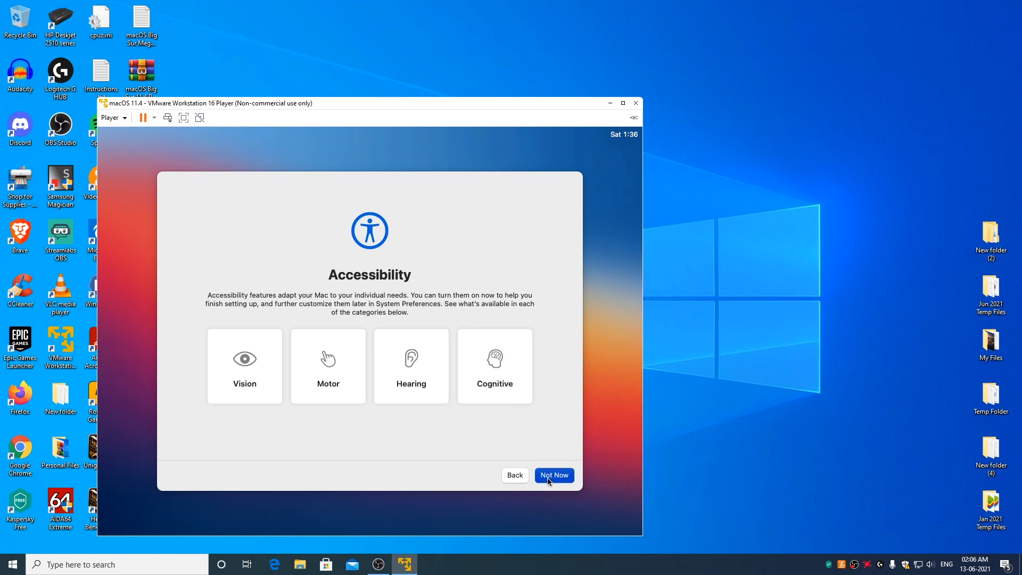
click(554, 474)
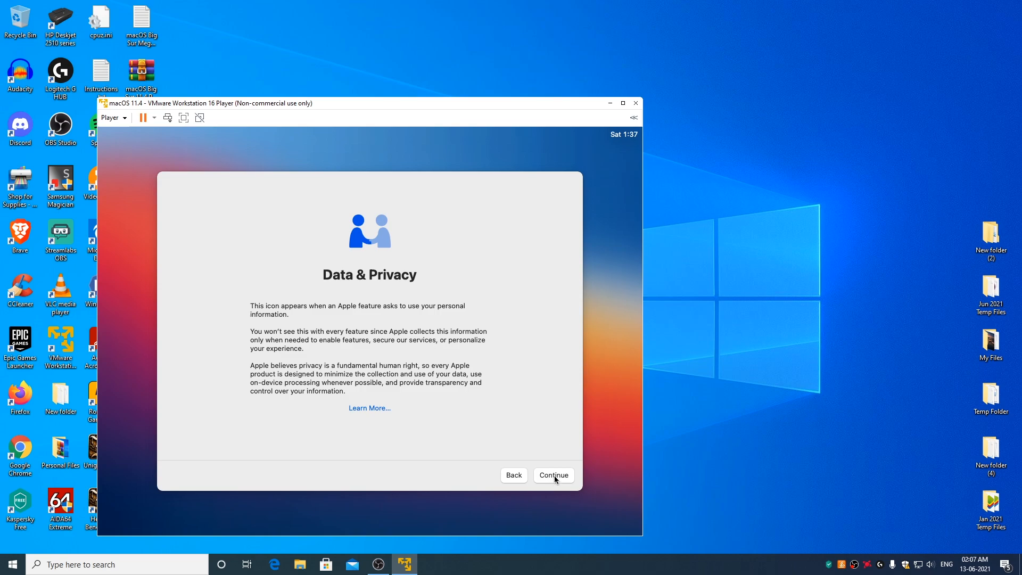
click(552, 474)
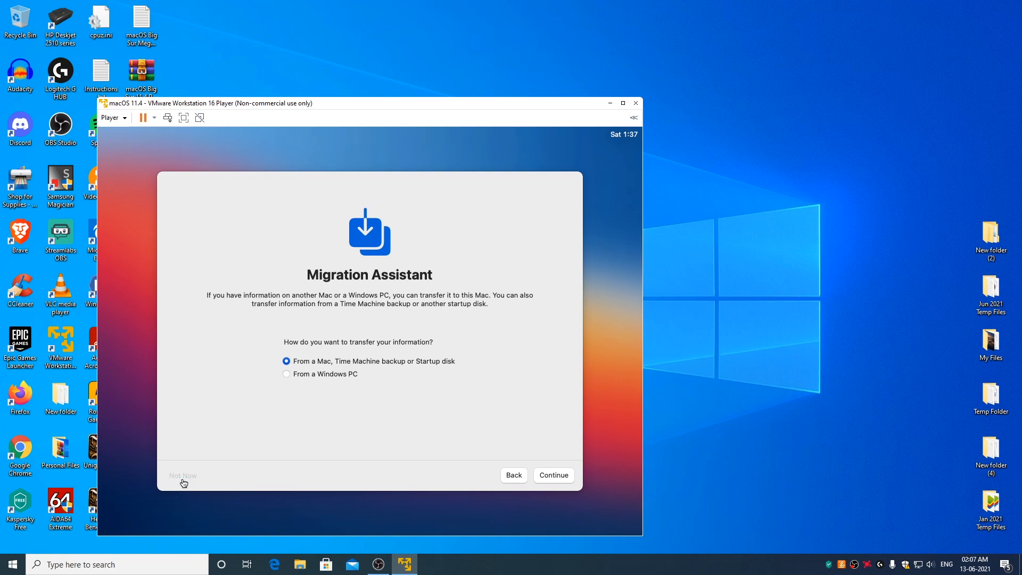
click(553, 474)
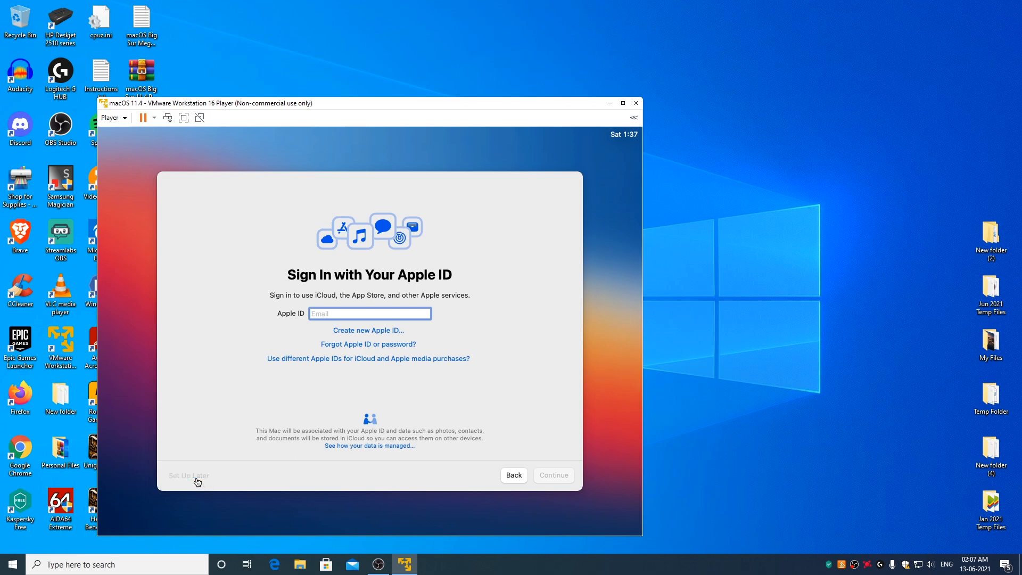
Skip Apple ID sign-in and agree to the macOS terms and conditions
click(188, 475)
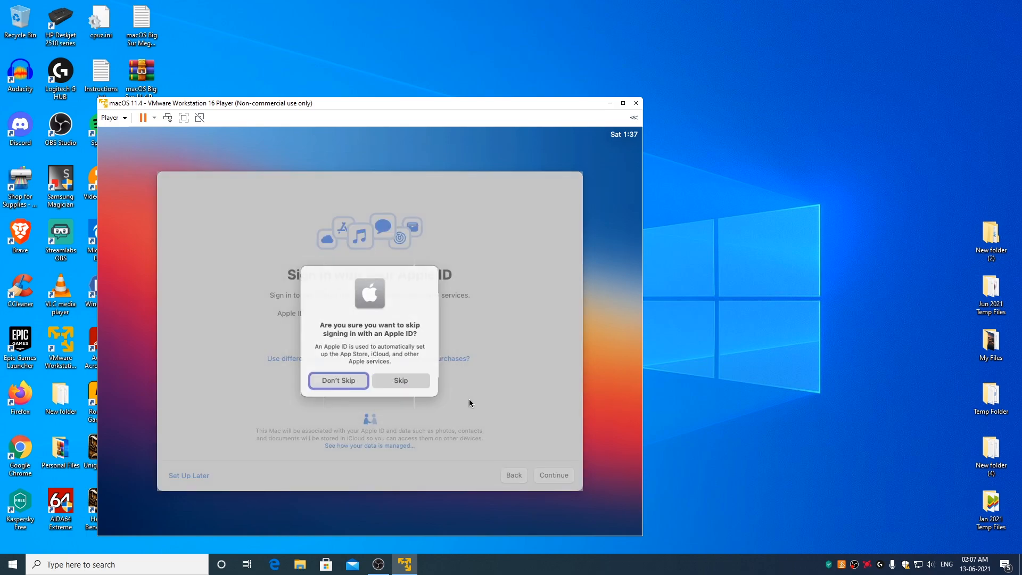
click(338, 380)
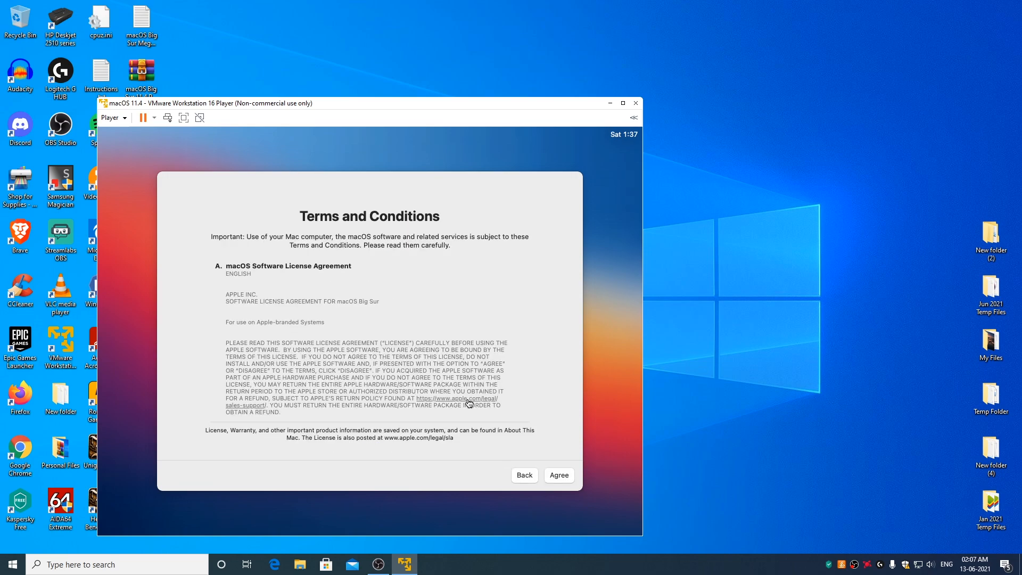
click(558, 475)
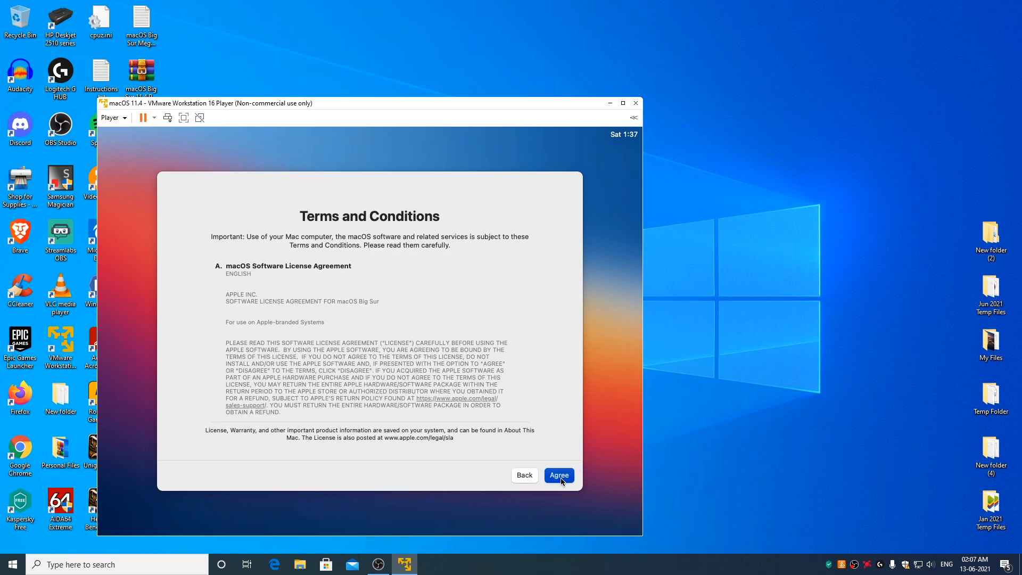
click(557, 474)
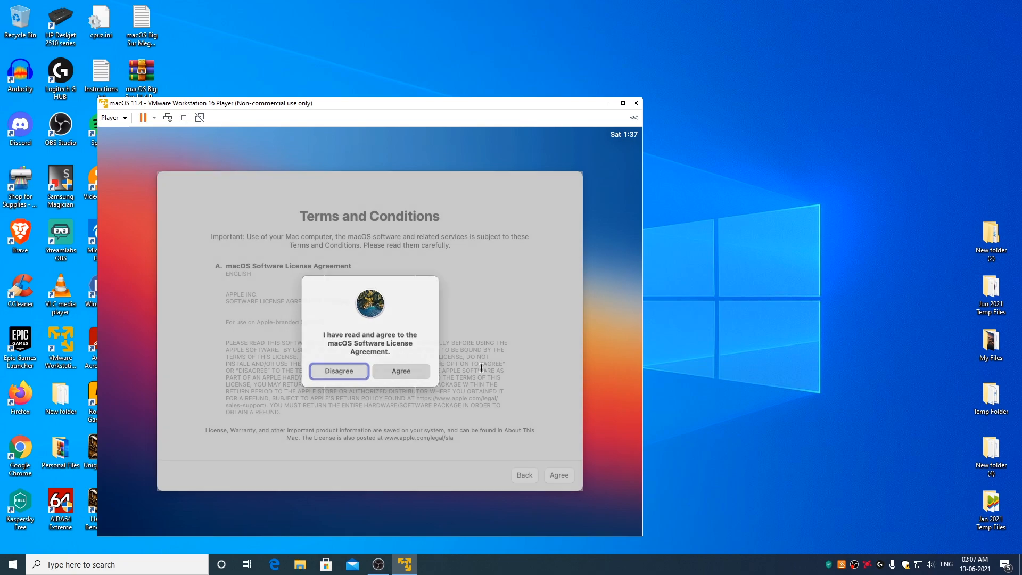
click(400, 370)
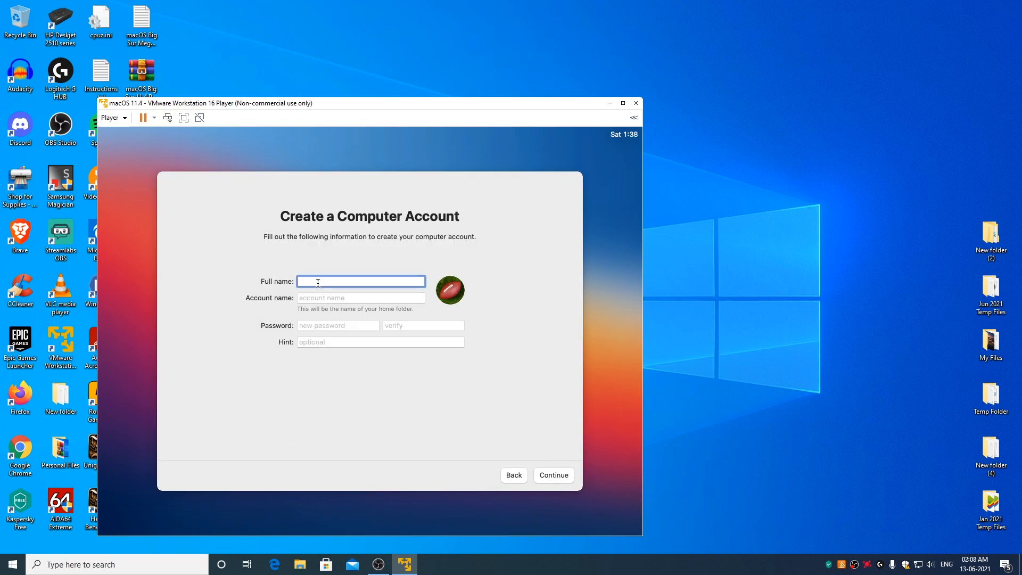
Create the account with full name 'AmpedUpTech' and a password, then continue
text(Amp)
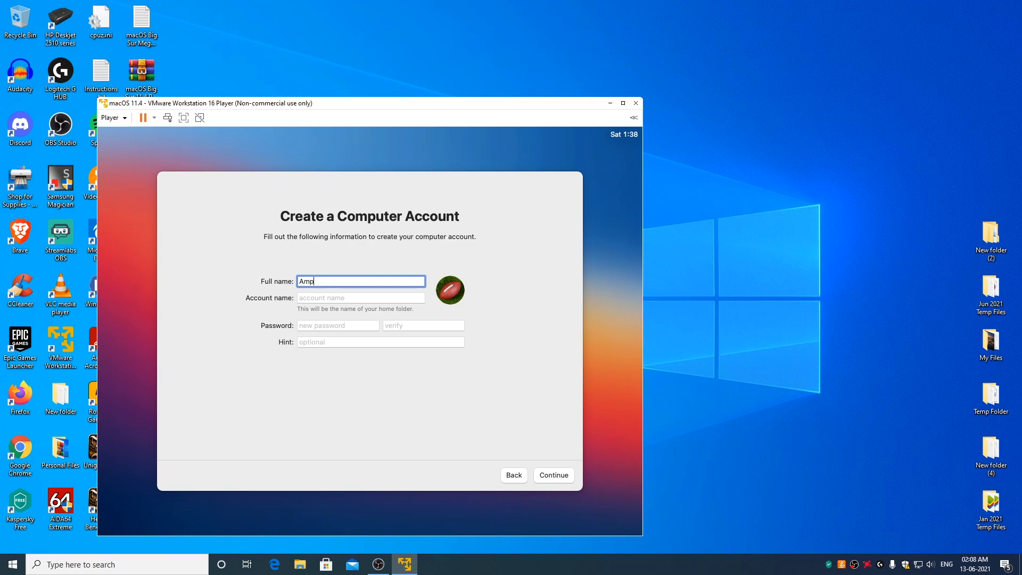
text(edUp)
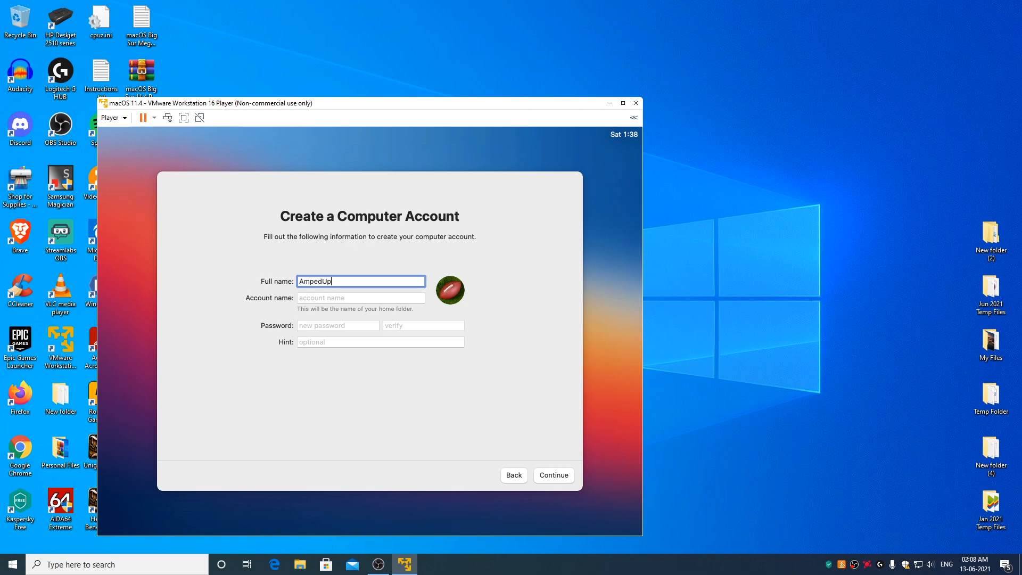
text(Te)
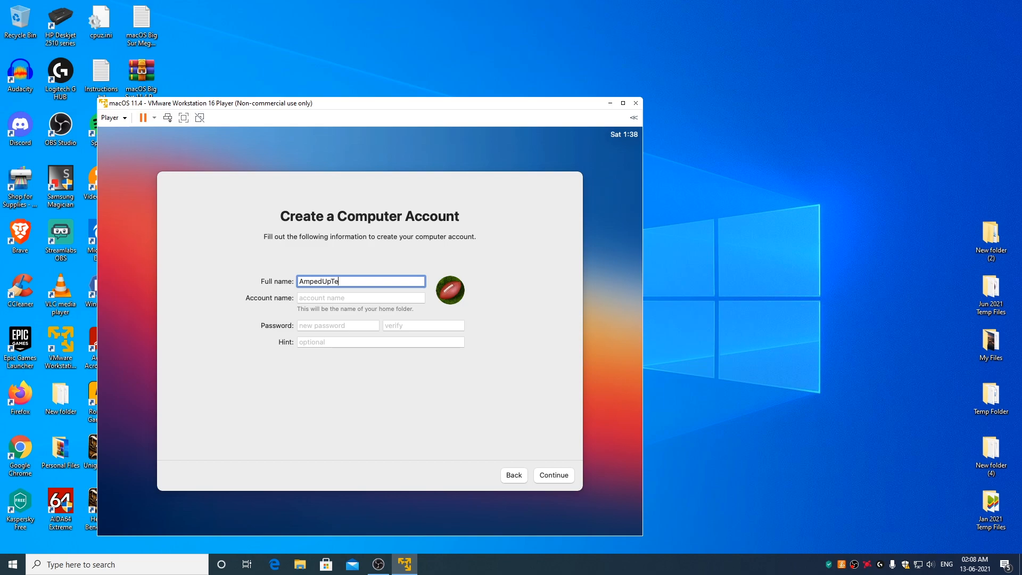
text(ch)
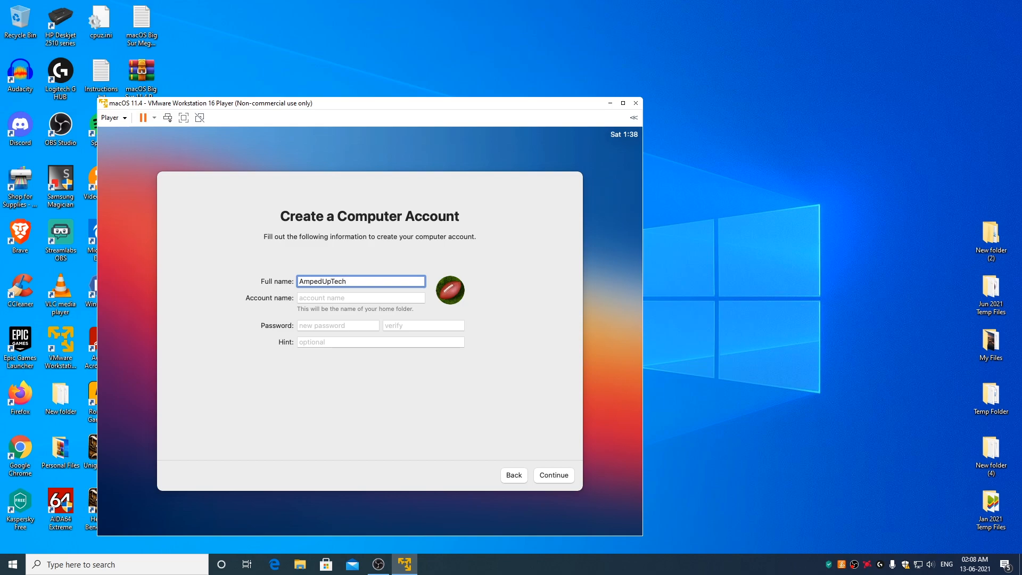
click(338, 325)
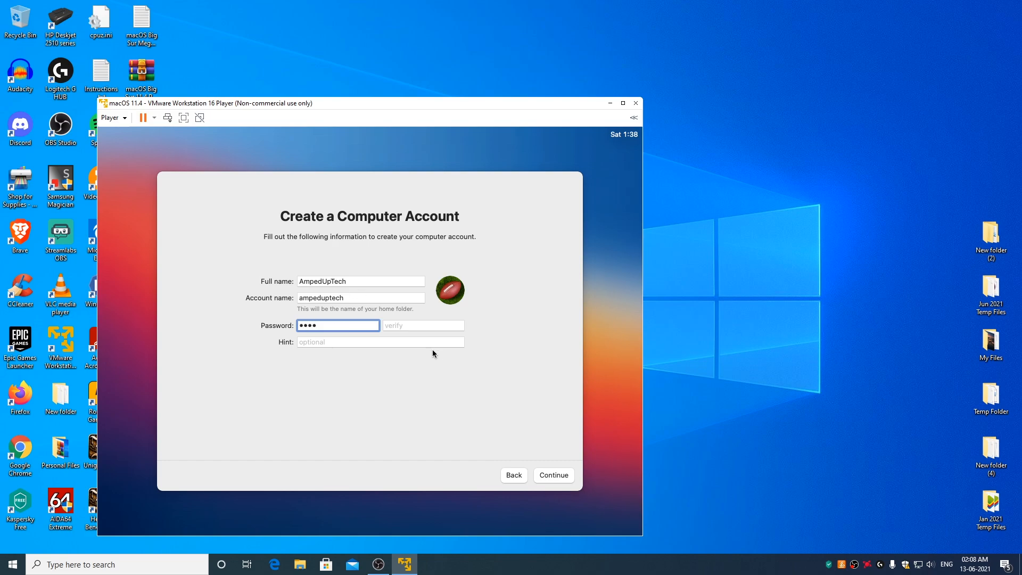
mouse_move(419, 325)
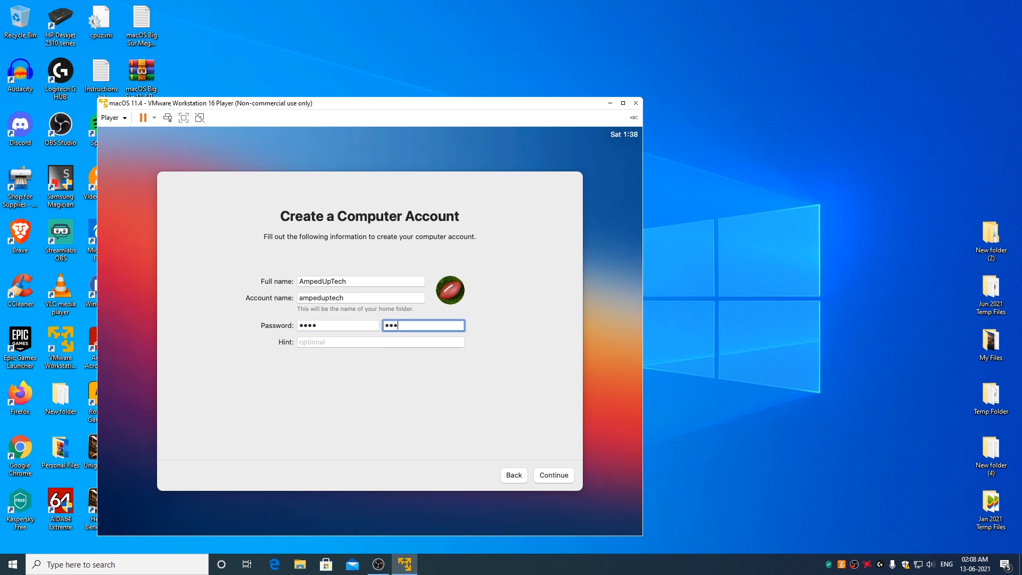
text(•)
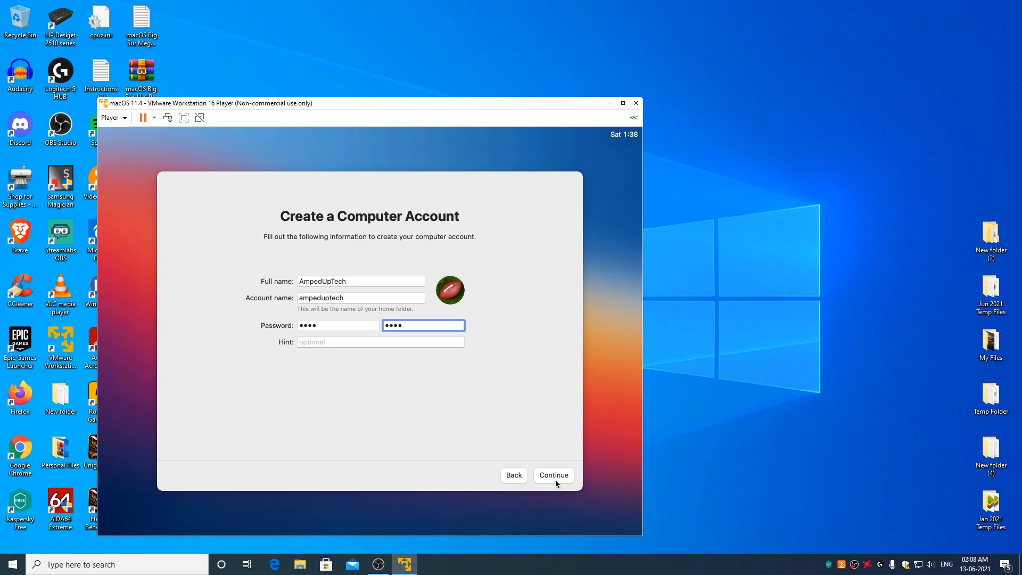
click(553, 474)
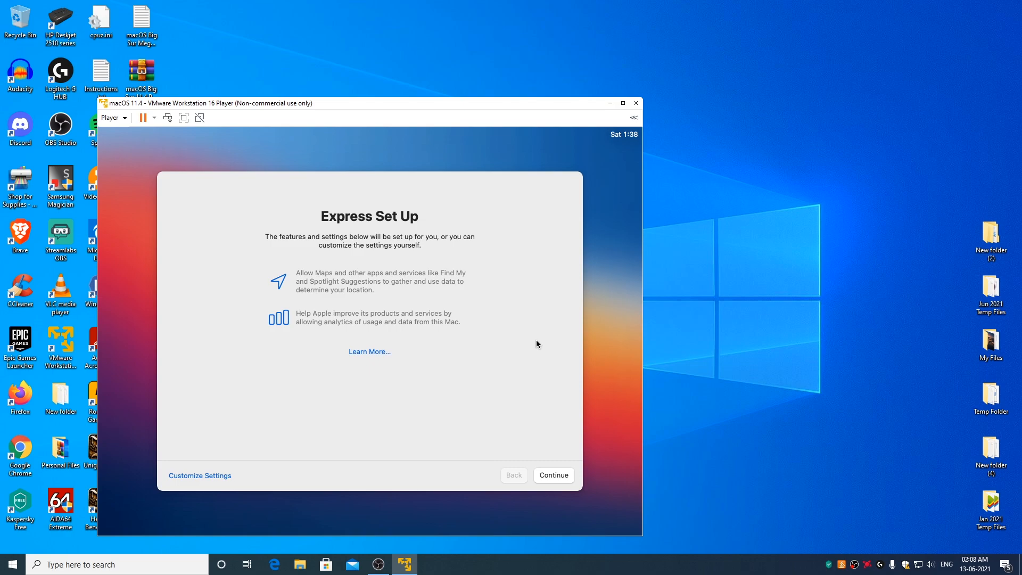
mouse_move(215, 482)
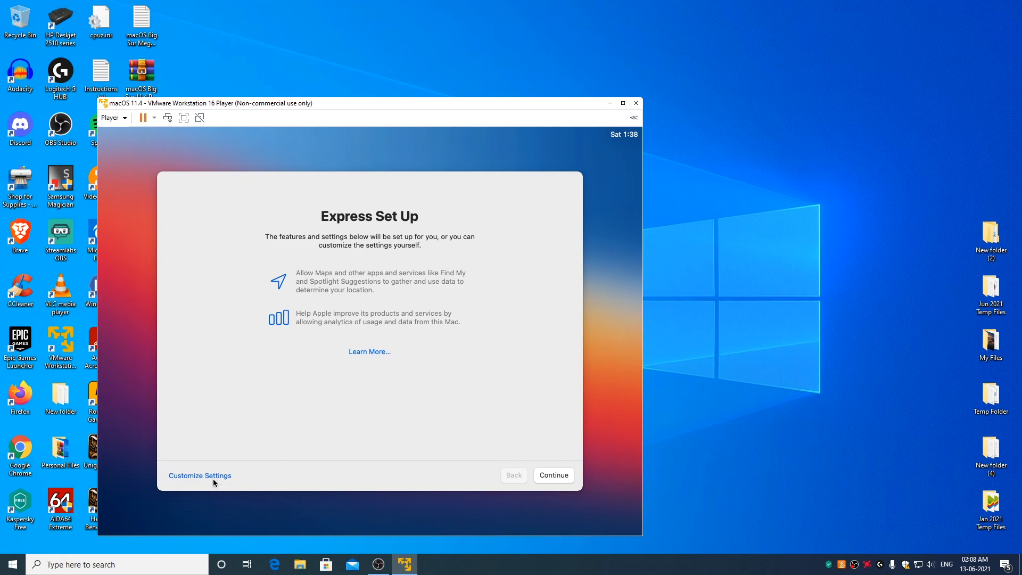
mouse_move(209, 481)
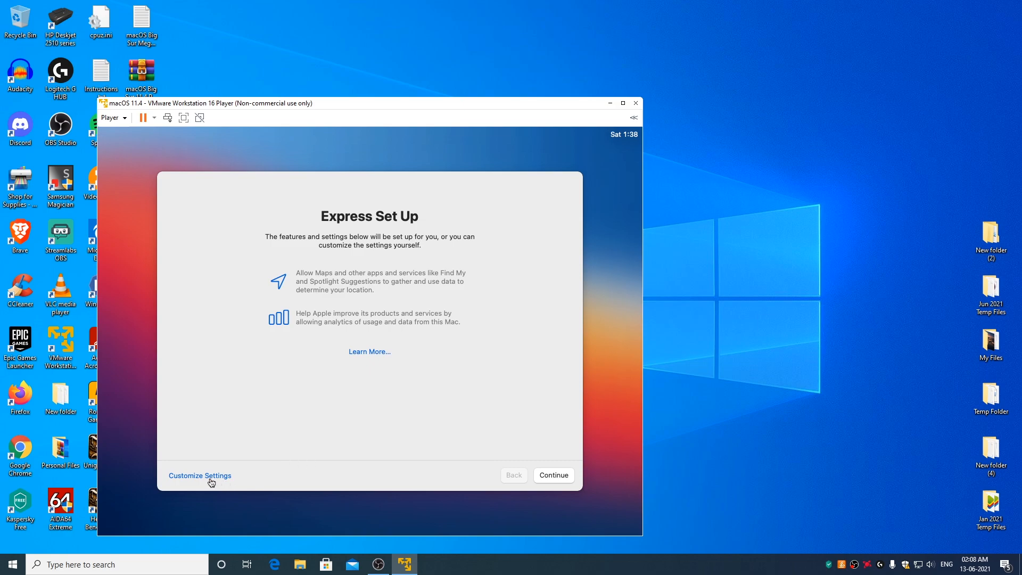
Customize settings, decline Location Services and accept the Cupertino time zone
click(199, 475)
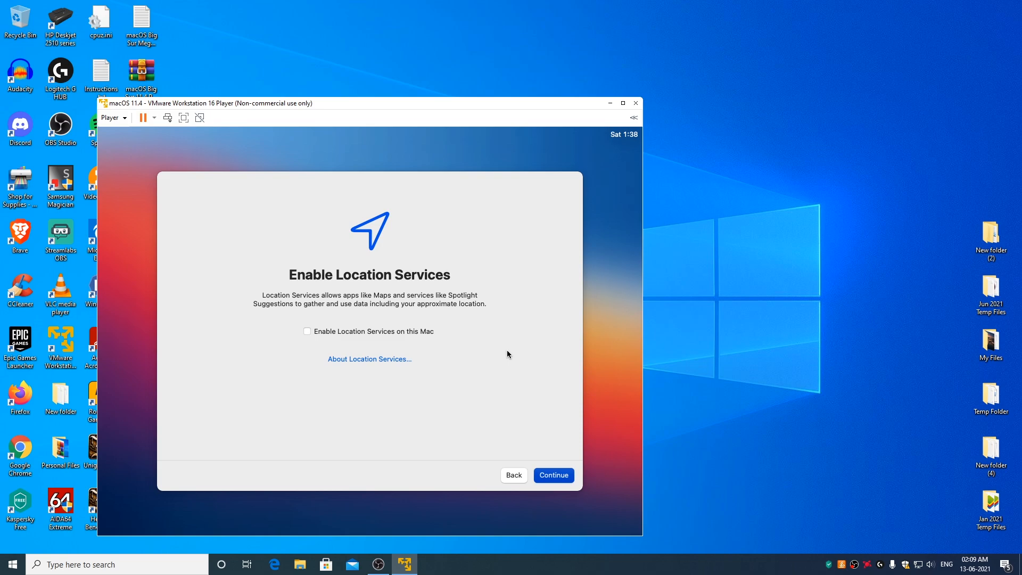
click(552, 474)
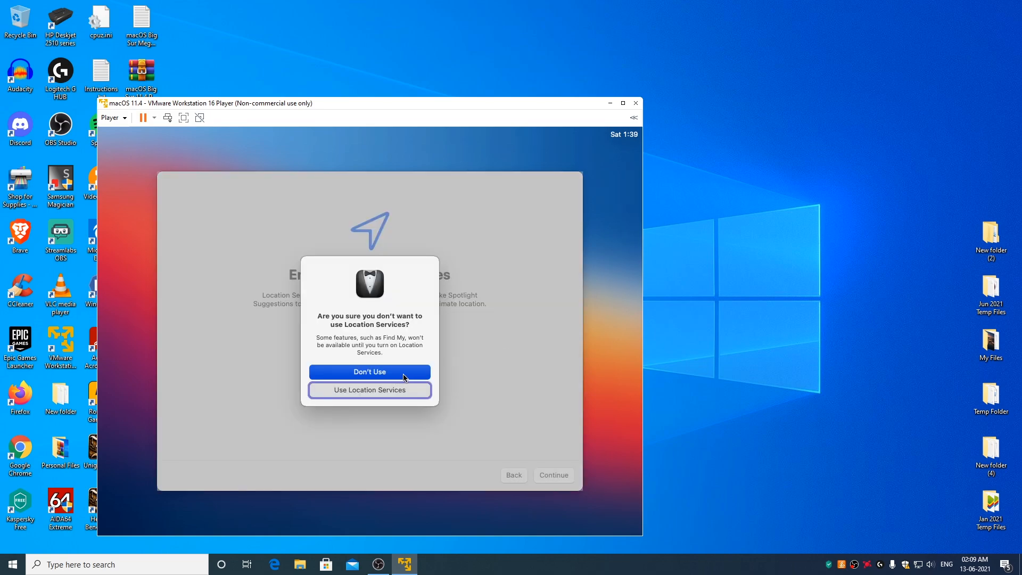
click(369, 372)
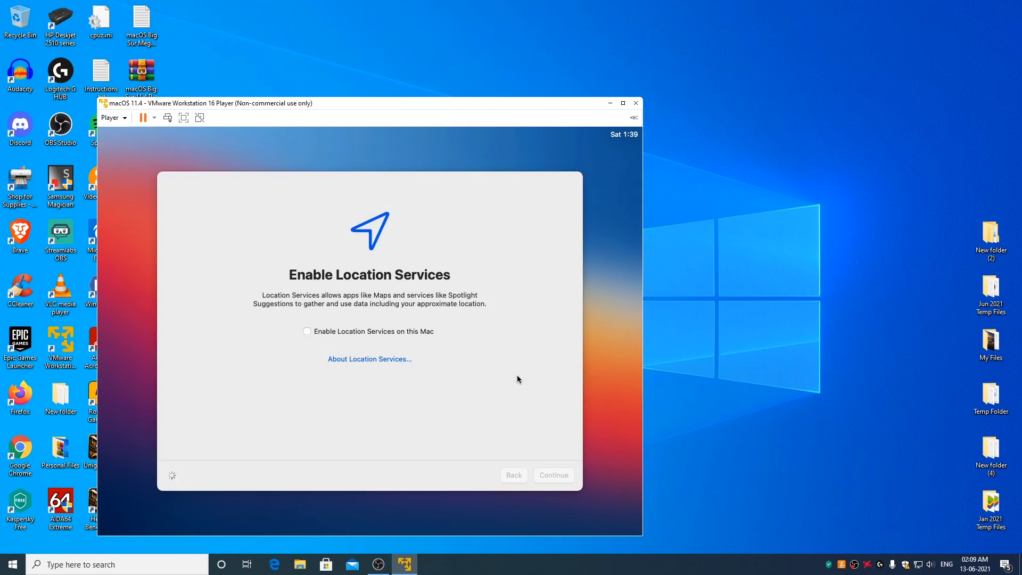
click(553, 474)
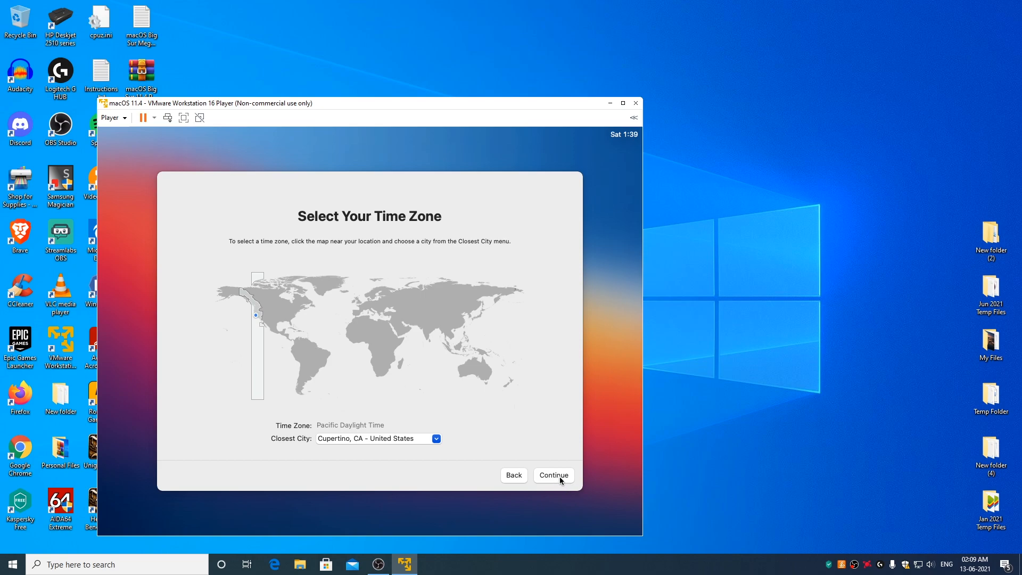
click(552, 474)
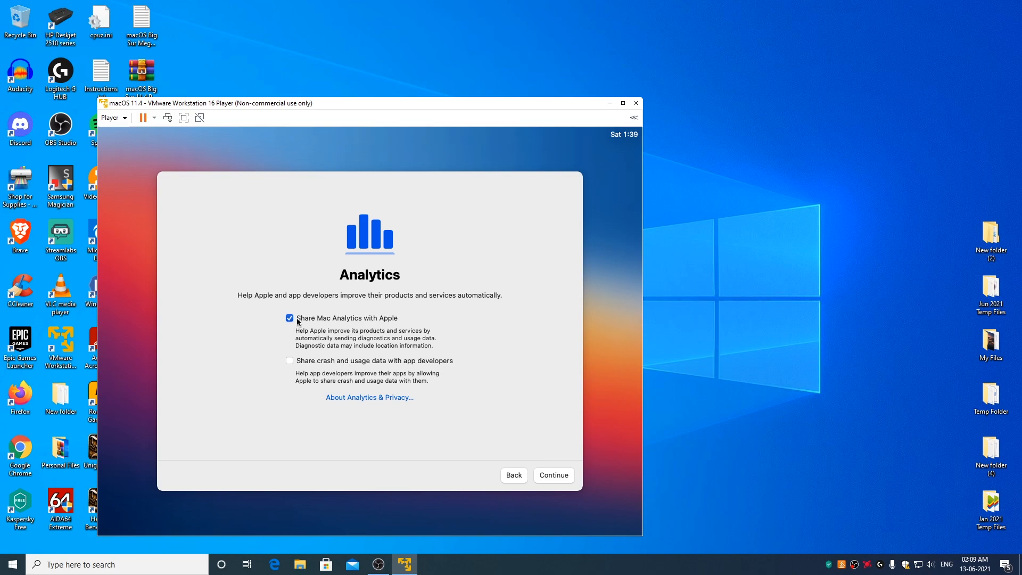
mouse_move(294, 324)
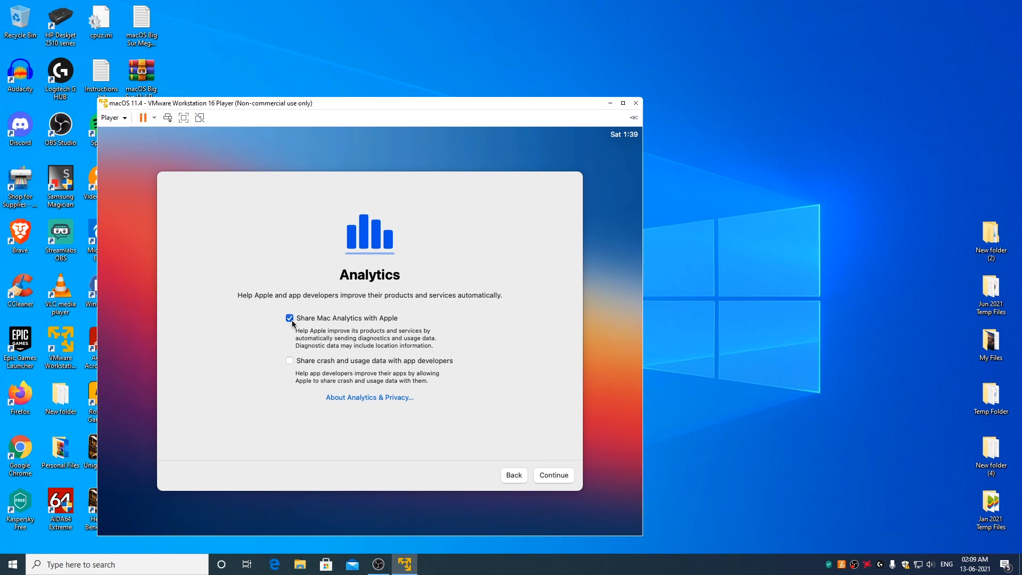
Turn off Mac Analytics, defer Screen Time, and disable Ask Siri
click(289, 318)
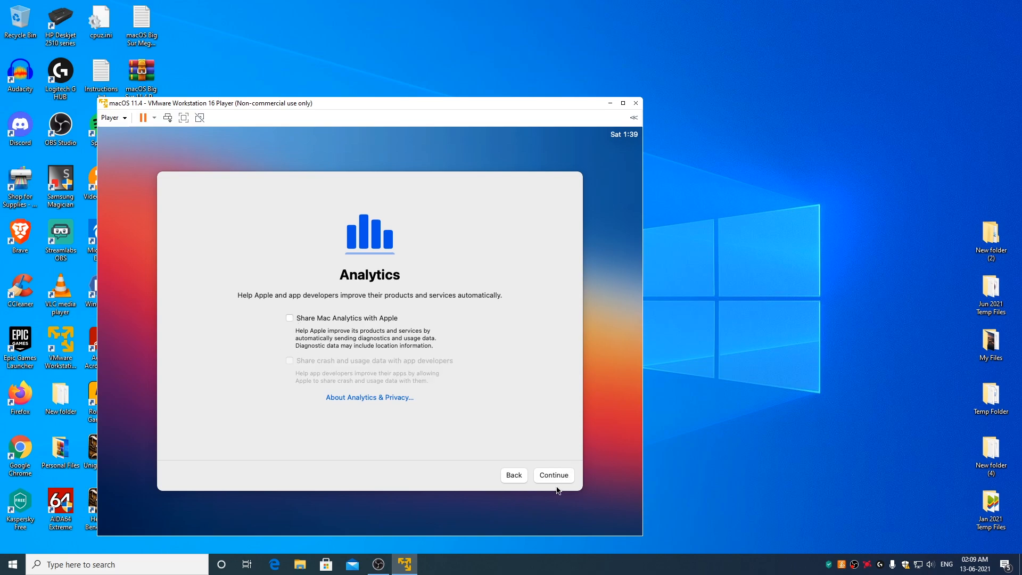
click(552, 474)
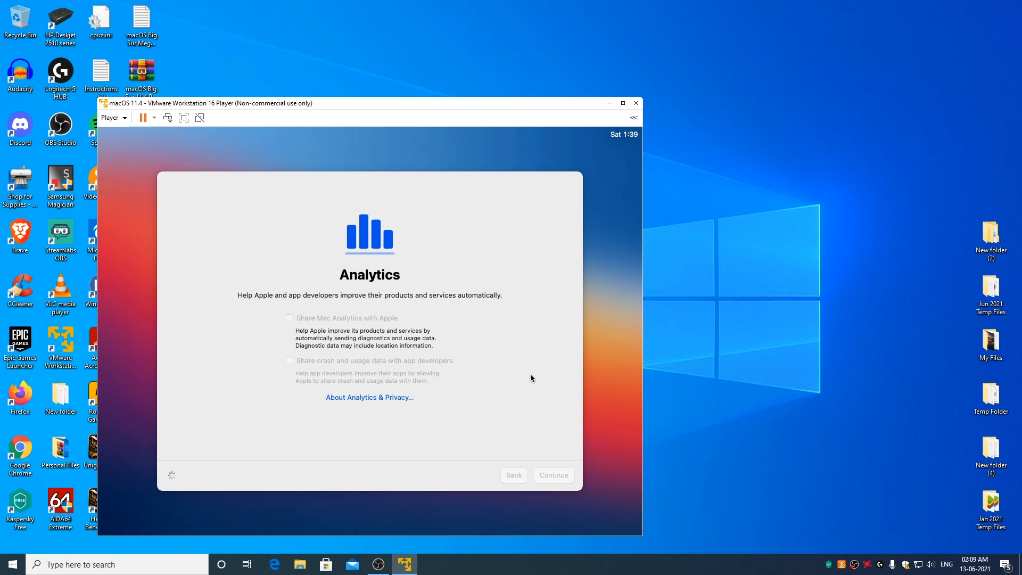
click(551, 473)
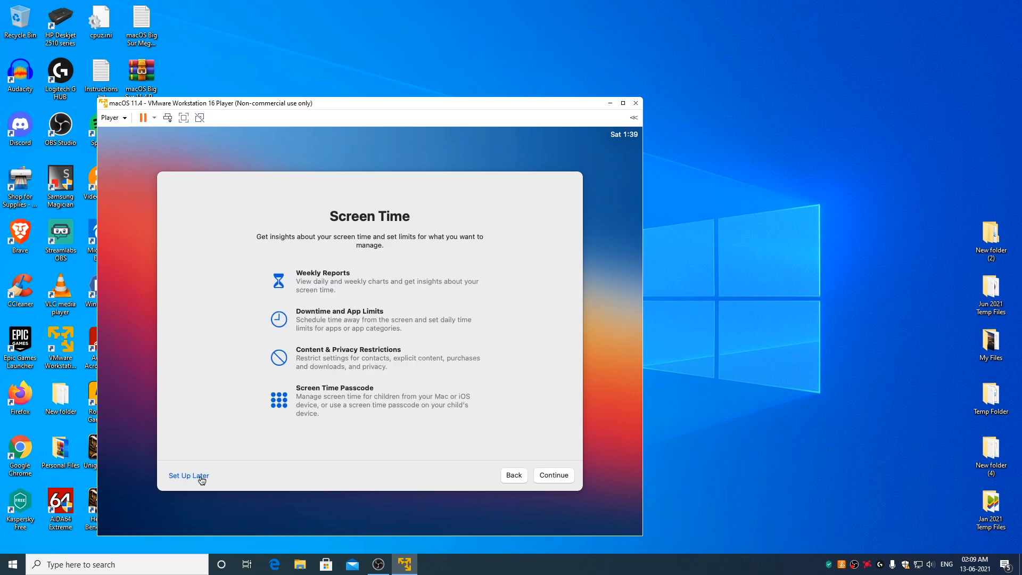
click(188, 475)
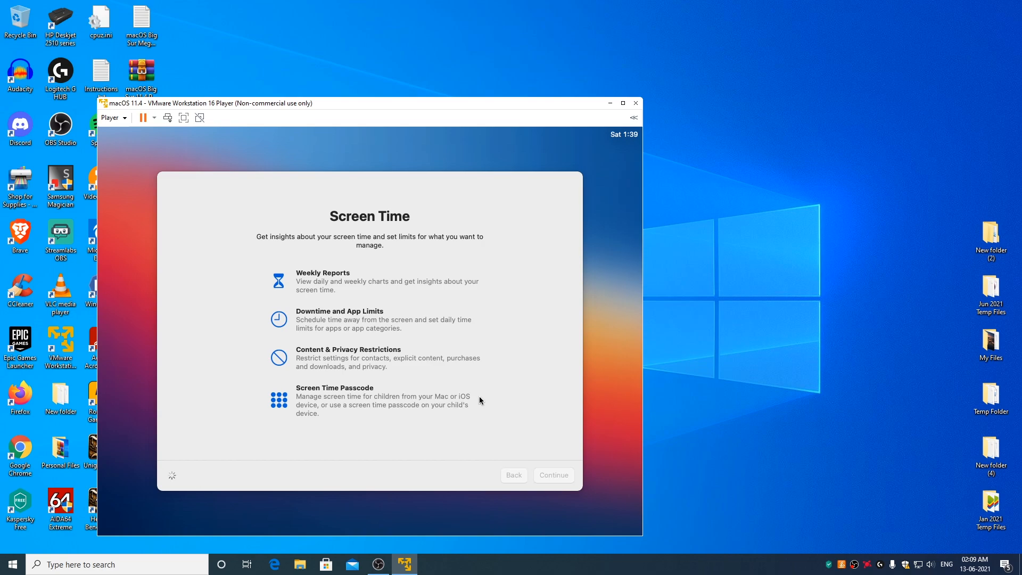
click(552, 475)
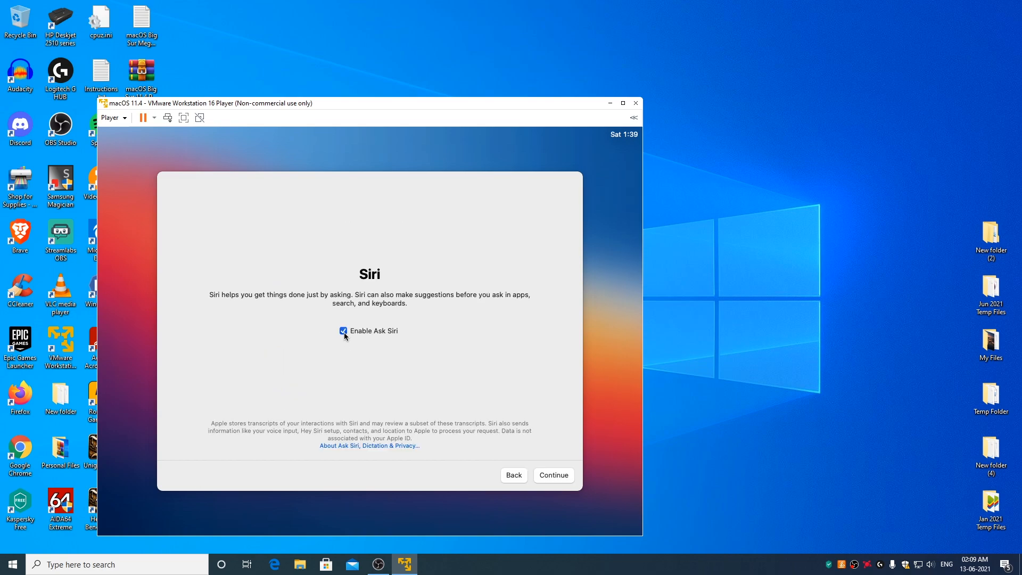
click(343, 330)
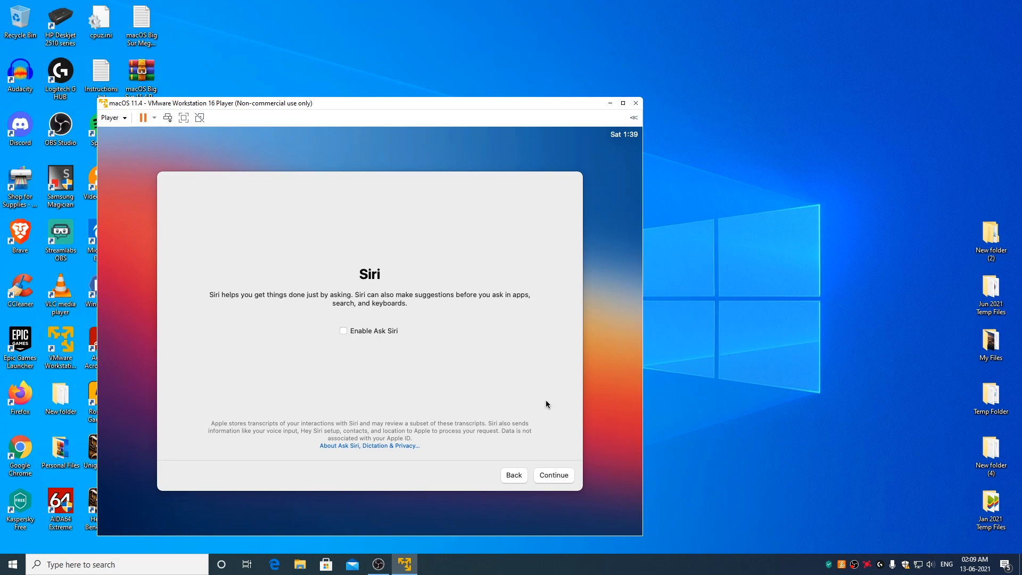
click(552, 474)
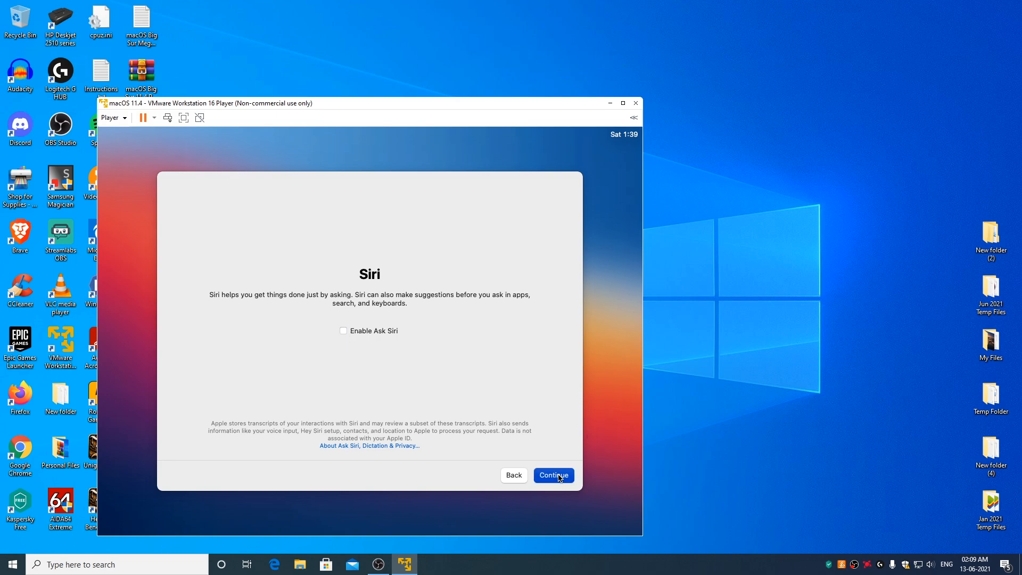
click(552, 474)
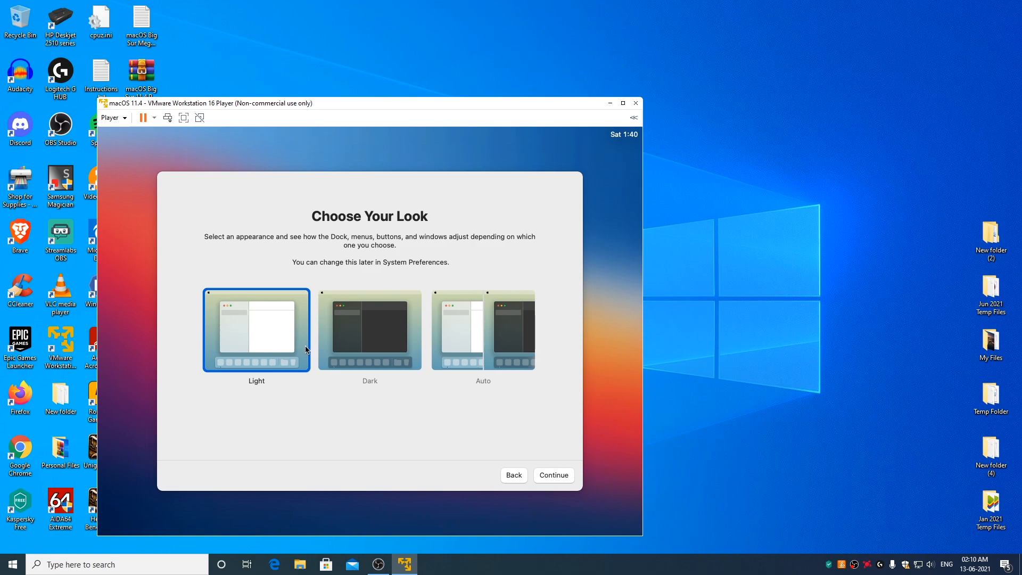
mouse_move(381, 458)
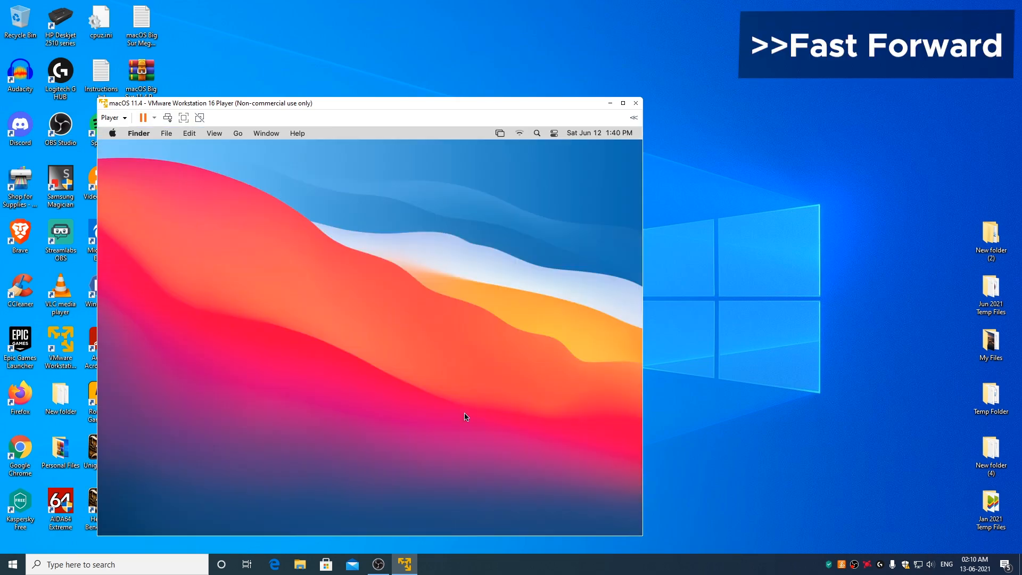
mouse_move(392, 372)
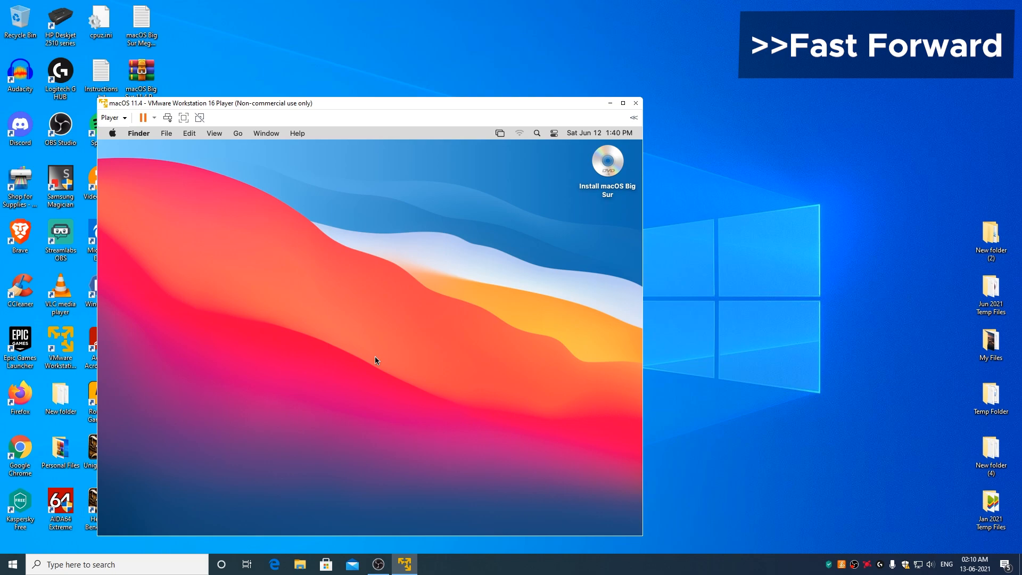
mouse_move(376, 353)
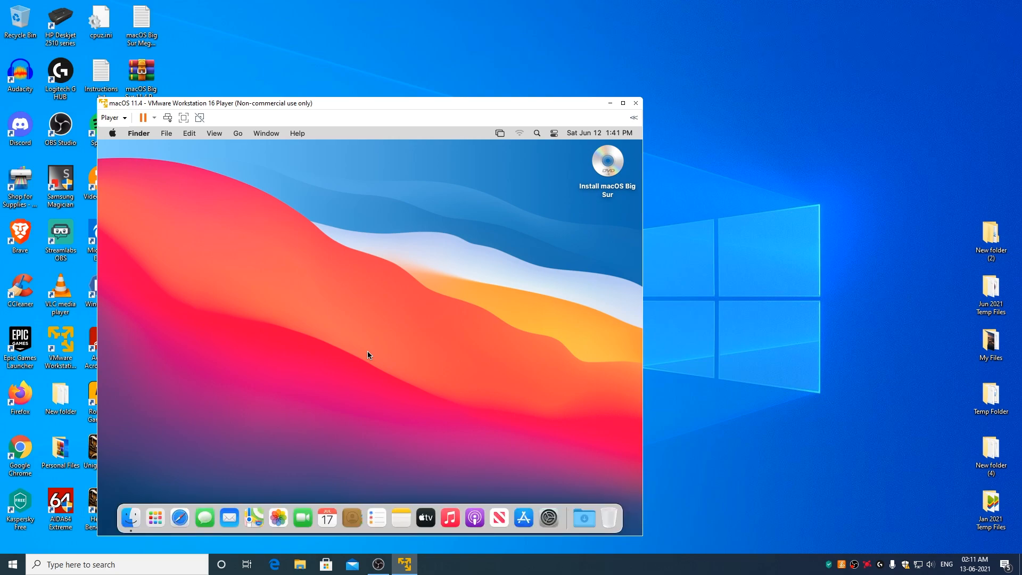
Open About This Mac from the Apple menu to confirm version 11.4, then close it
click(113, 133)
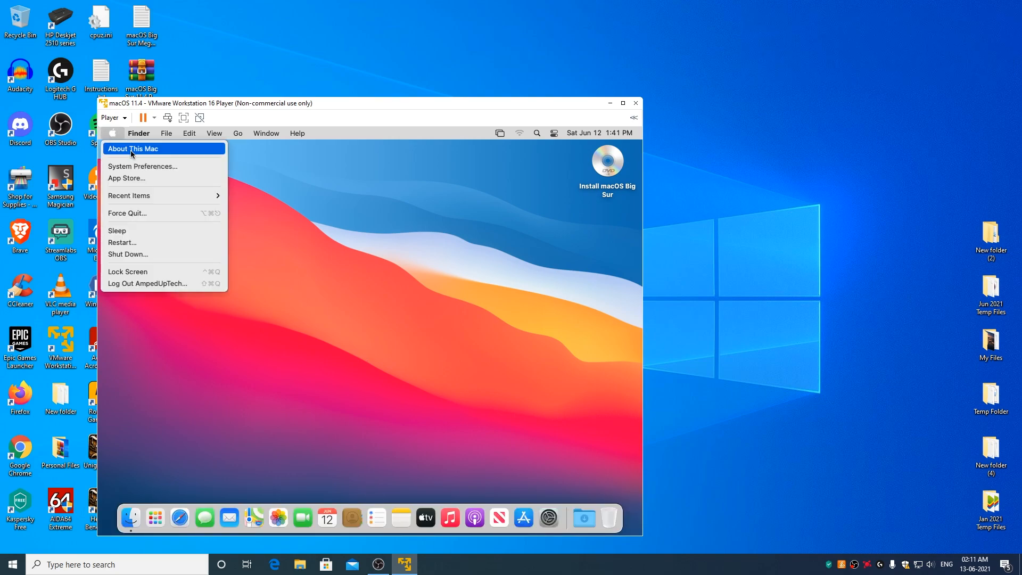
click(133, 149)
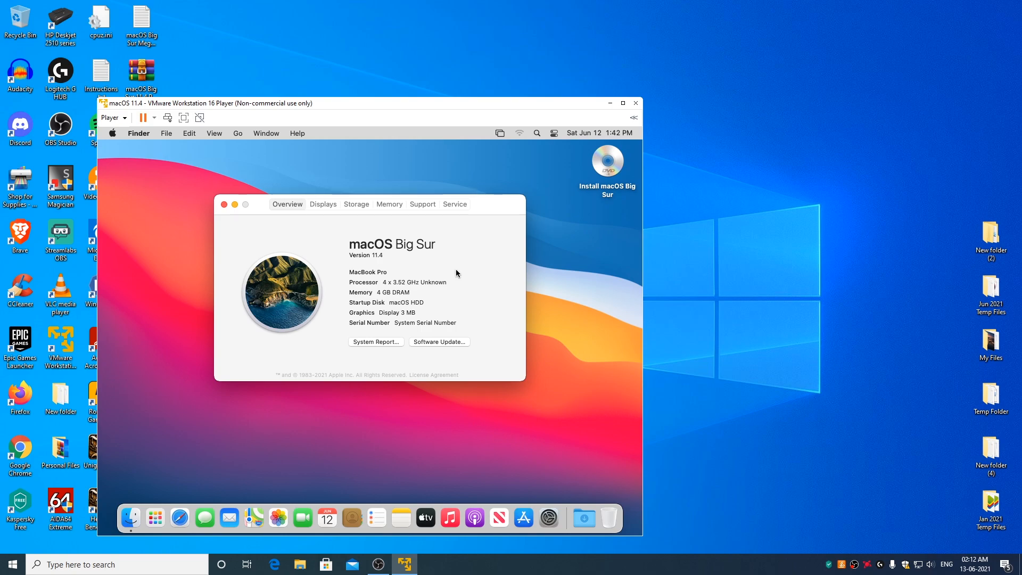
mouse_move(207, 217)
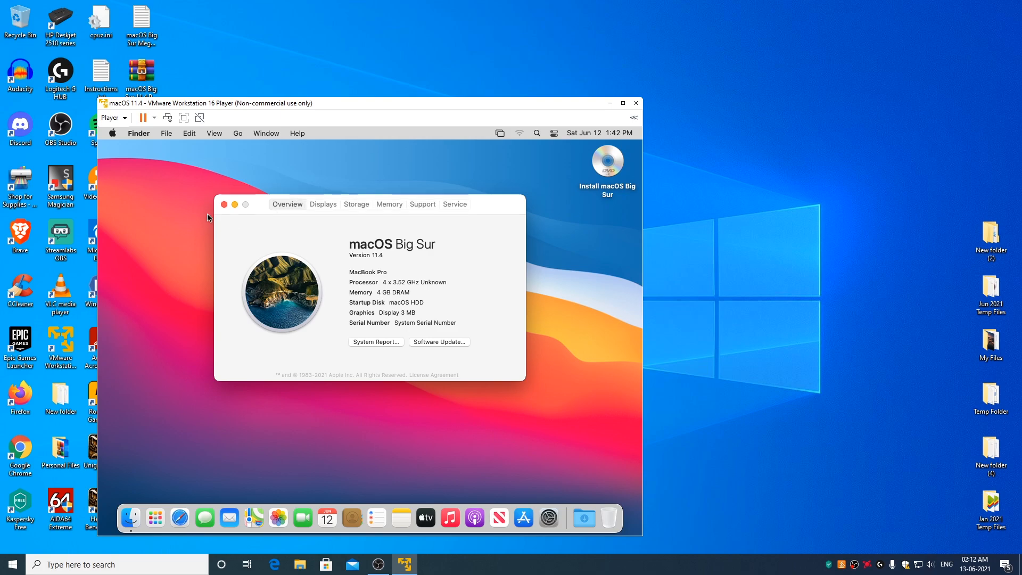
click(224, 204)
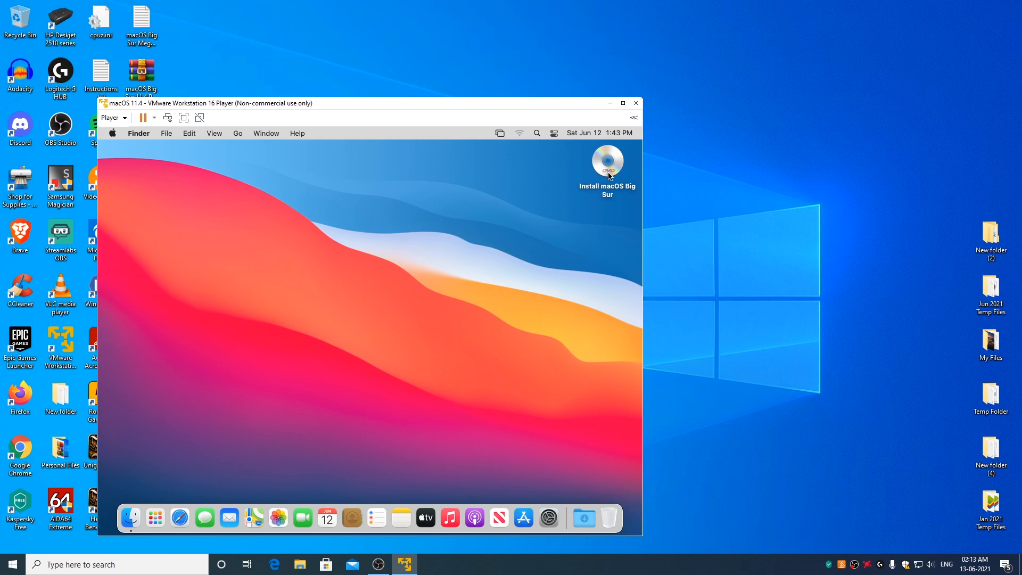
Eject the 'Install macOS Big Sur' disc from the desktop via its context menu
right_click(606, 162)
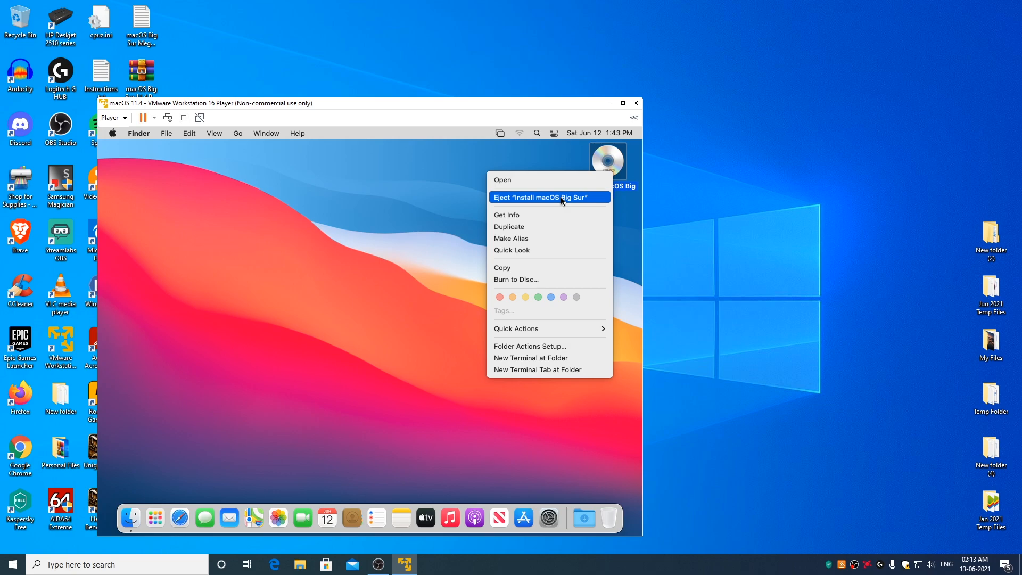
click(533, 196)
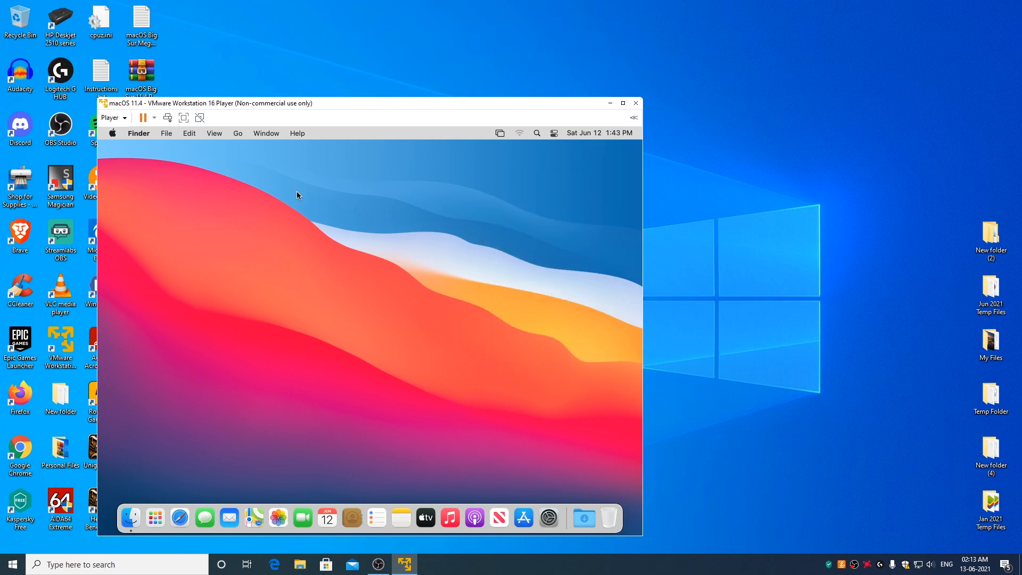
click(110, 118)
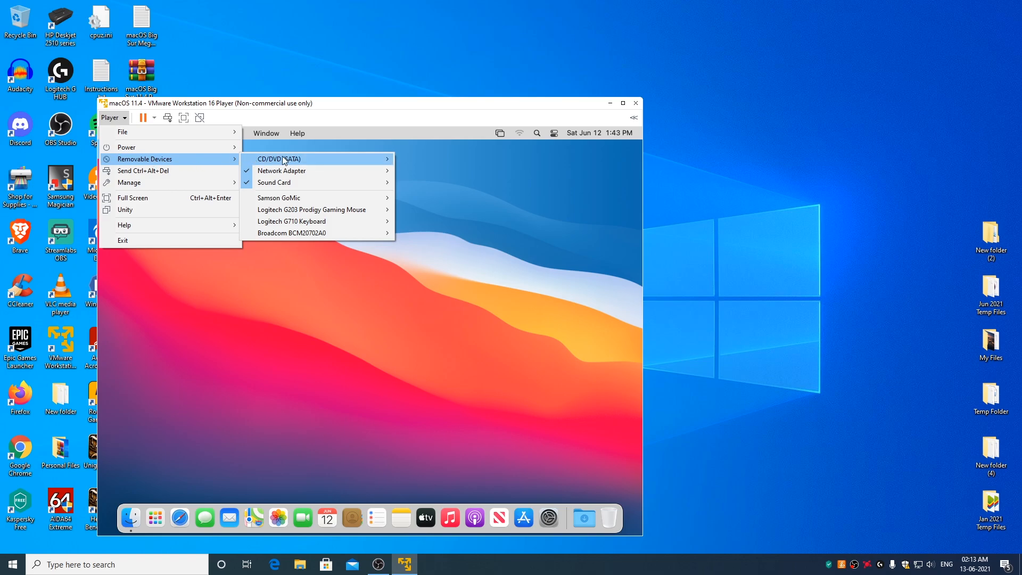
mouse_move(282, 159)
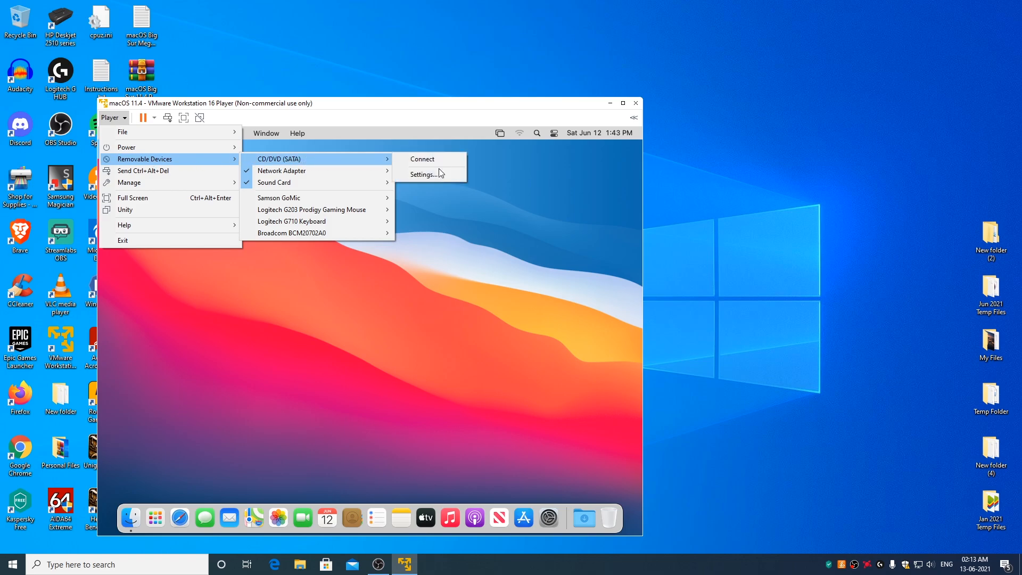
Connect the virtual CD/DVD drive and load the darwin.iso disc image
click(426, 174)
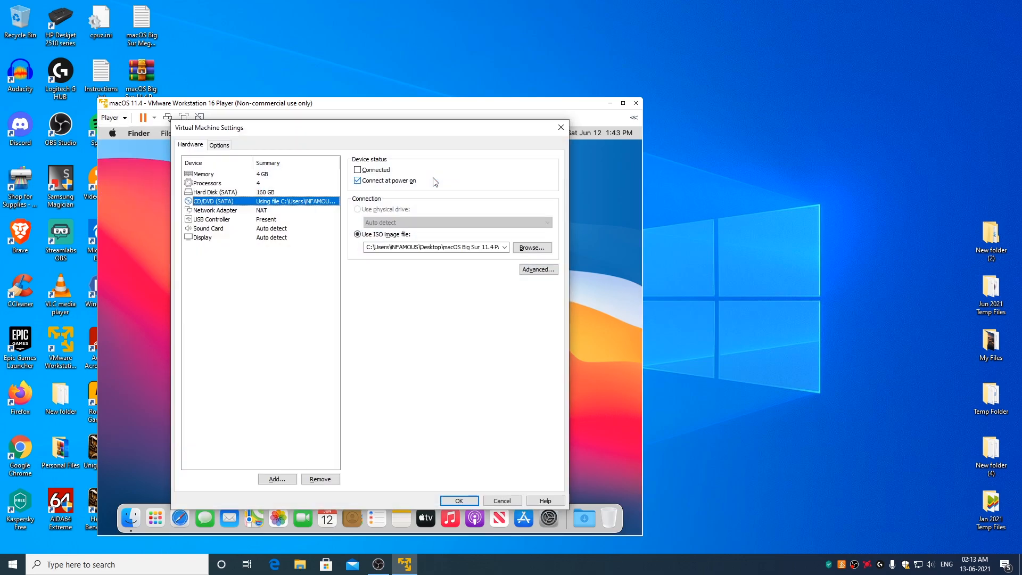
click(357, 180)
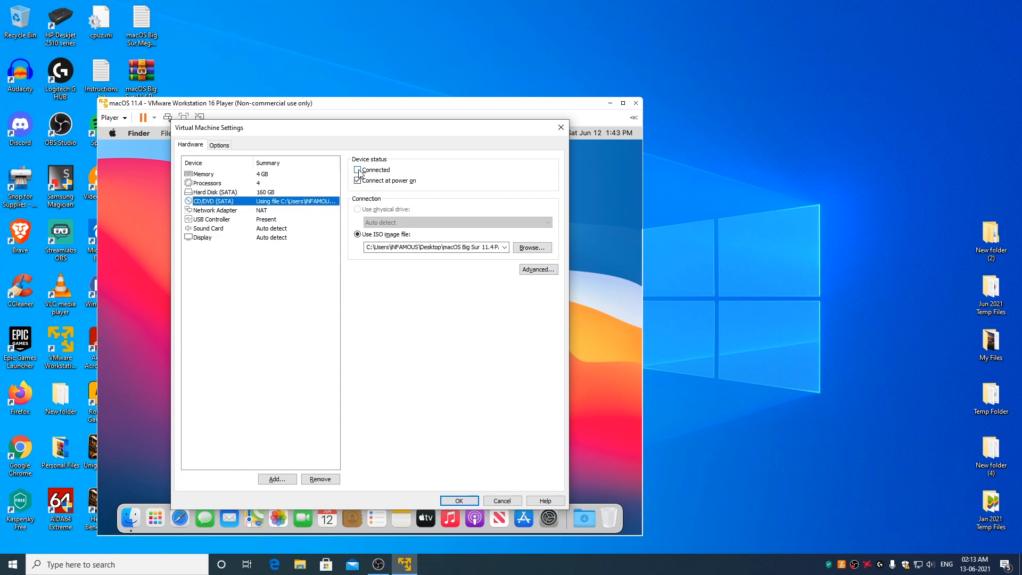
click(357, 169)
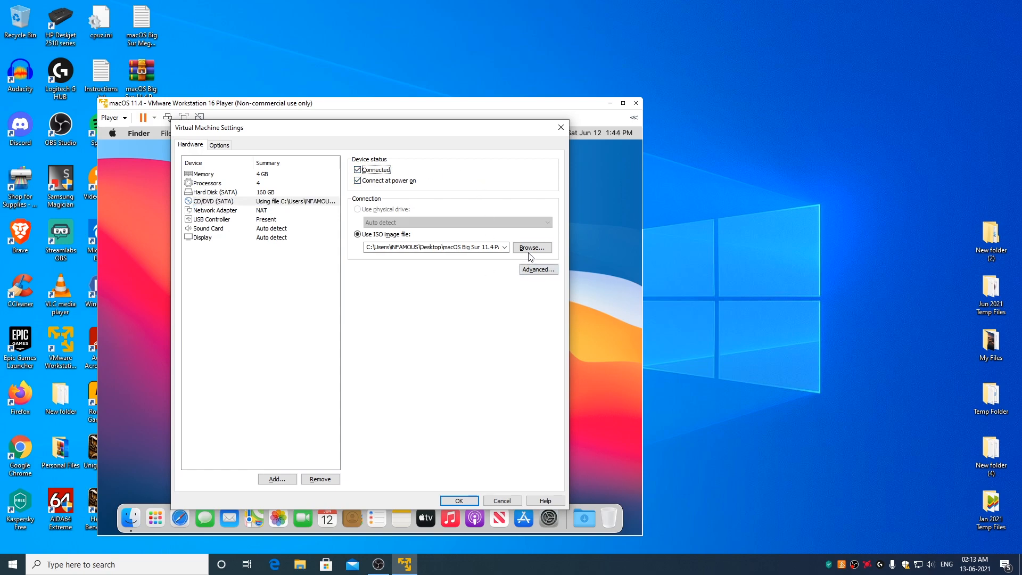
click(531, 247)
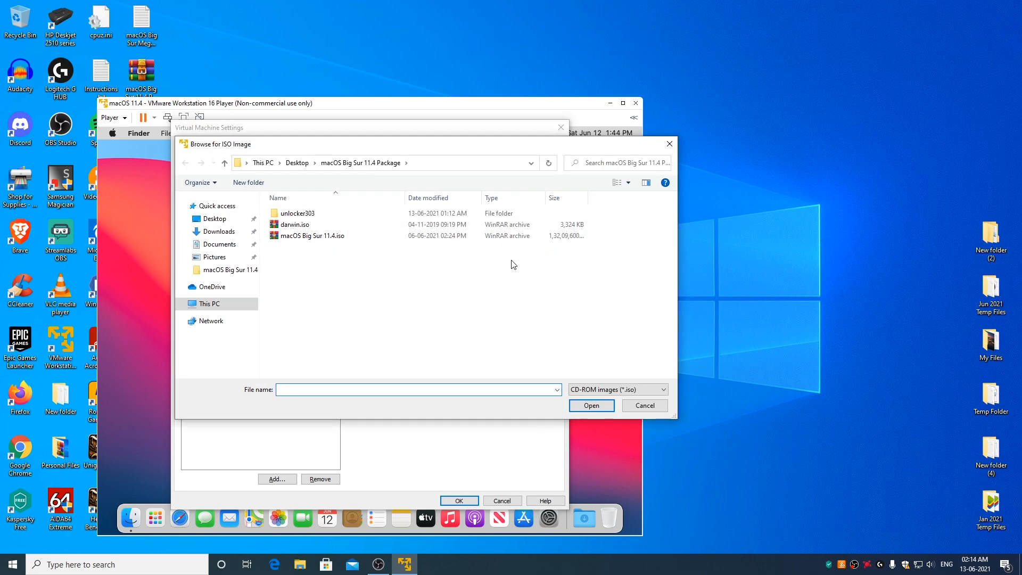
click(296, 224)
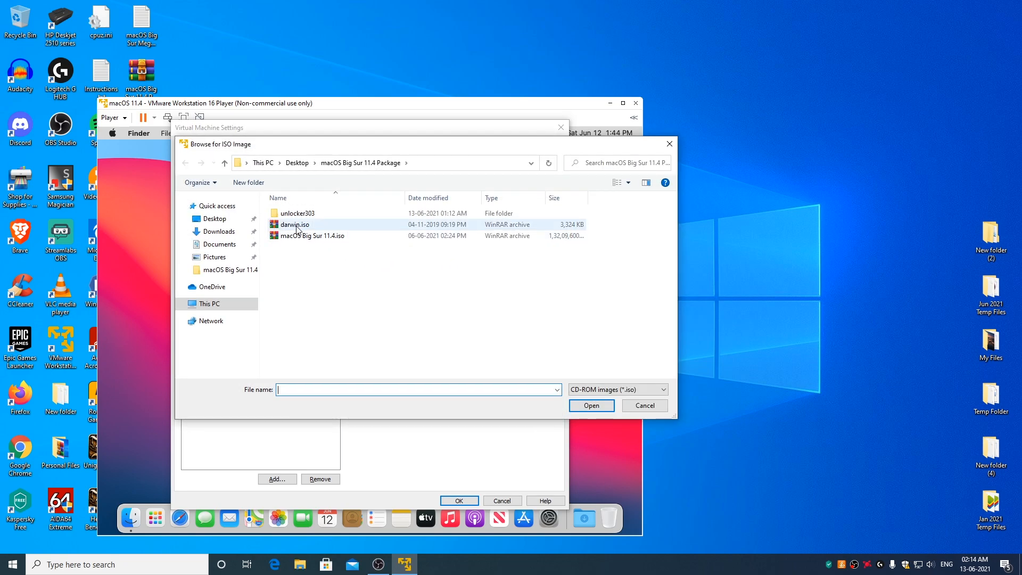
click(294, 224)
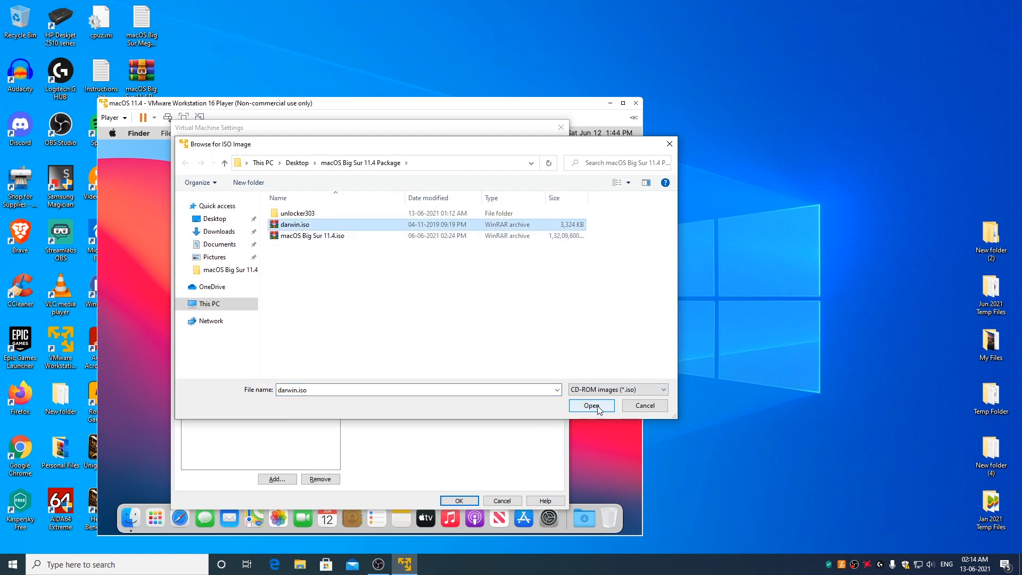
click(589, 406)
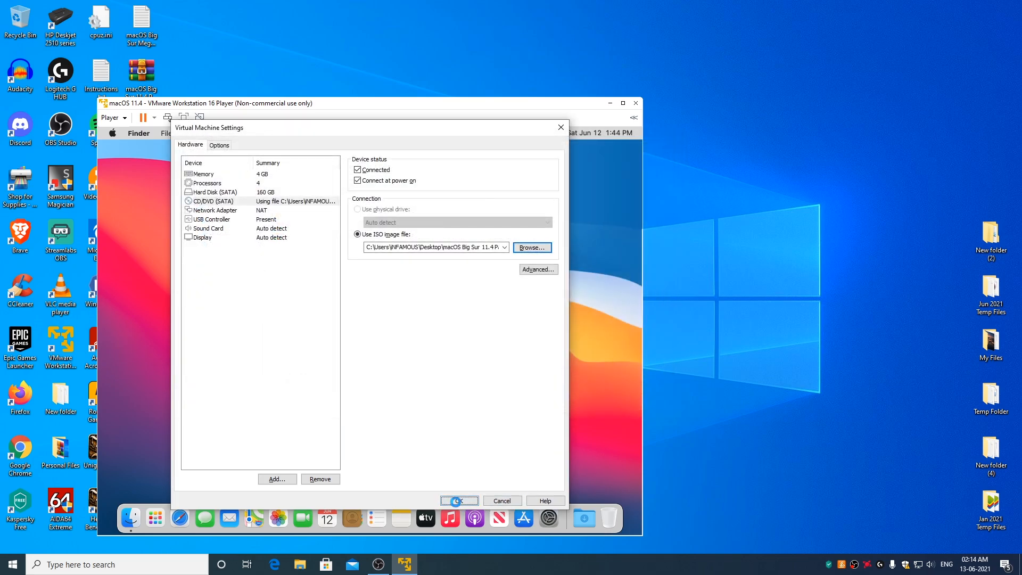
click(458, 500)
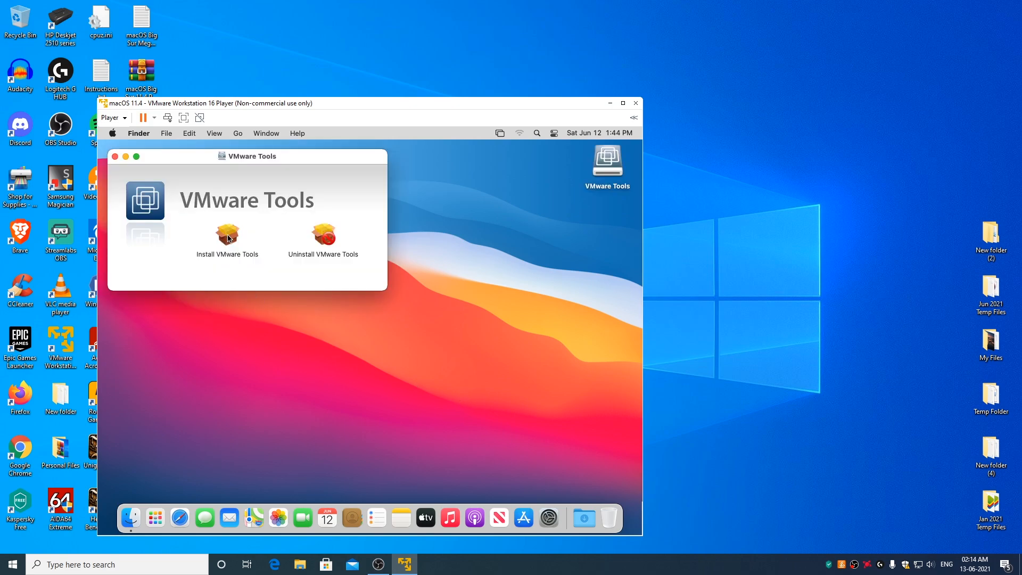
Start the VMware Tools installer and authorise it with the account password
click(227, 237)
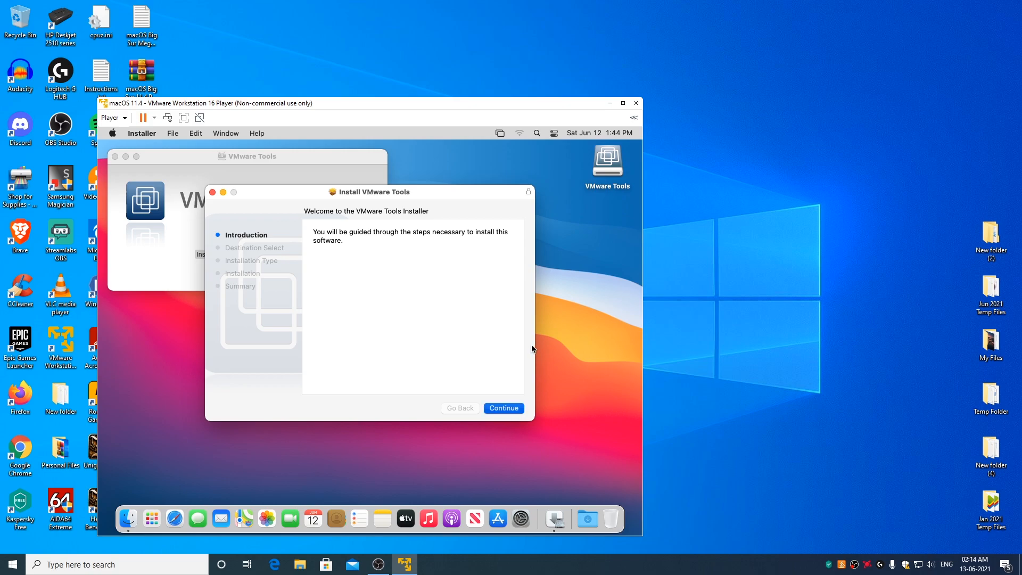
click(503, 407)
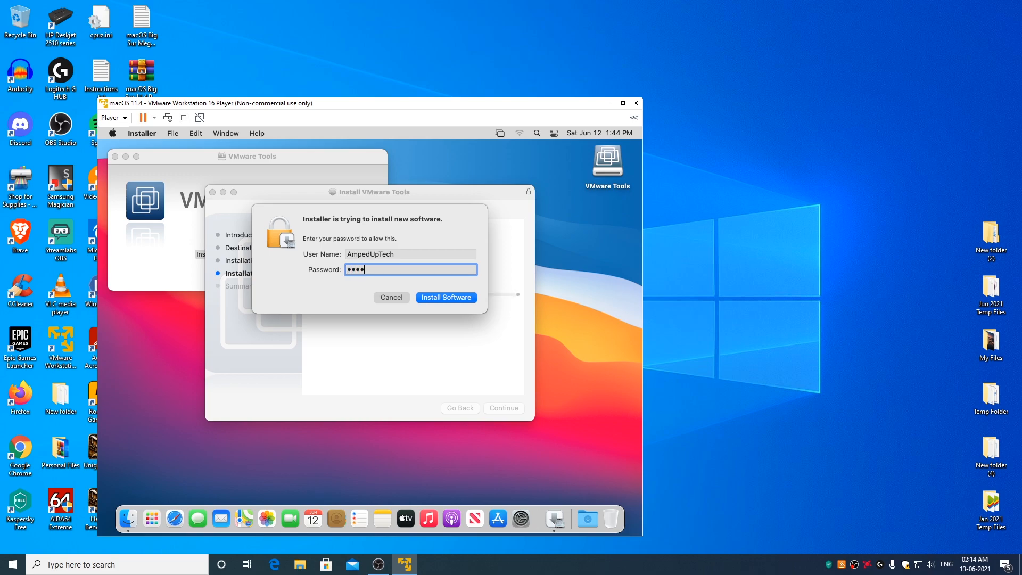
click(445, 297)
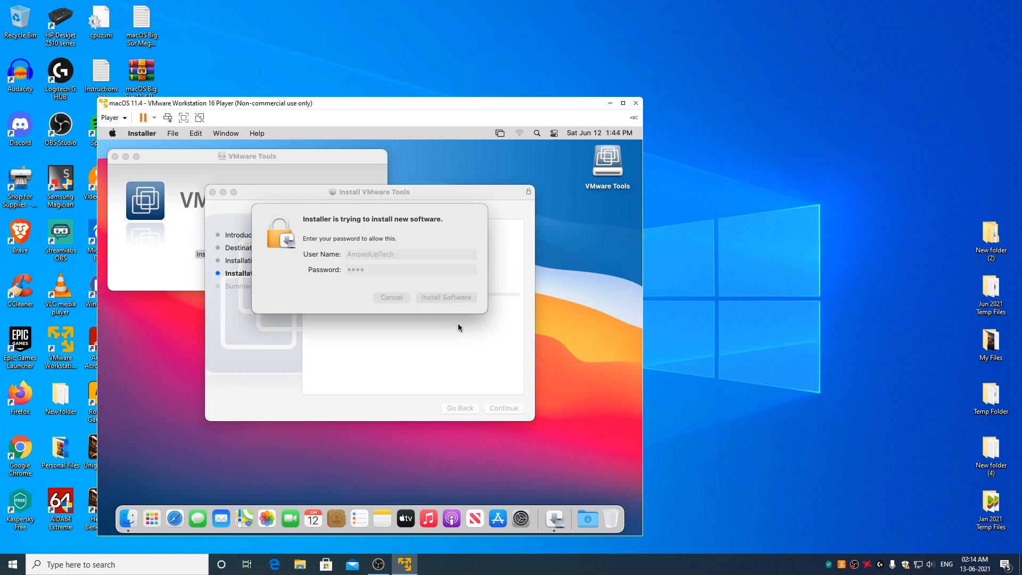
click(446, 297)
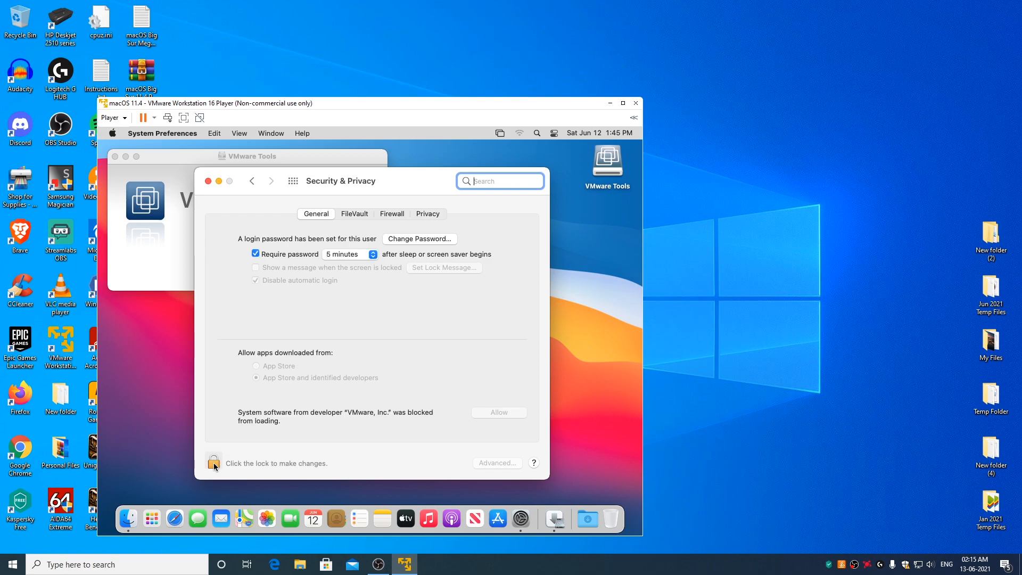
Unlock Security & Privacy settings with the account password
click(213, 463)
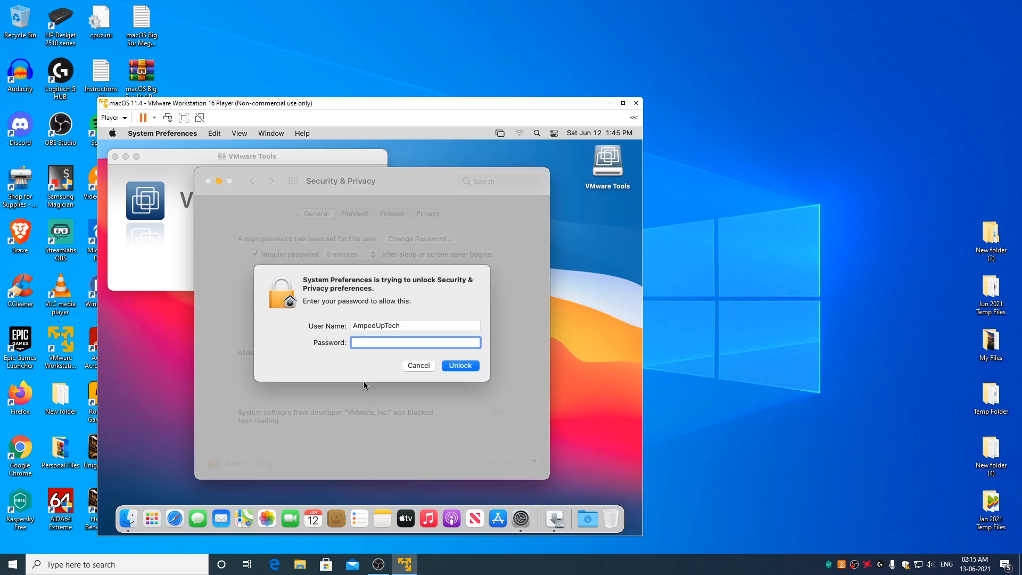
click(415, 342)
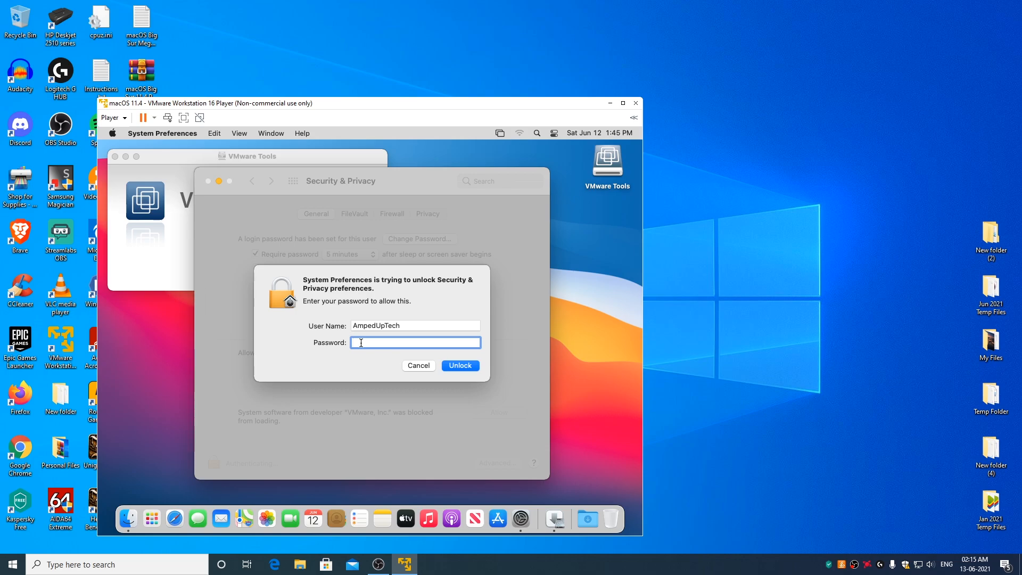
text(••••)
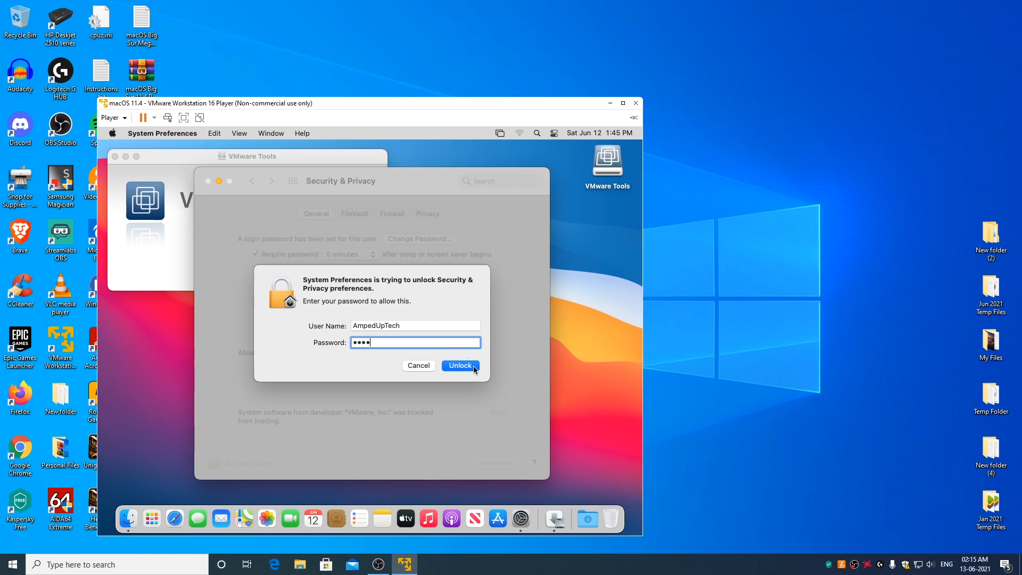
click(459, 365)
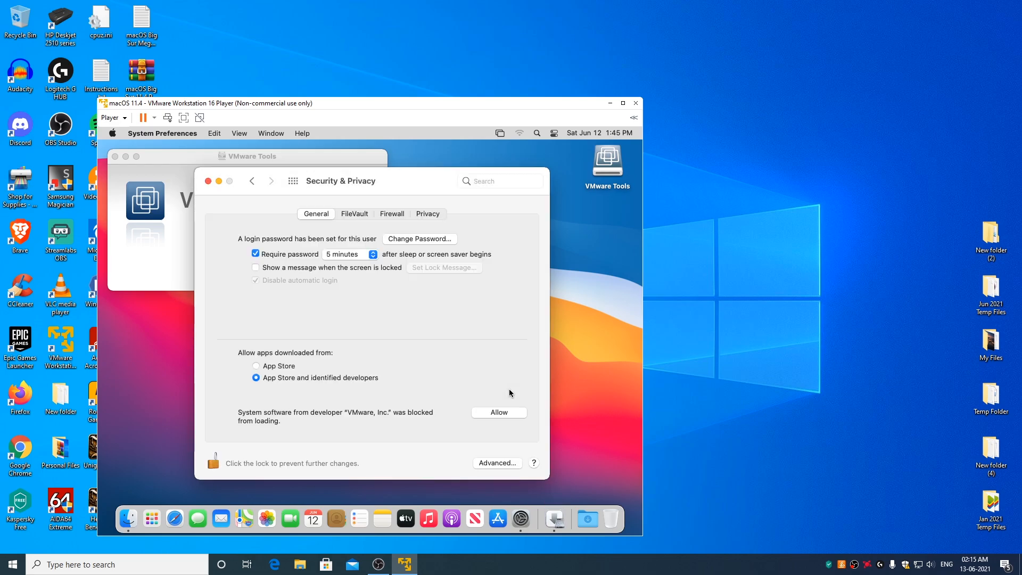
Allow VMware's blocked system software, postpone the restart with Not Now, and relock settings
click(255, 280)
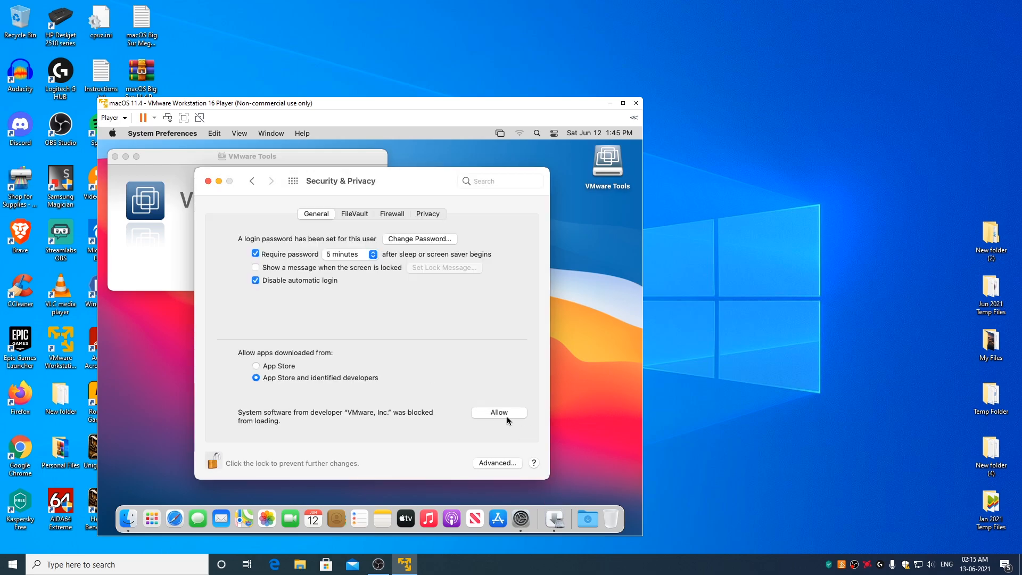
click(498, 412)
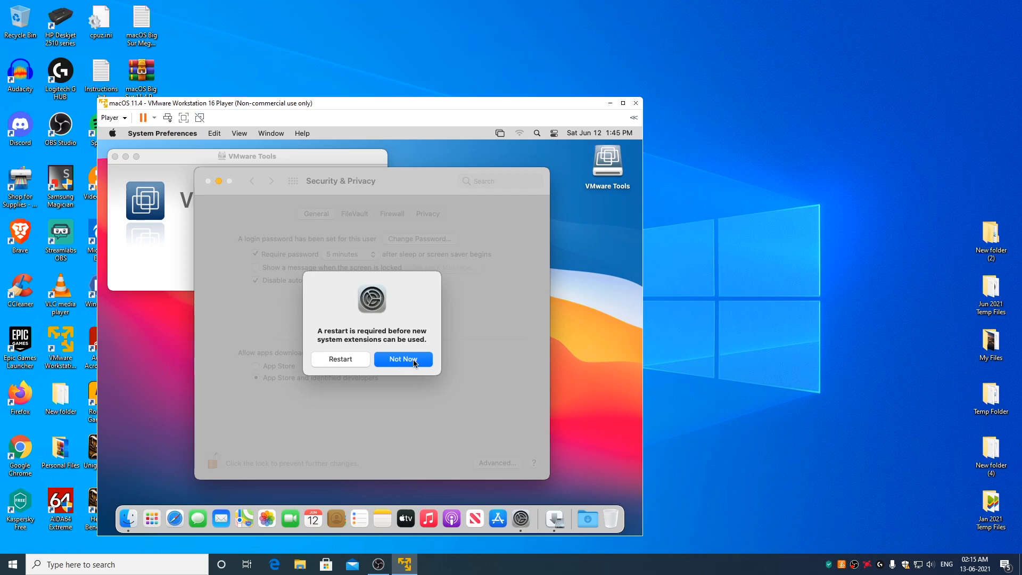
click(402, 359)
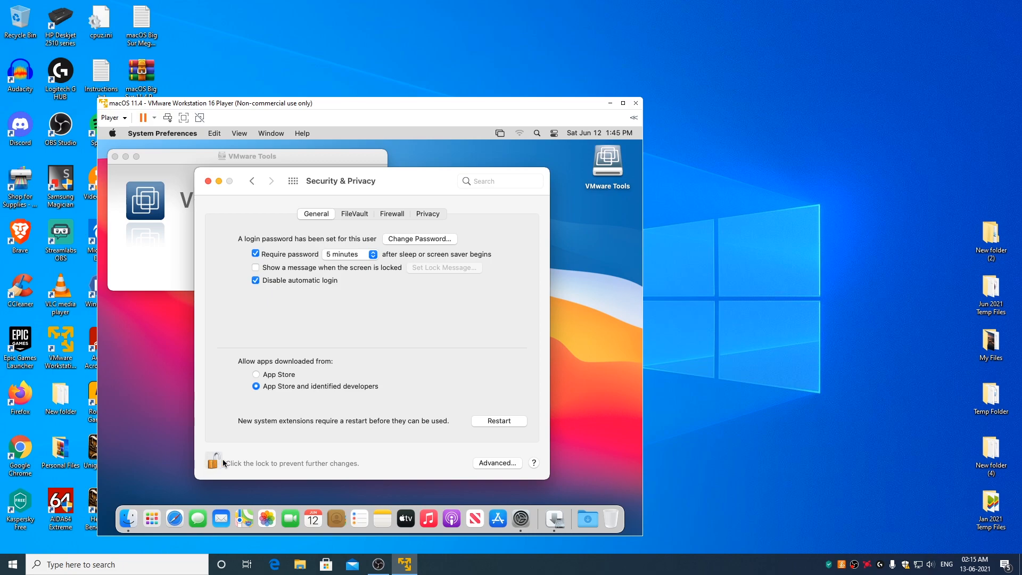
click(213, 461)
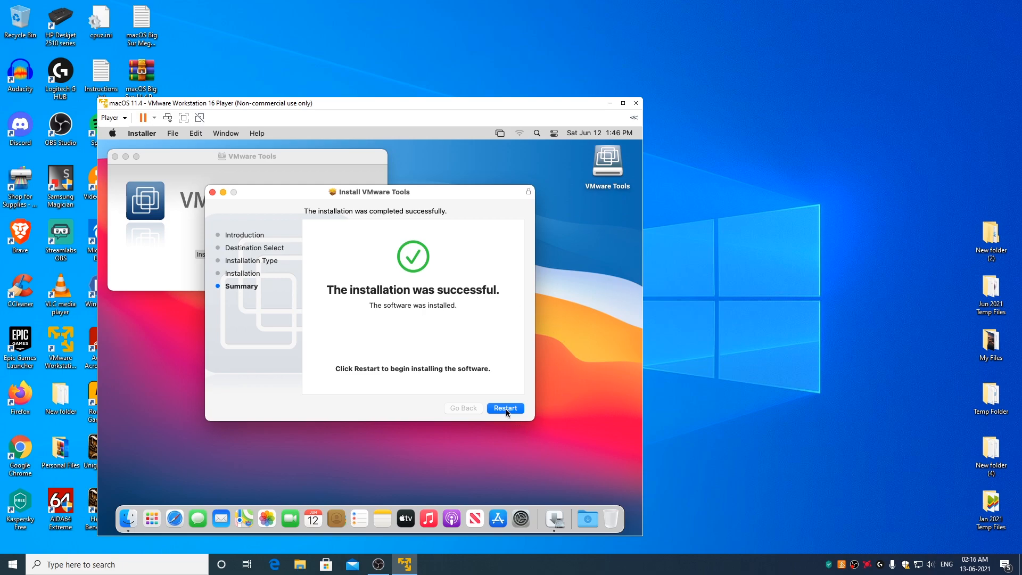
Restart macOS from the VMware Tools installer summary page
click(504, 408)
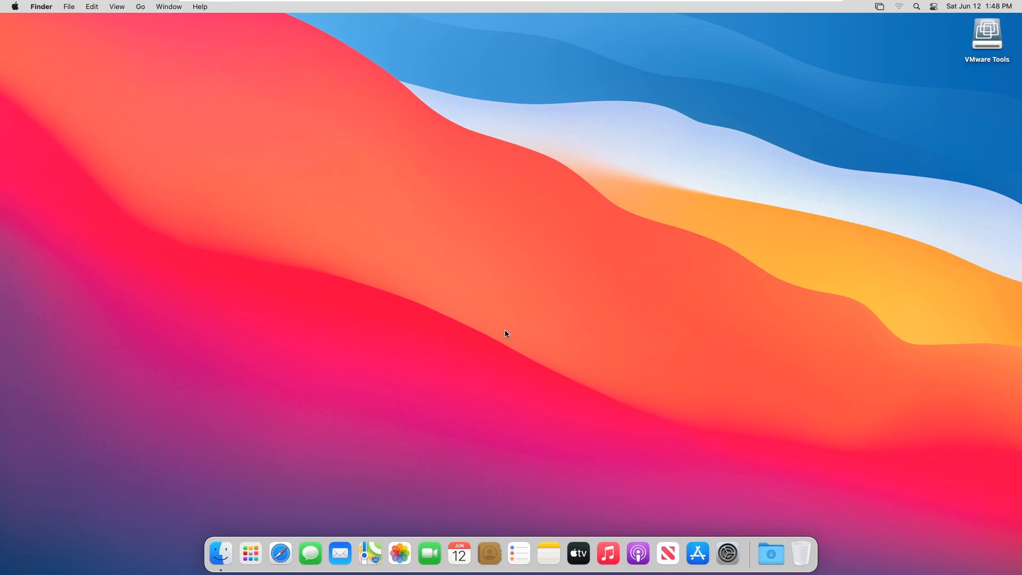
Open About This Mac from the Apple menu to confirm Big Sur 11.4
click(14, 7)
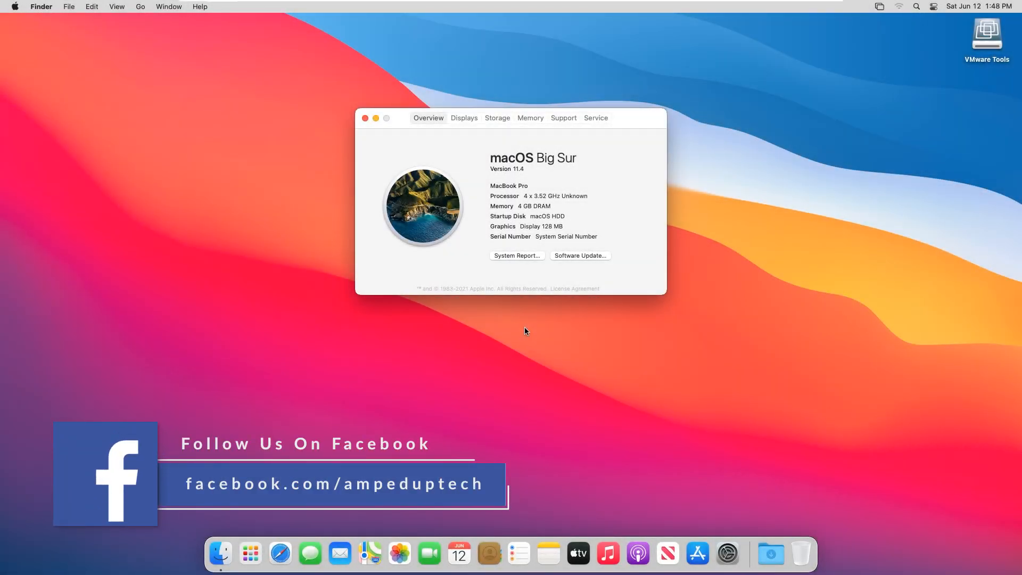